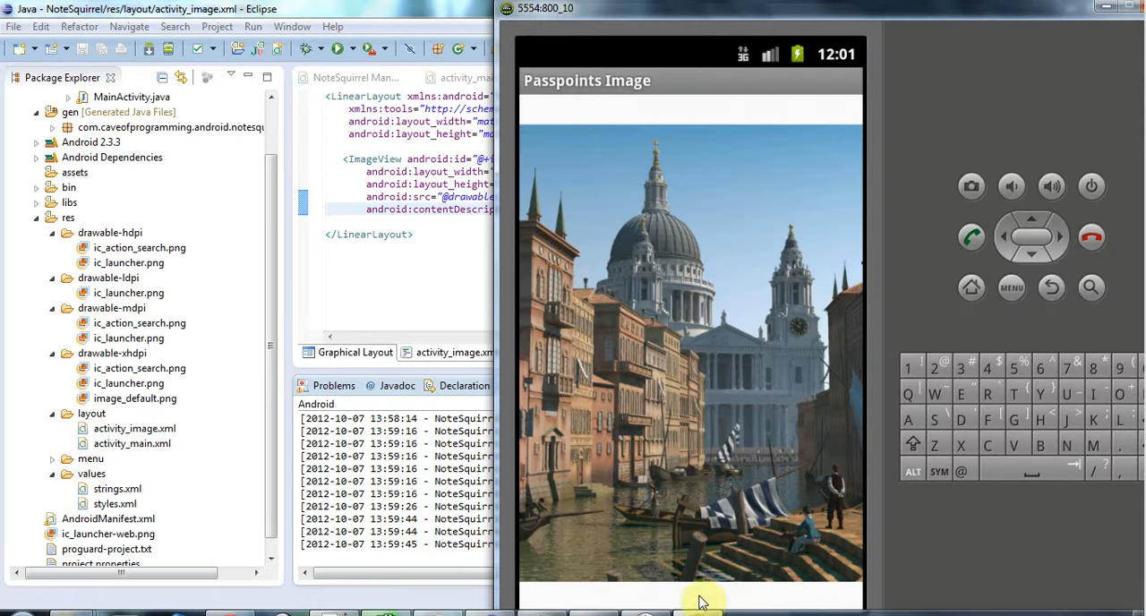
pyautogui.moveTo(320, 7)
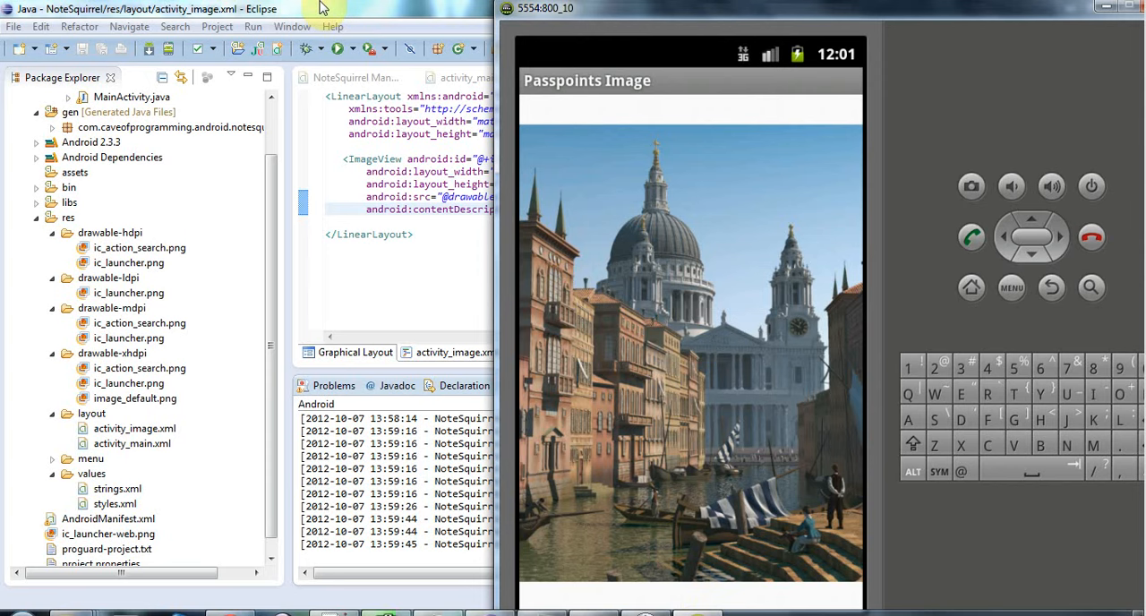
pyautogui.moveTo(785, 238)
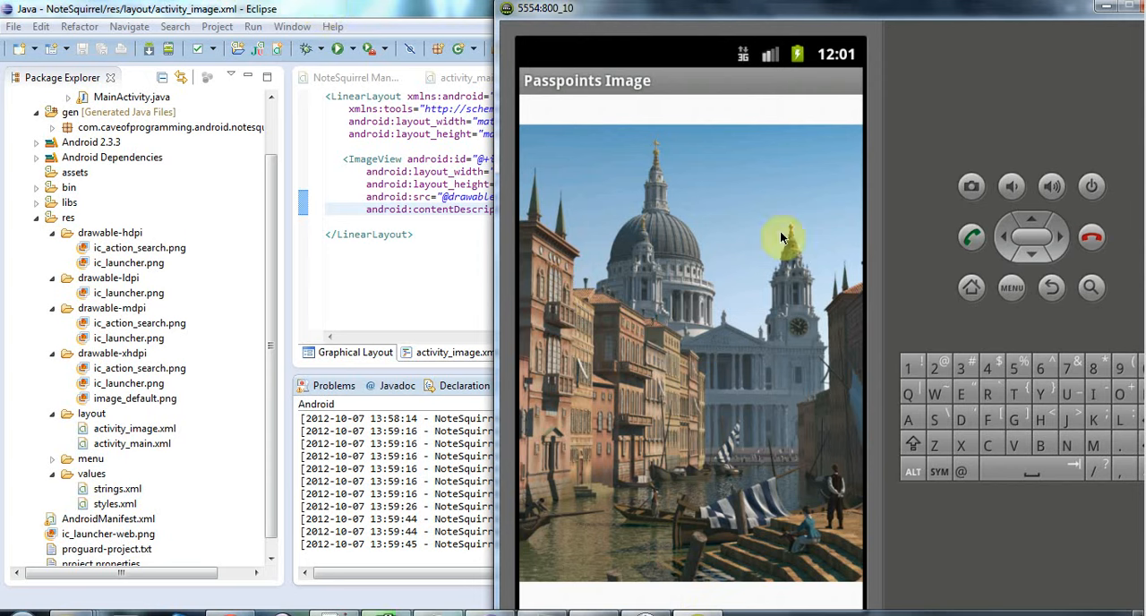
pyautogui.moveTo(672, 304)
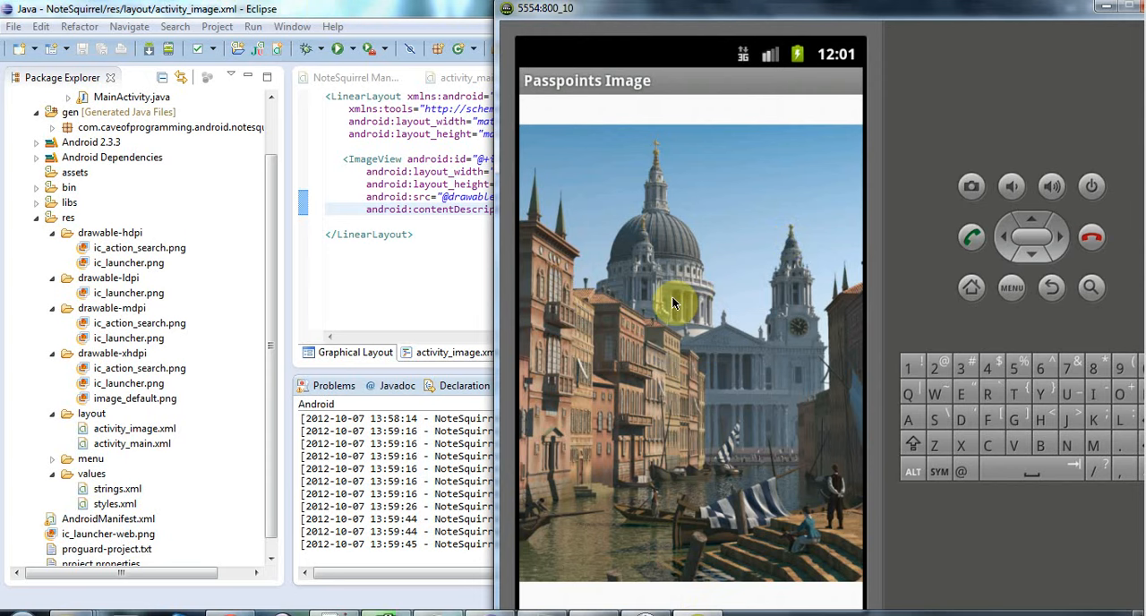
pyautogui.moveTo(739, 322)
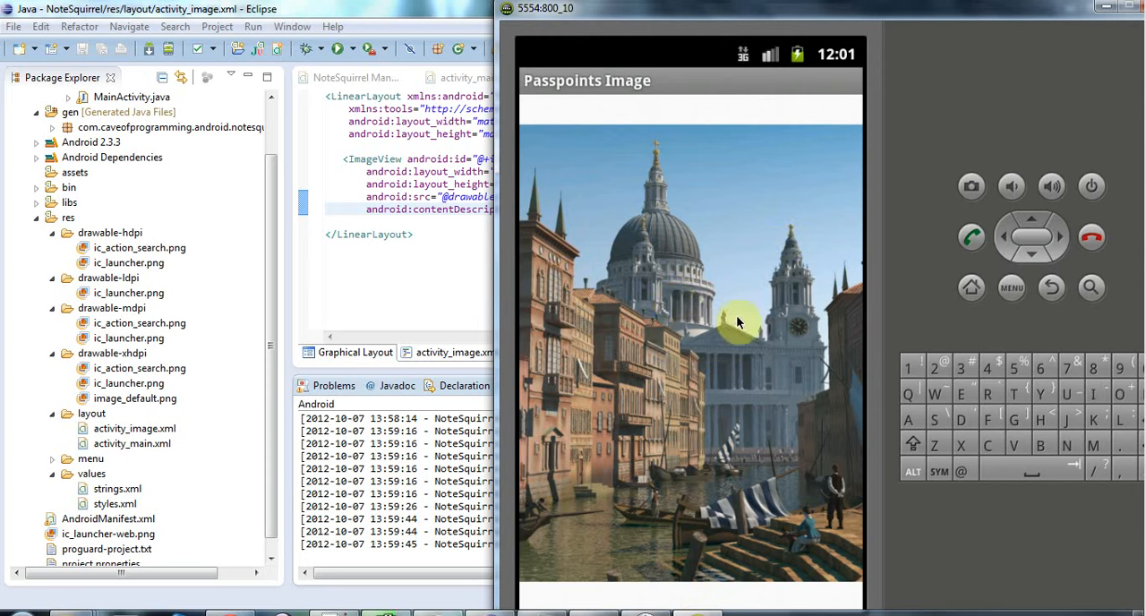
pyautogui.moveTo(686, 464)
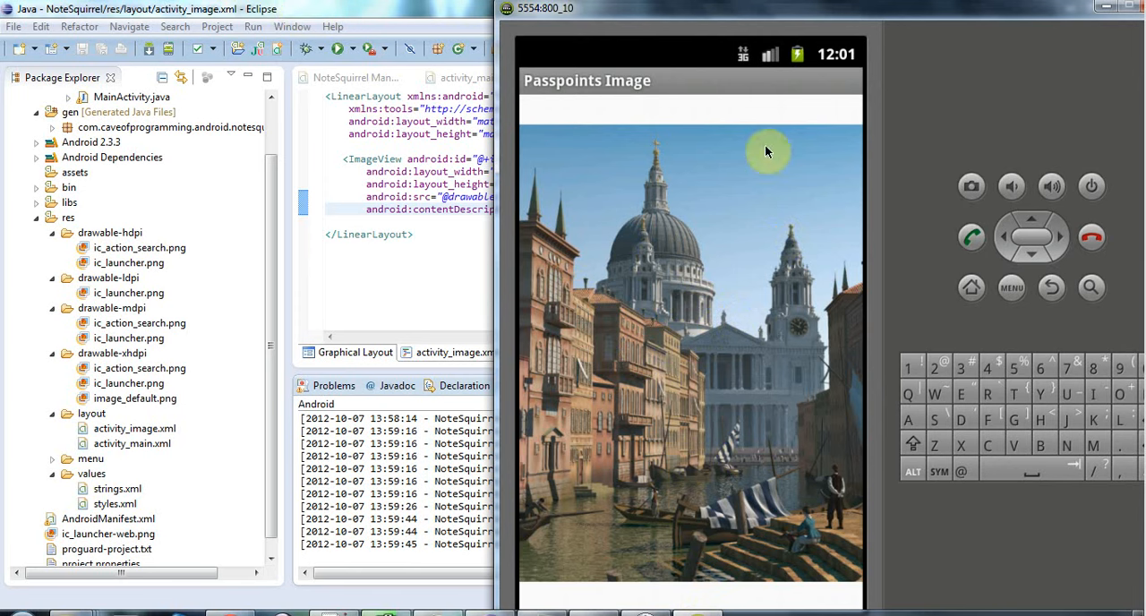
pyautogui.moveTo(634, 222)
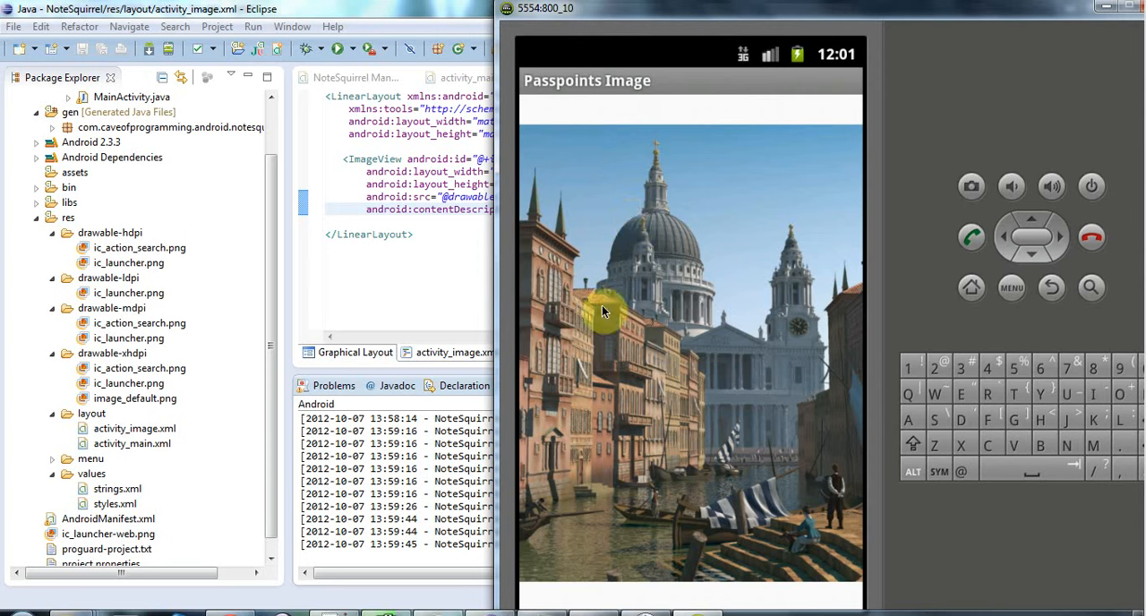
pyautogui.moveTo(738, 112)
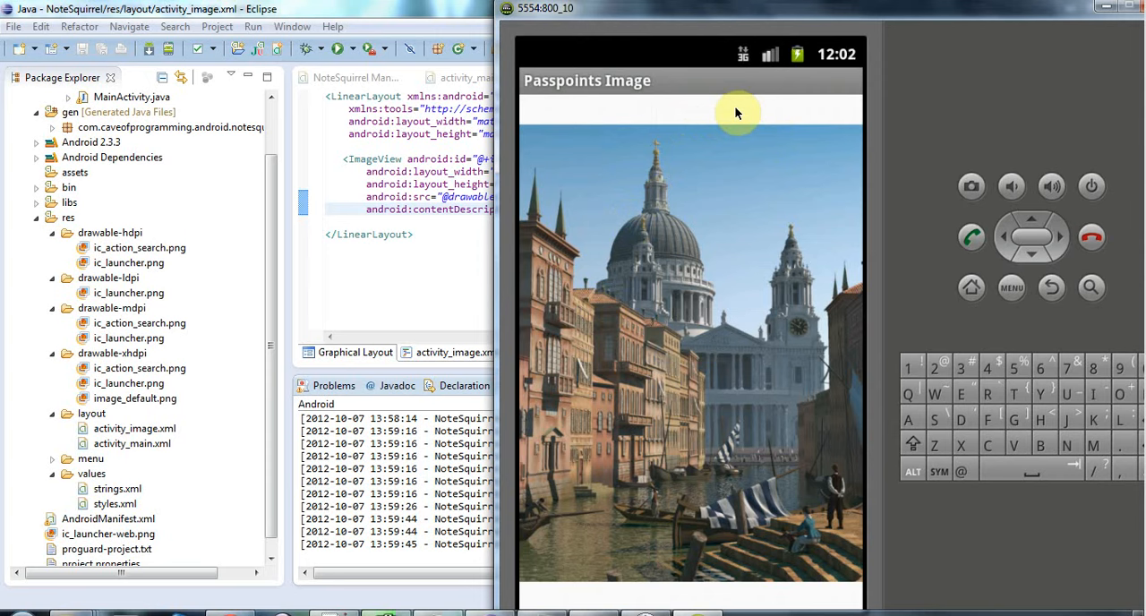
pyautogui.moveTo(676, 168)
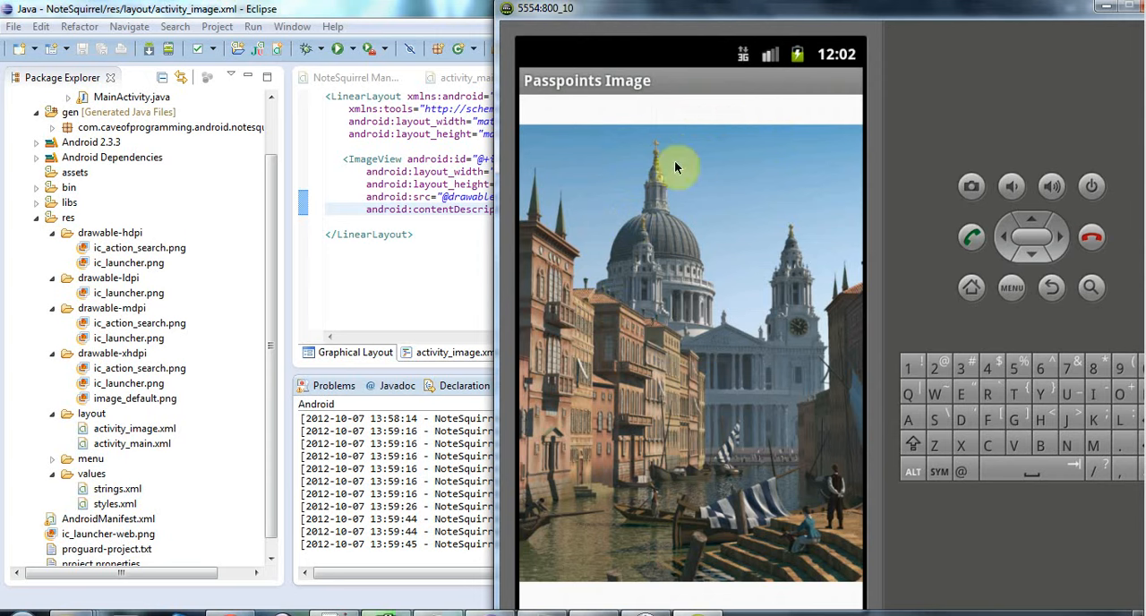
pyautogui.moveTo(613, 206)
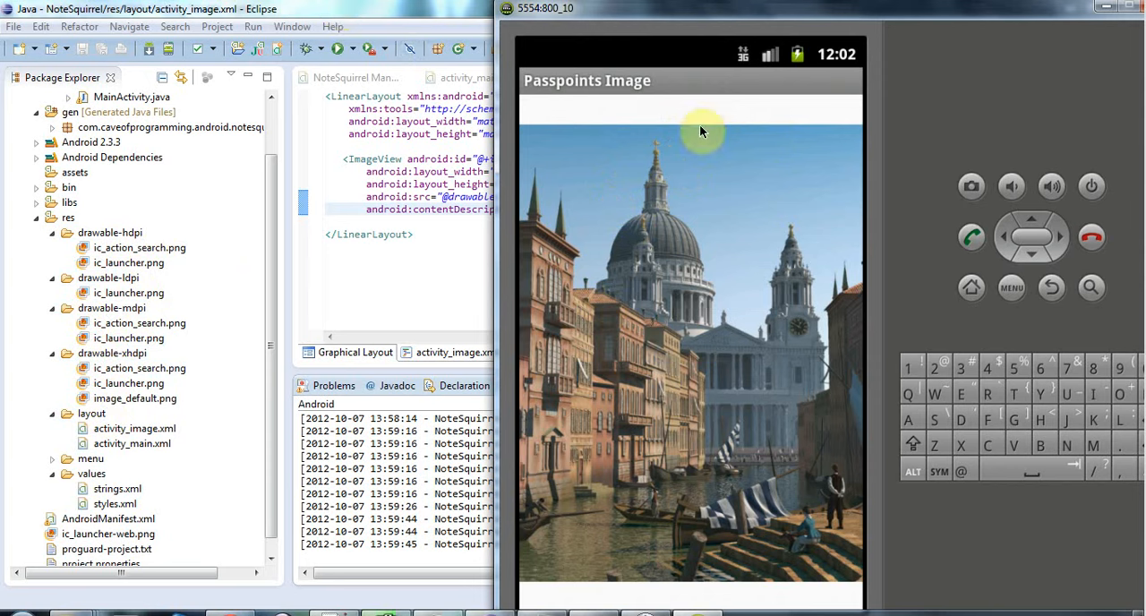
pyautogui.moveTo(704, 206)
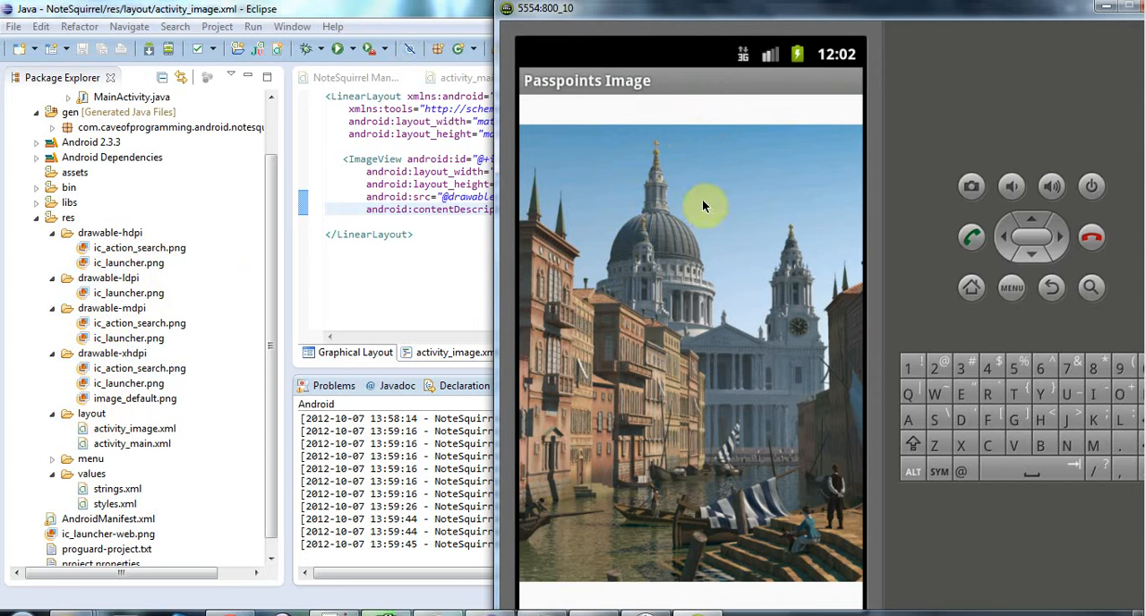
pyautogui.moveTo(627, 239)
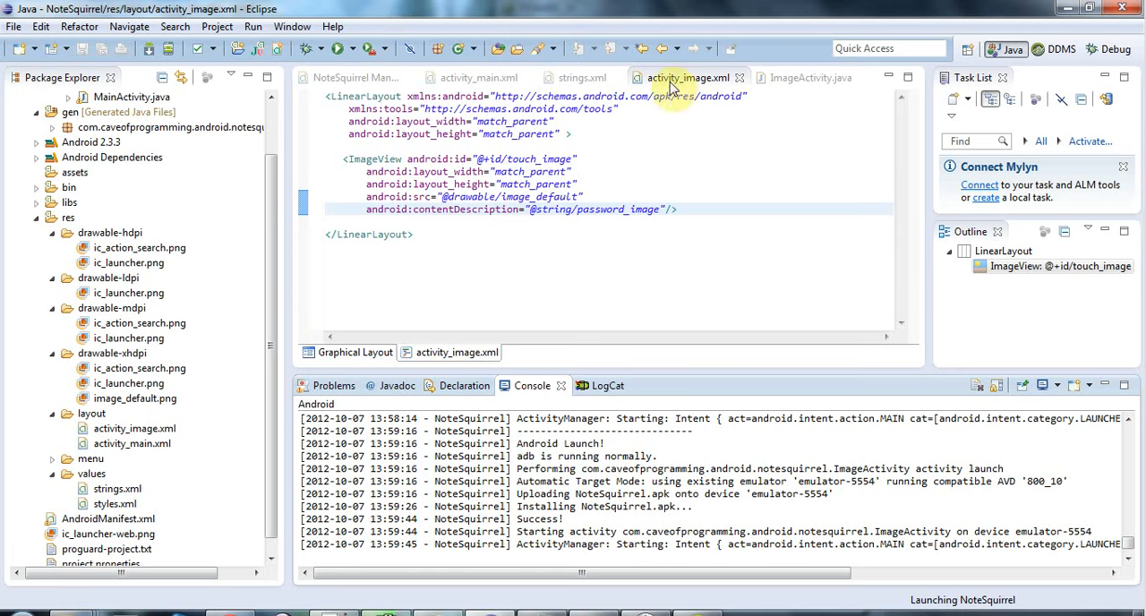
pyautogui.moveTo(403, 87)
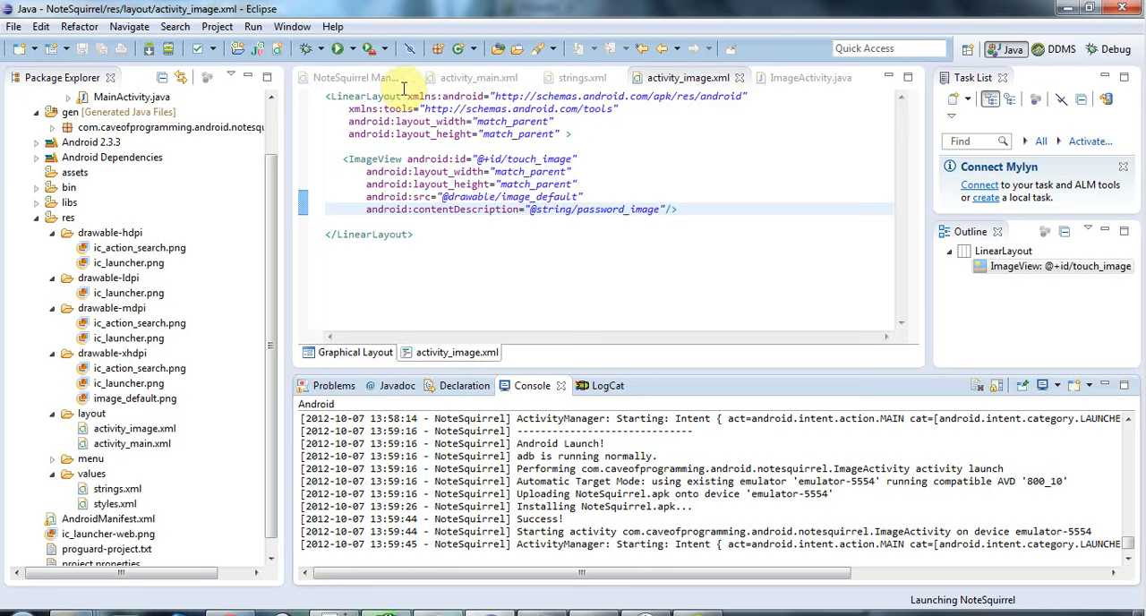
pyautogui.moveTo(616, 190)
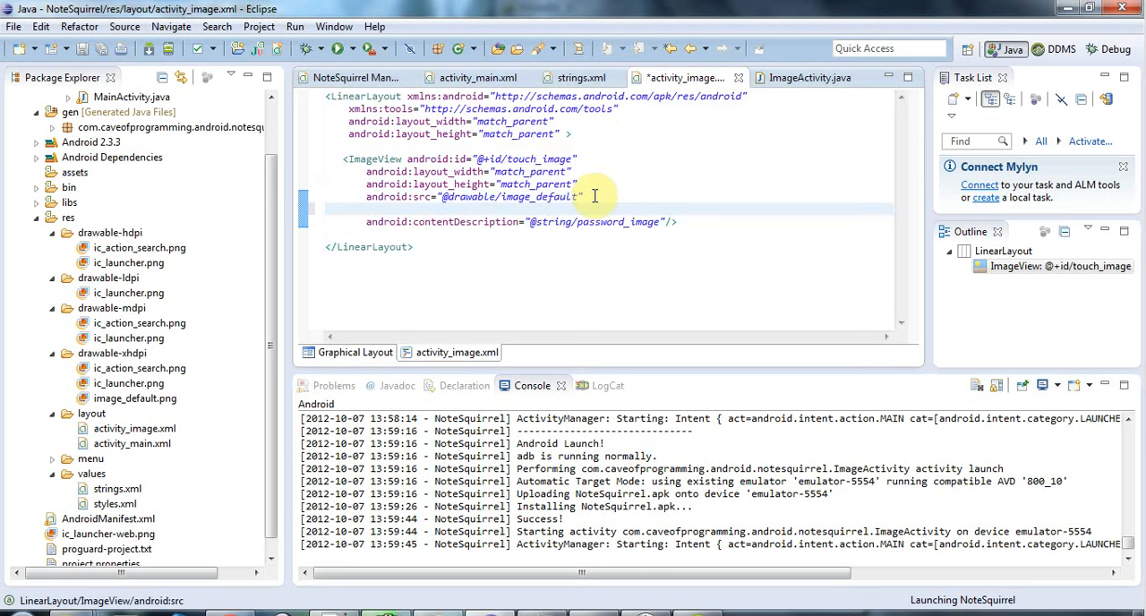
# Step: Add android:scaleType="fitXY" to the touch_image ImageView and save the layout when relaunching
pyautogui.write('scaleType="fitXY')
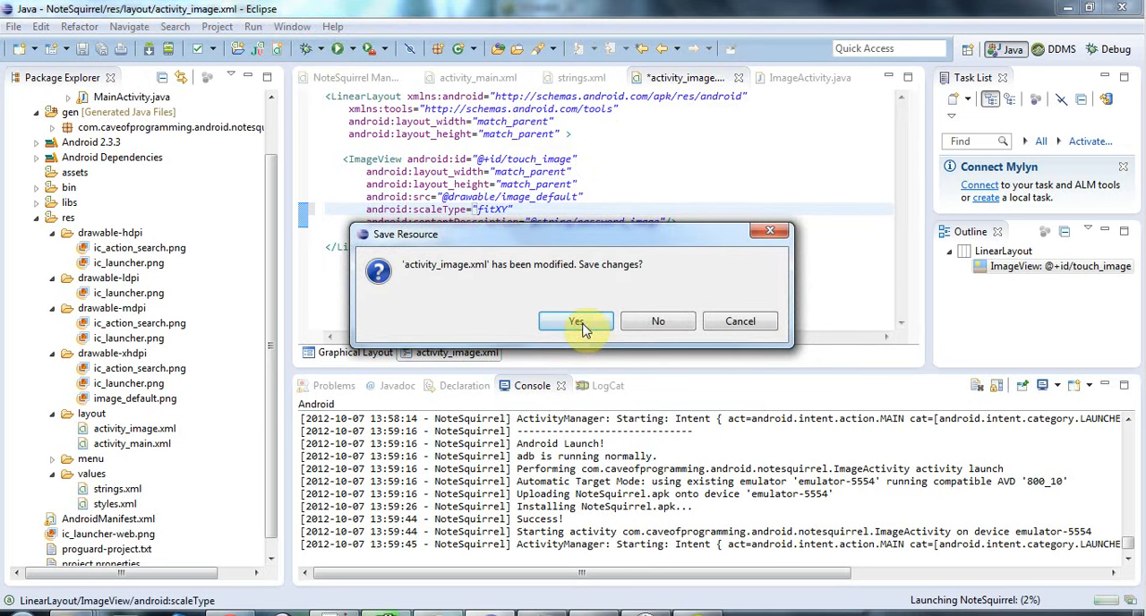
pyautogui.click(576, 321)
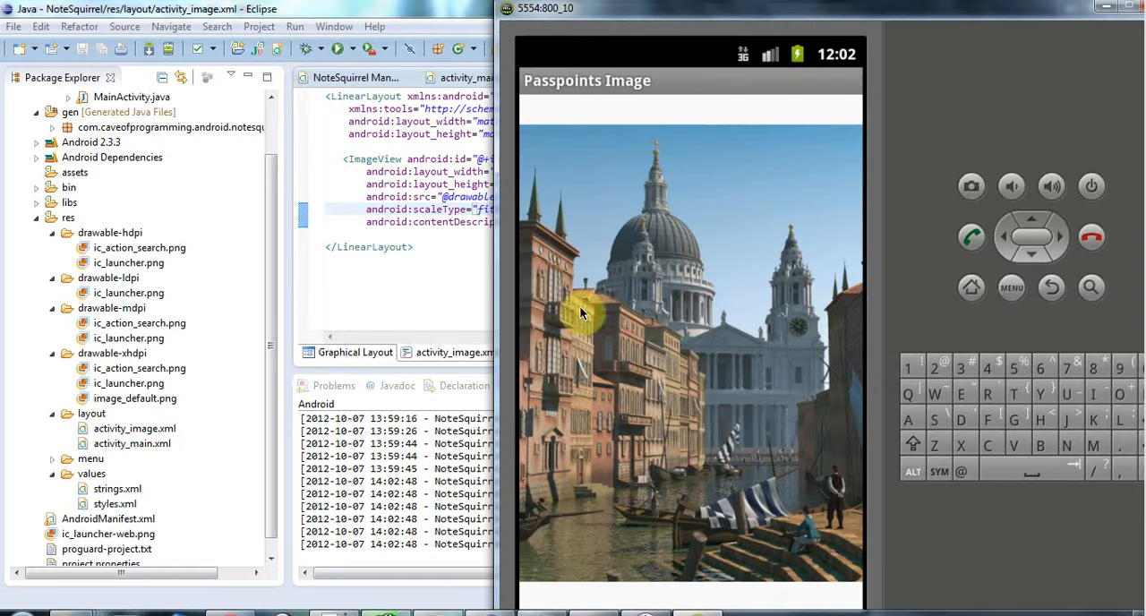
pyautogui.moveTo(659, 350)
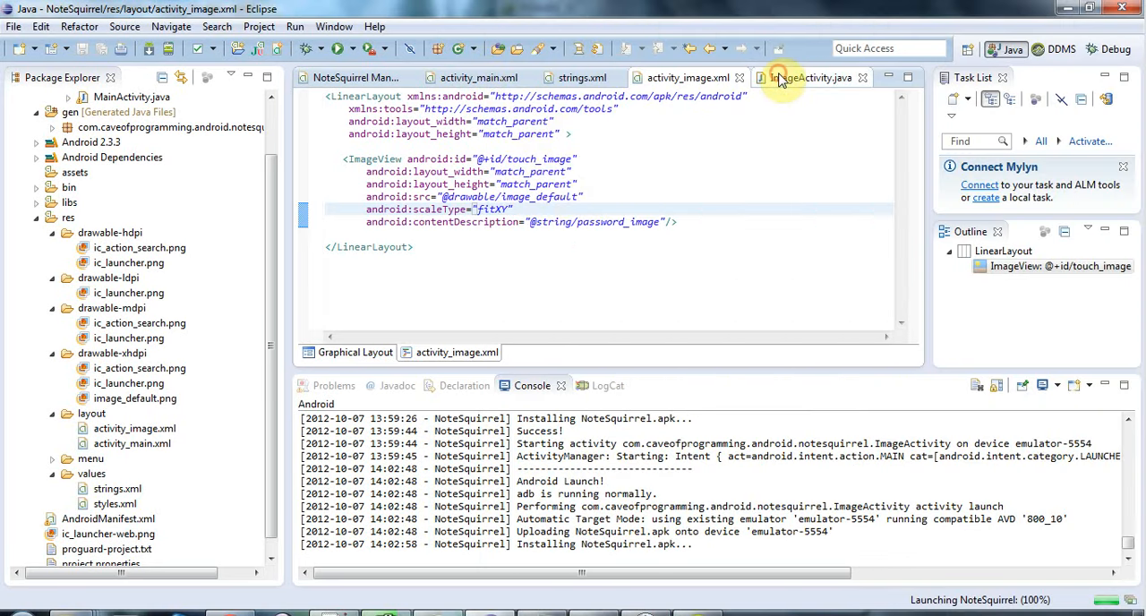
# Step: Add an empty private addTouchListener() method to ImageActivity and call it from onCreate
pyautogui.click(809, 78)
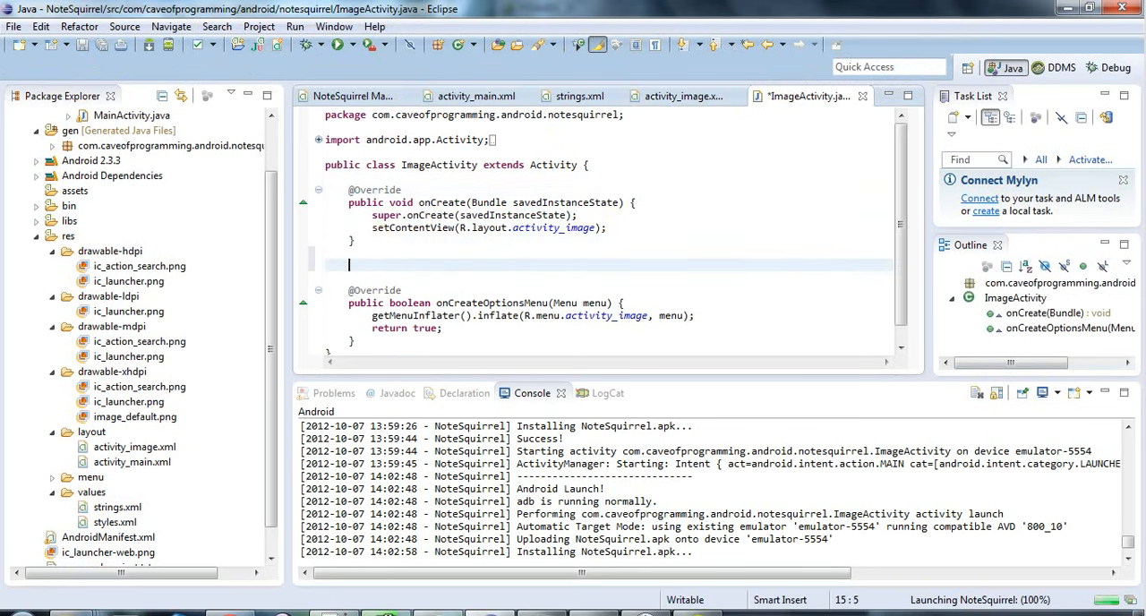
pyautogui.write('private v')
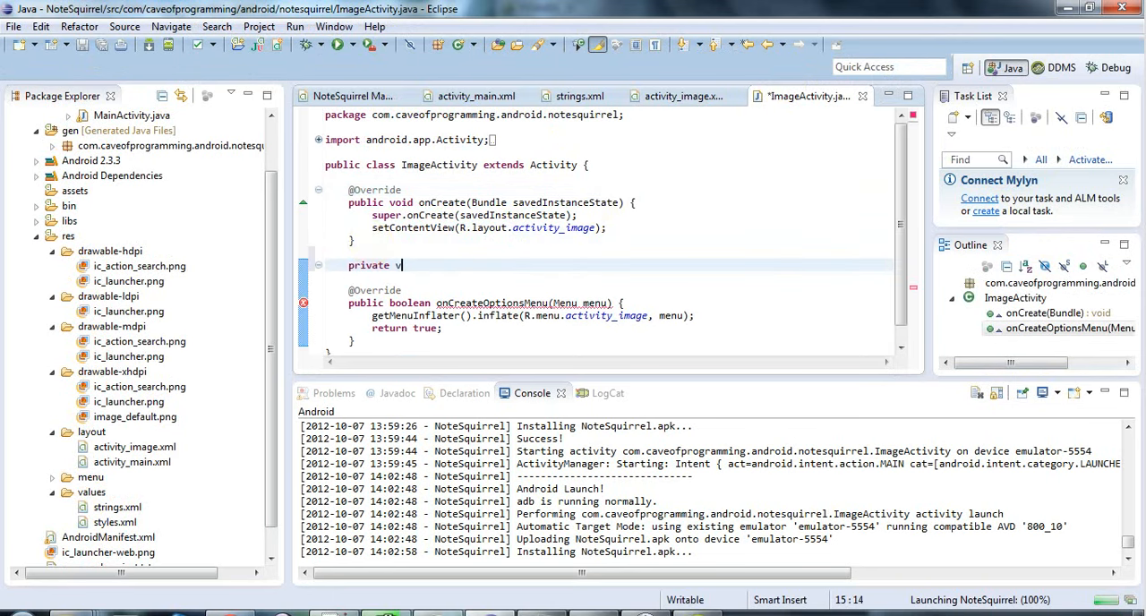
pyautogui.write('oid addTouch')
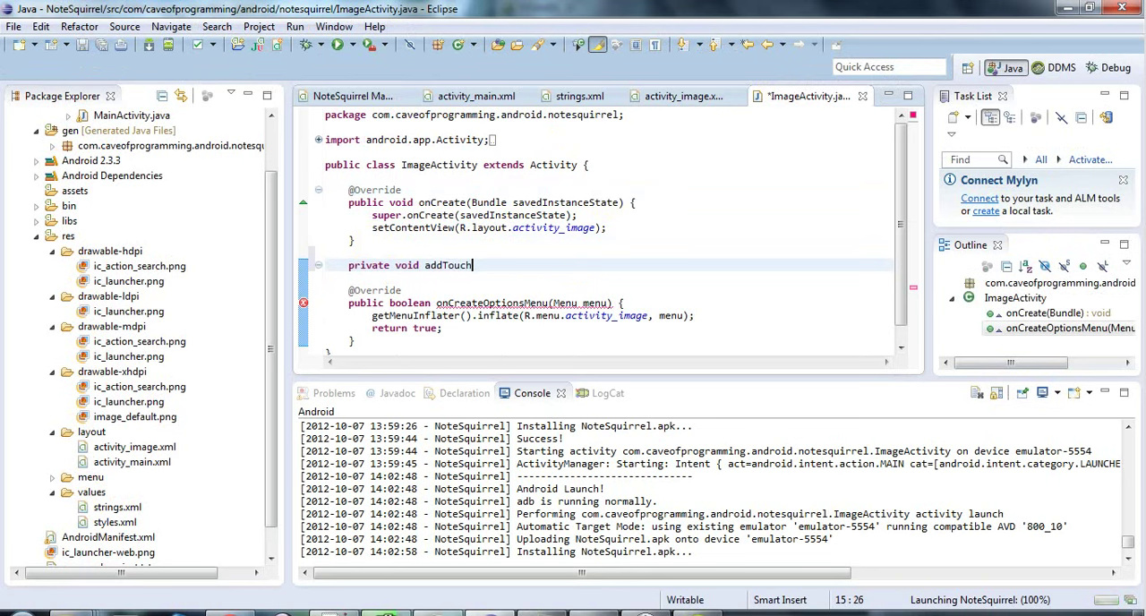
pyautogui.write('Listener() {')
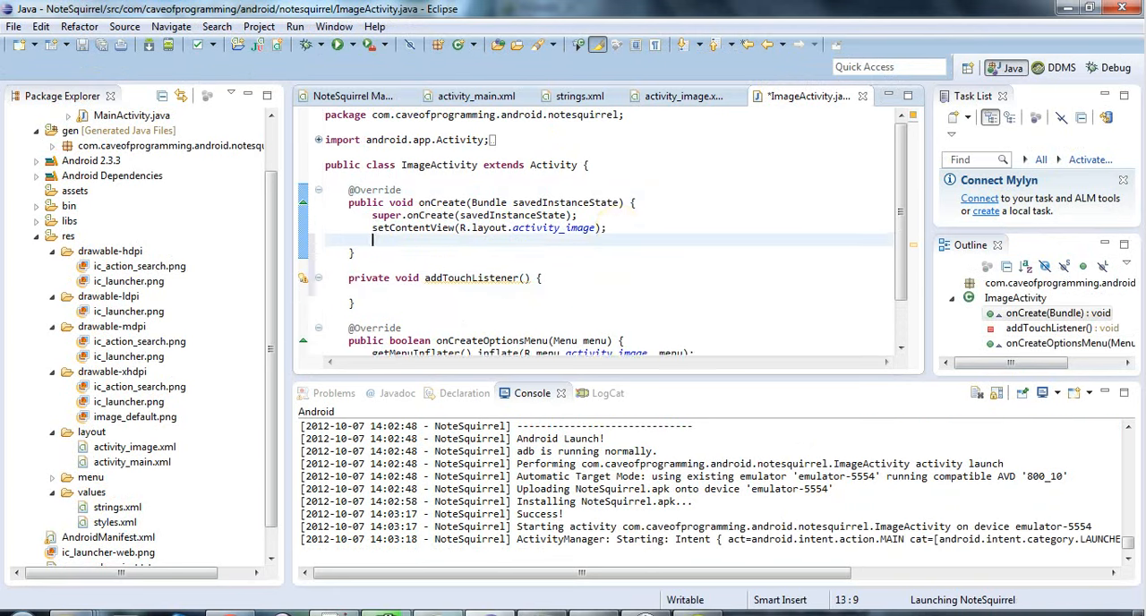
pyautogui.write('addTouchListener();')
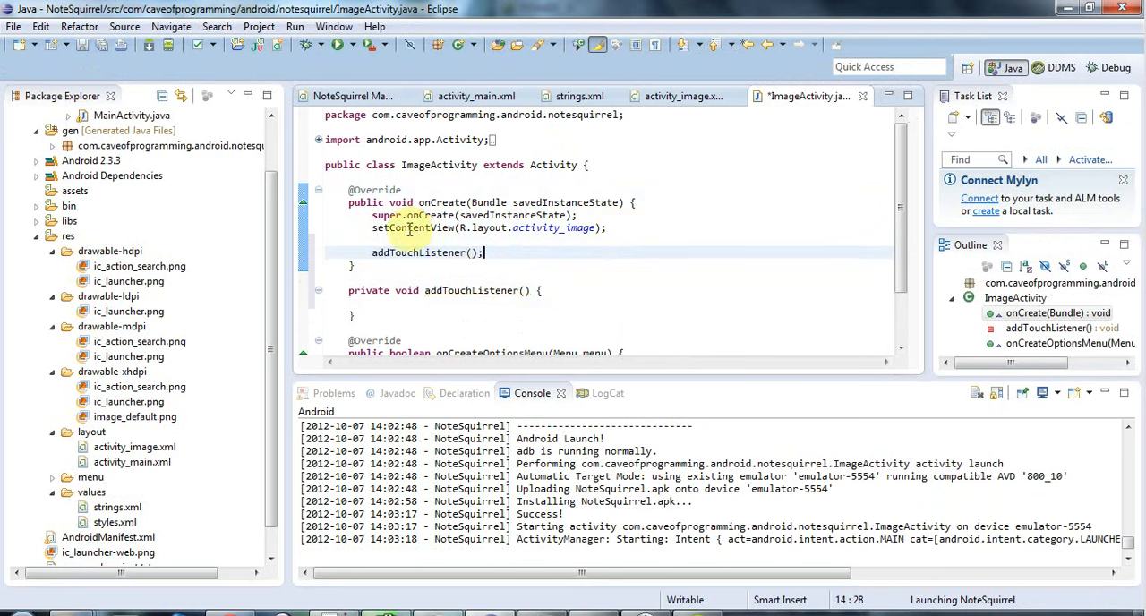
pyautogui.moveTo(432, 202)
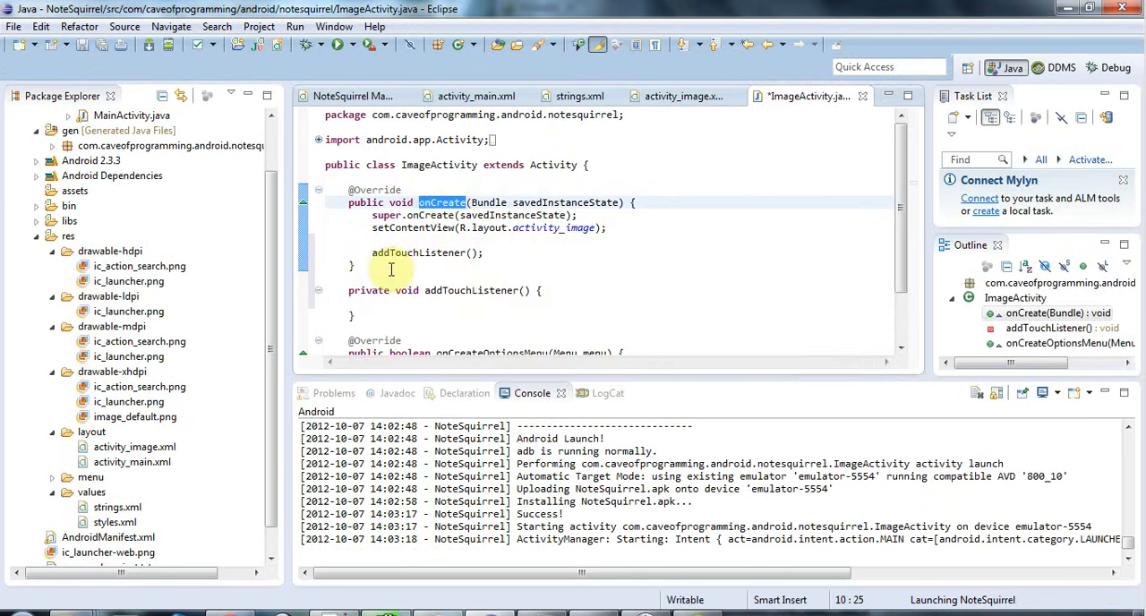
pyautogui.moveTo(440, 201)
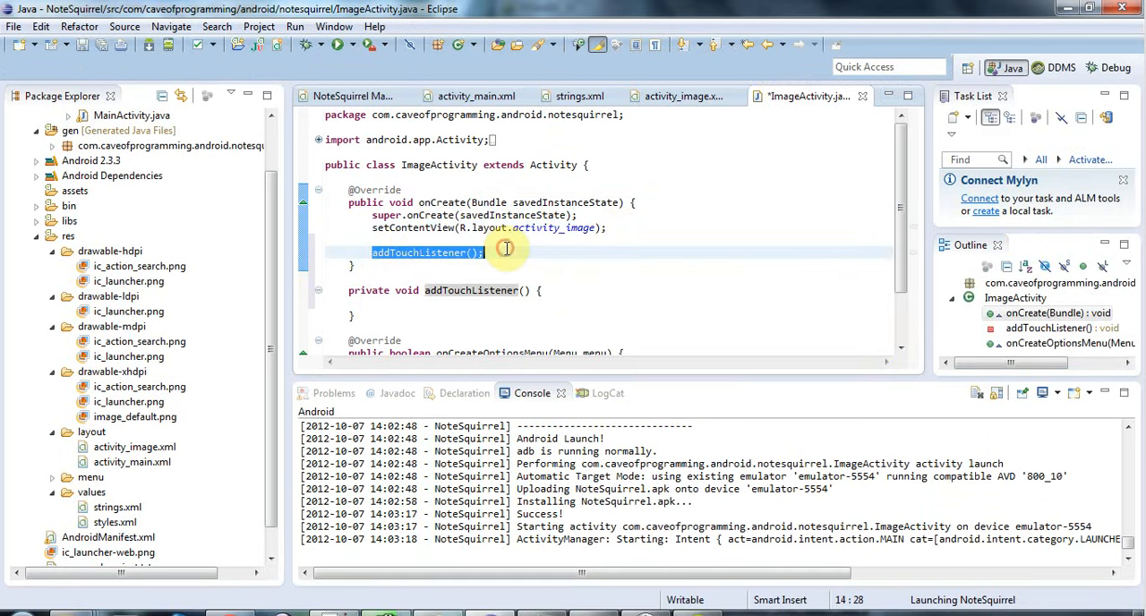
pyautogui.moveTo(502, 249)
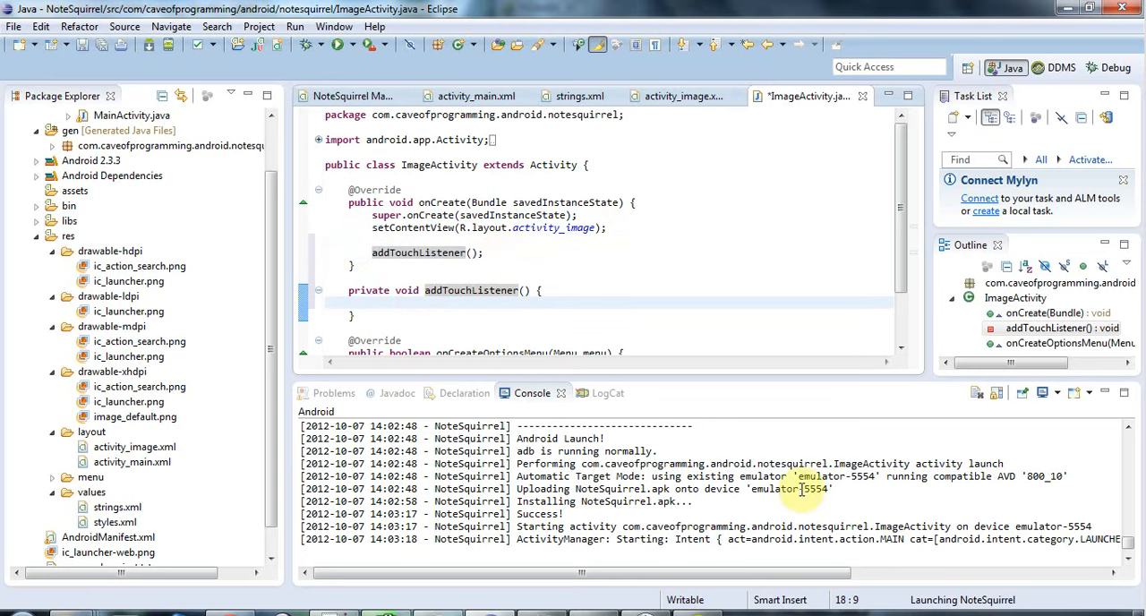
pyautogui.click(334, 44)
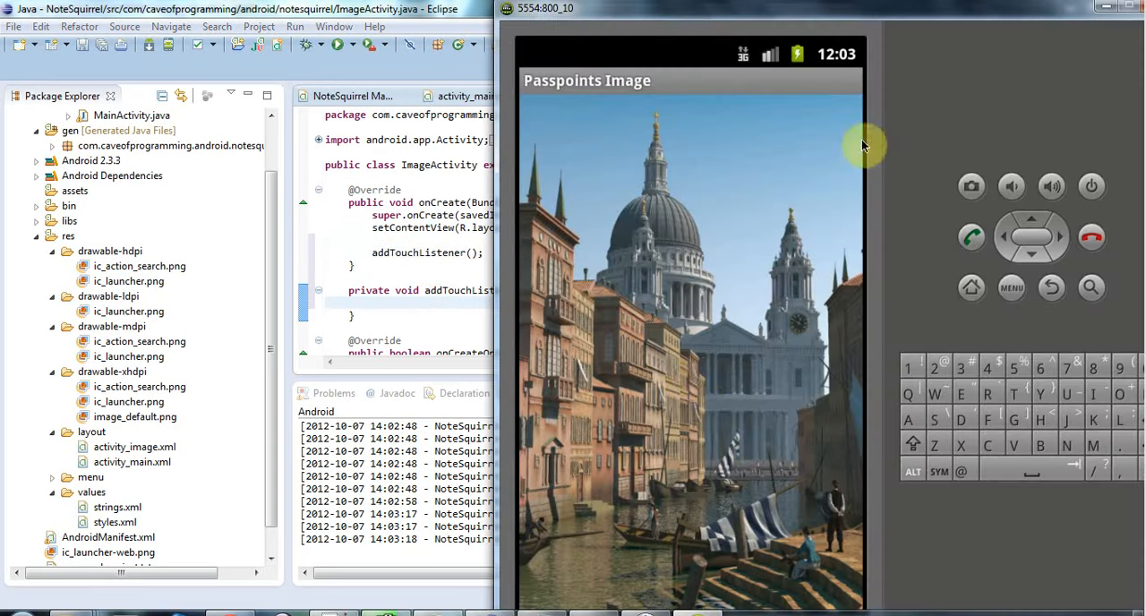
pyautogui.moveTo(618, 347)
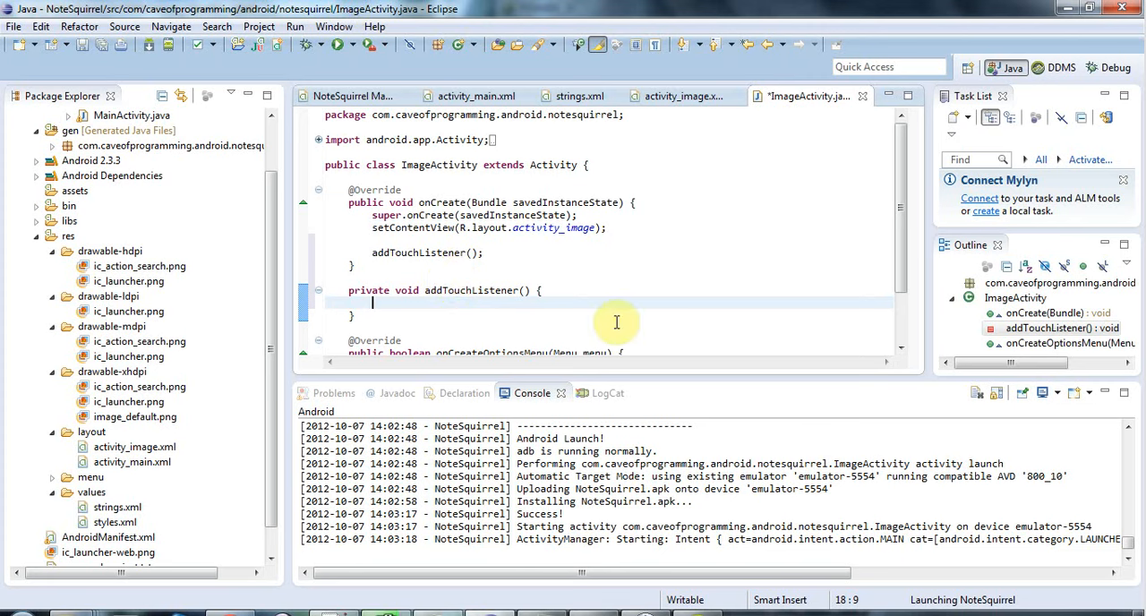
pyautogui.moveTo(748, 167)
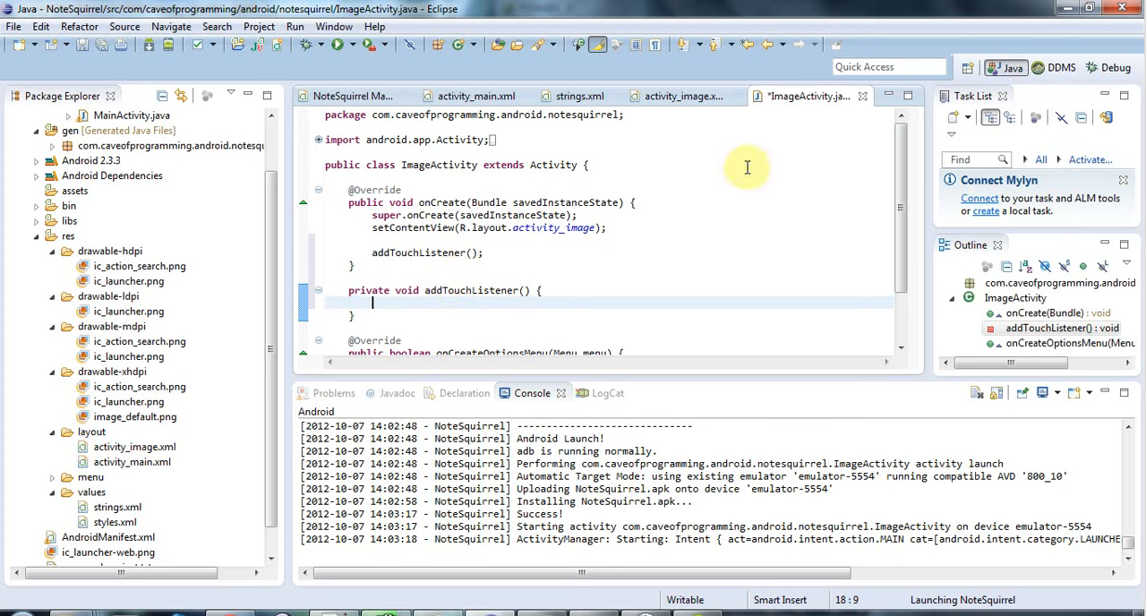
pyautogui.moveTo(680, 96)
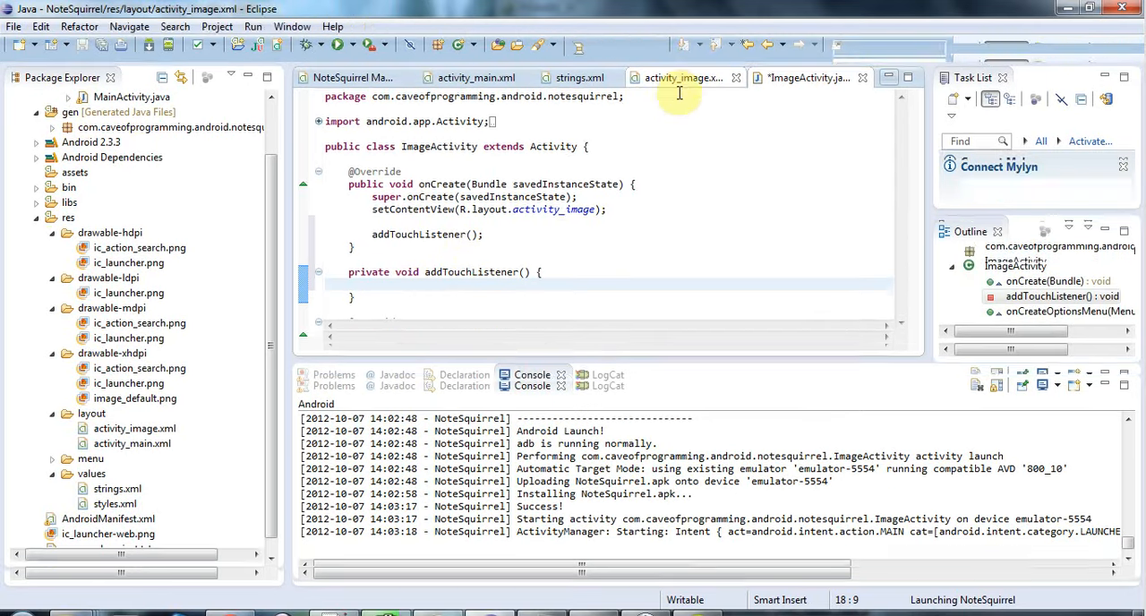
# Step: In addTouchListener, set ImageView image = (ImageView)findViewById(R.id.touch_image)
pyautogui.click(684, 77)
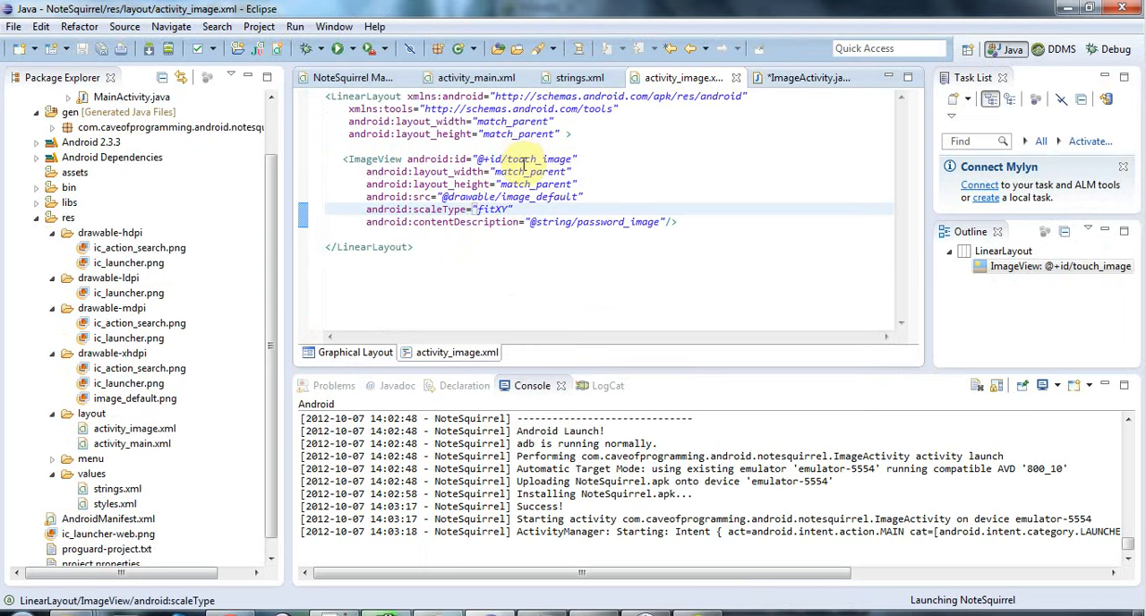
pyautogui.doubleClick(524, 158)
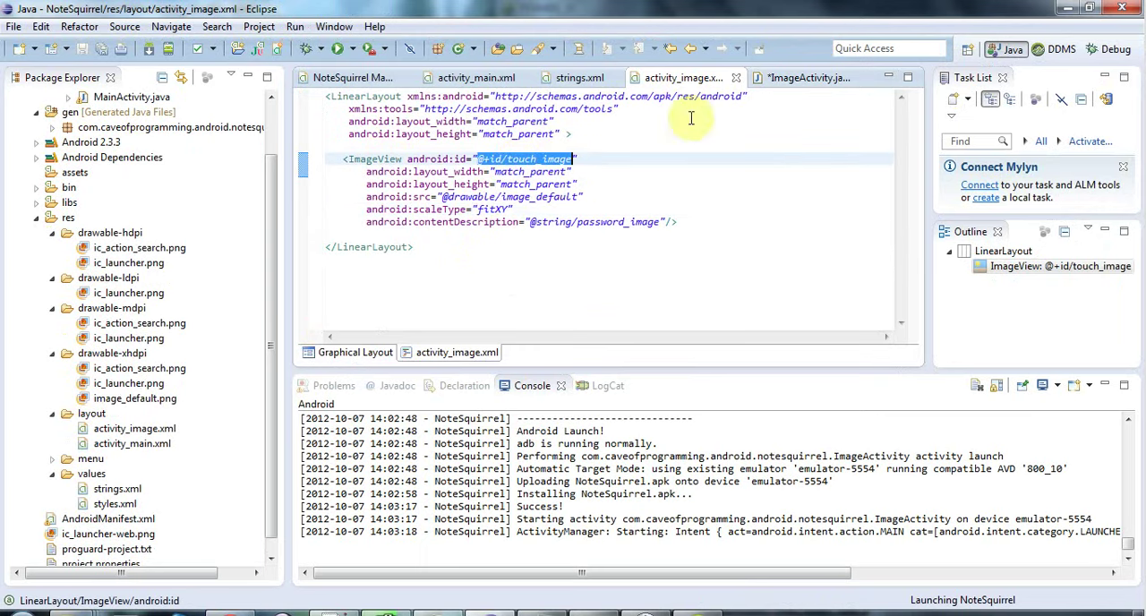
pyautogui.click(806, 78)
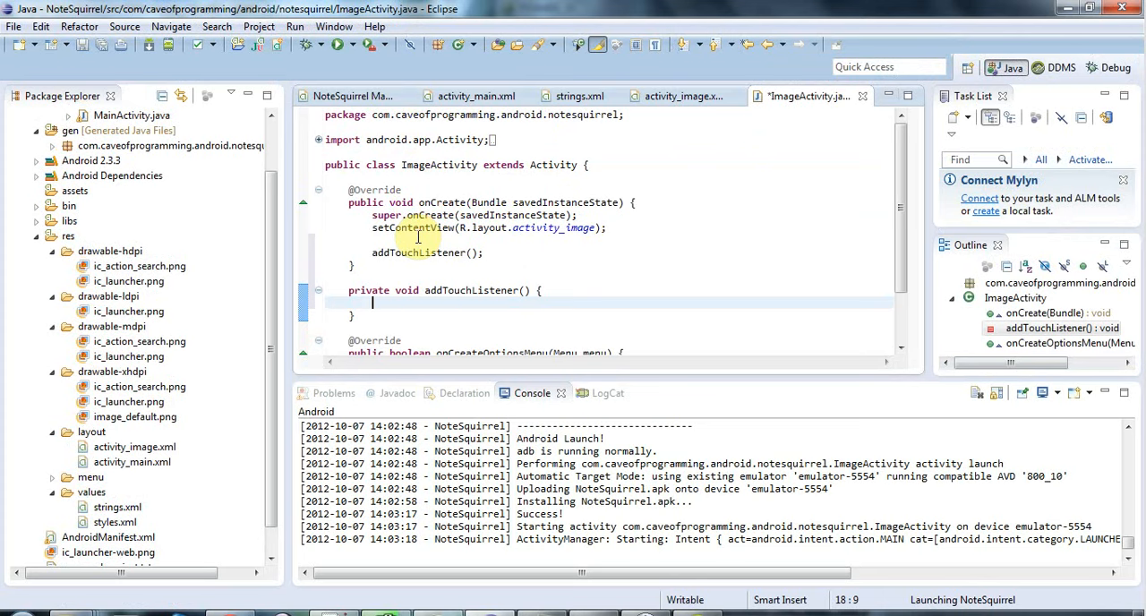
pyautogui.write('findViewById(id')
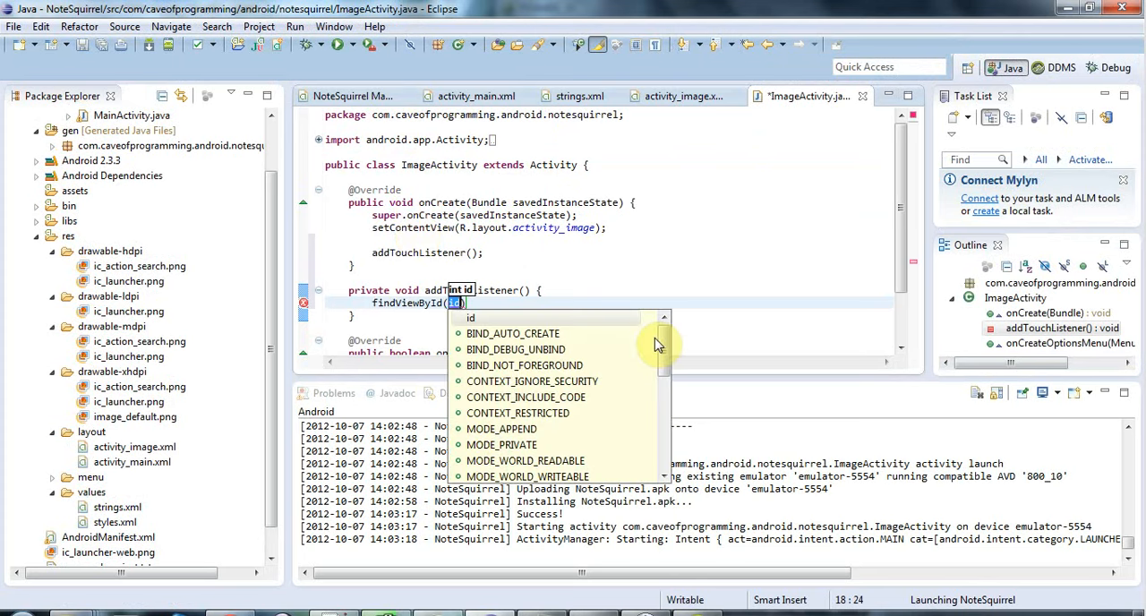
pyautogui.write('R.id.touch_')
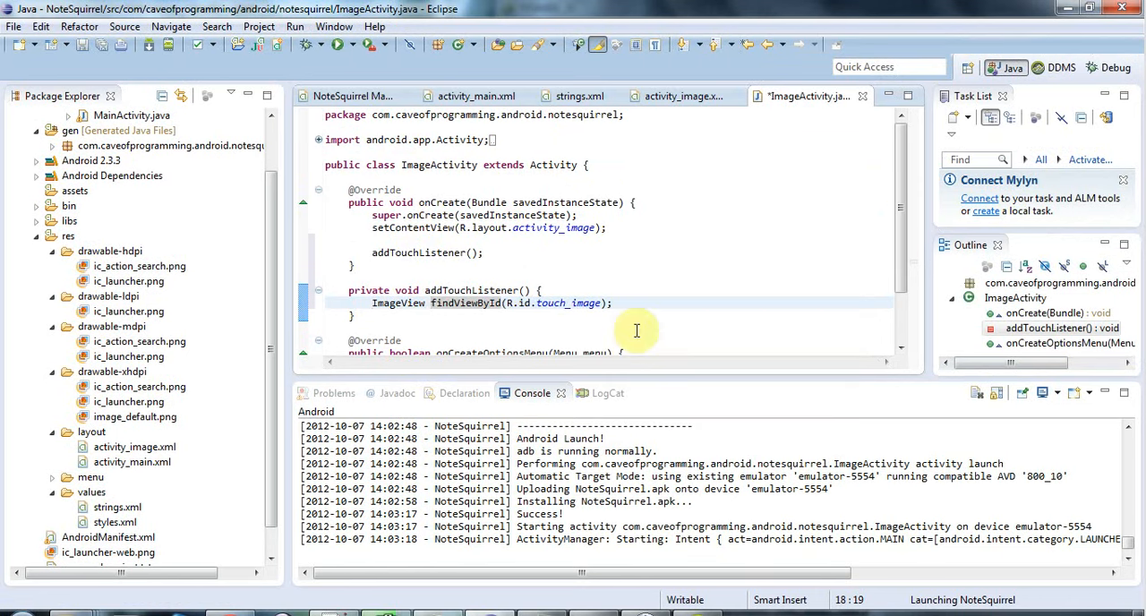
pyautogui.write('image = (')
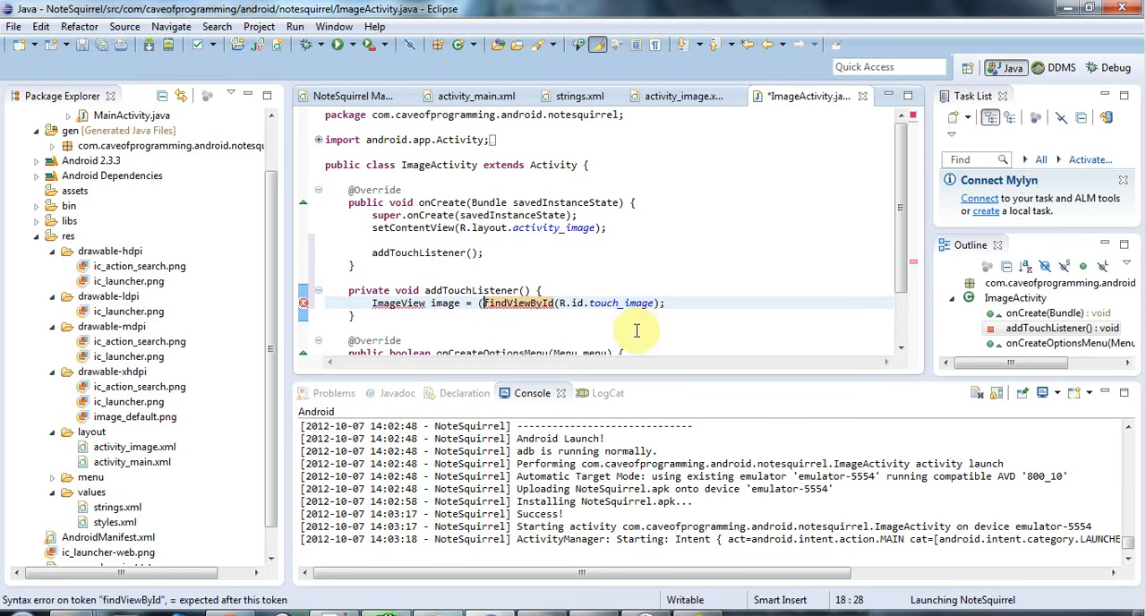
pyautogui.click(518, 302)
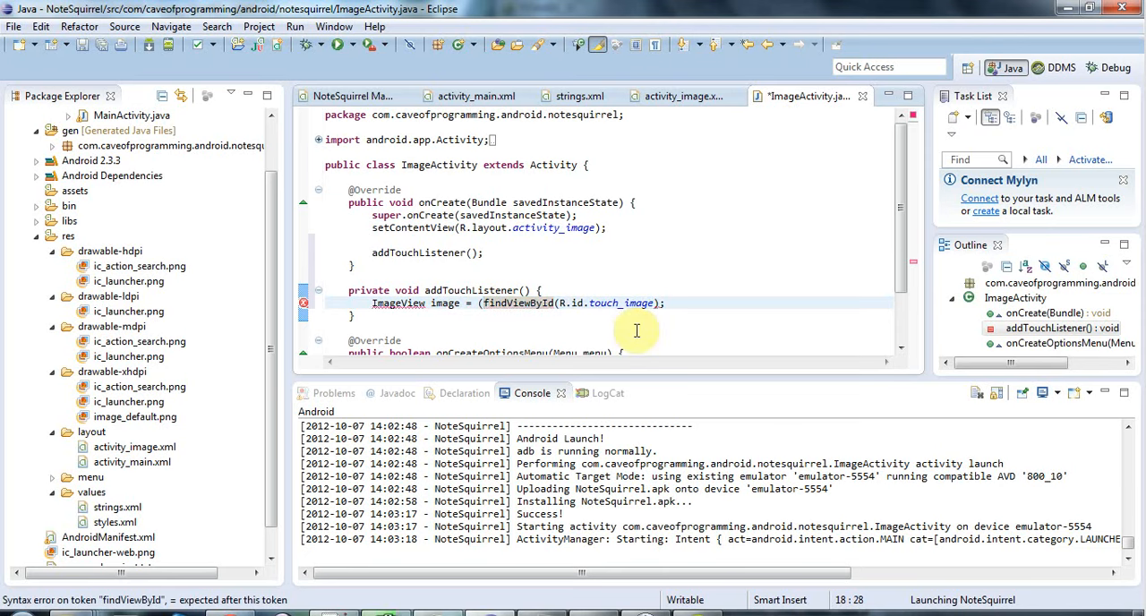
pyautogui.write('(ImageView)')
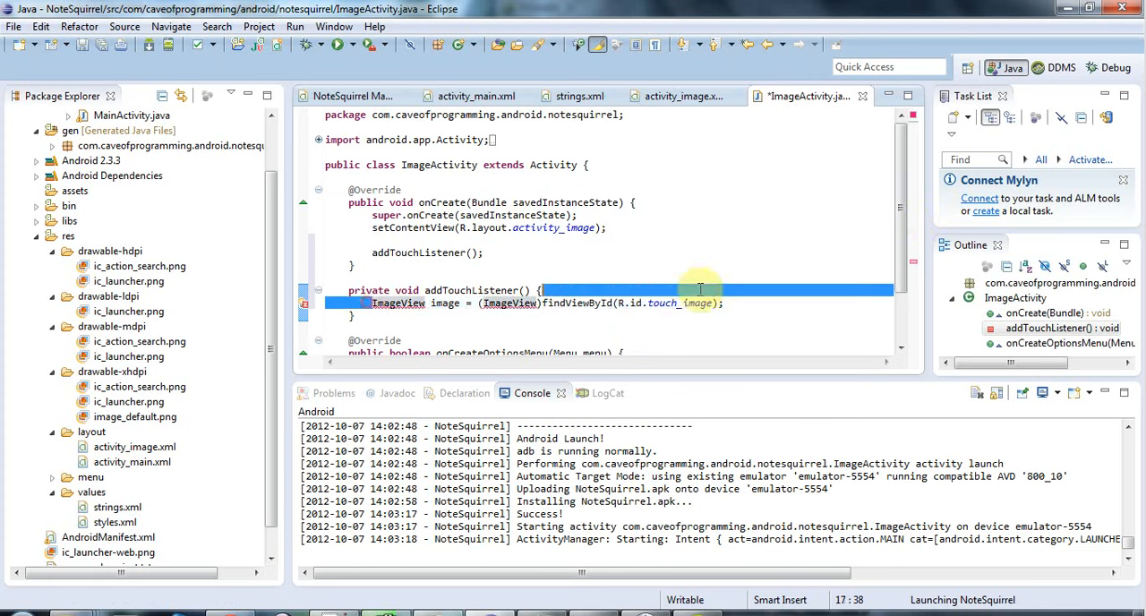
pyautogui.click(367, 253)
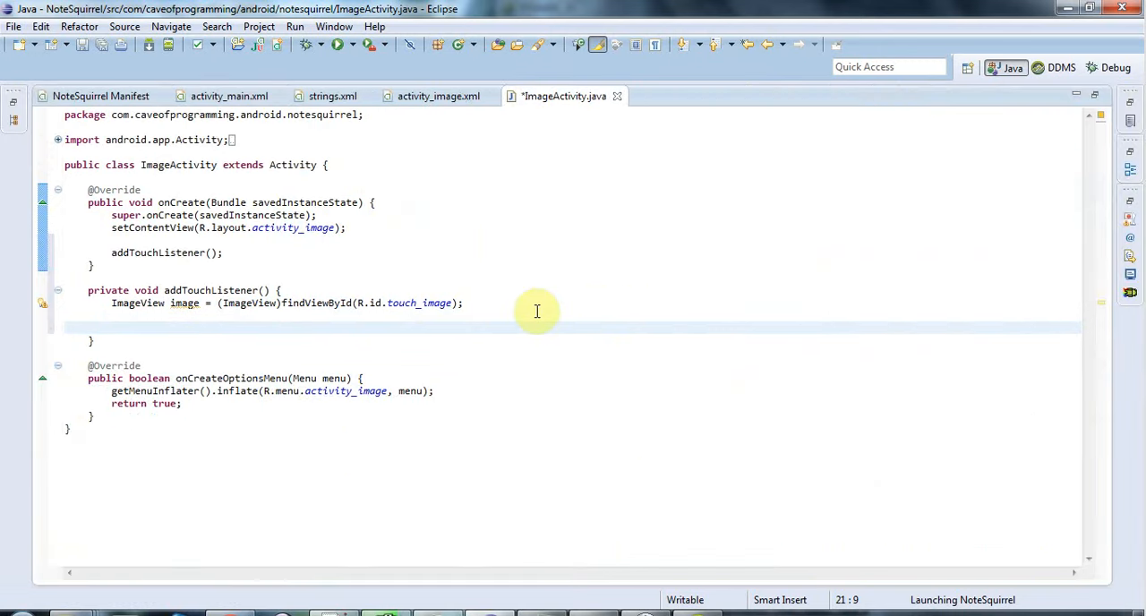
# Step: Call image.setOnTouchListener(new OnTouchListener()) with a generated onTouch stub returning false
pyautogui.write('image.set')
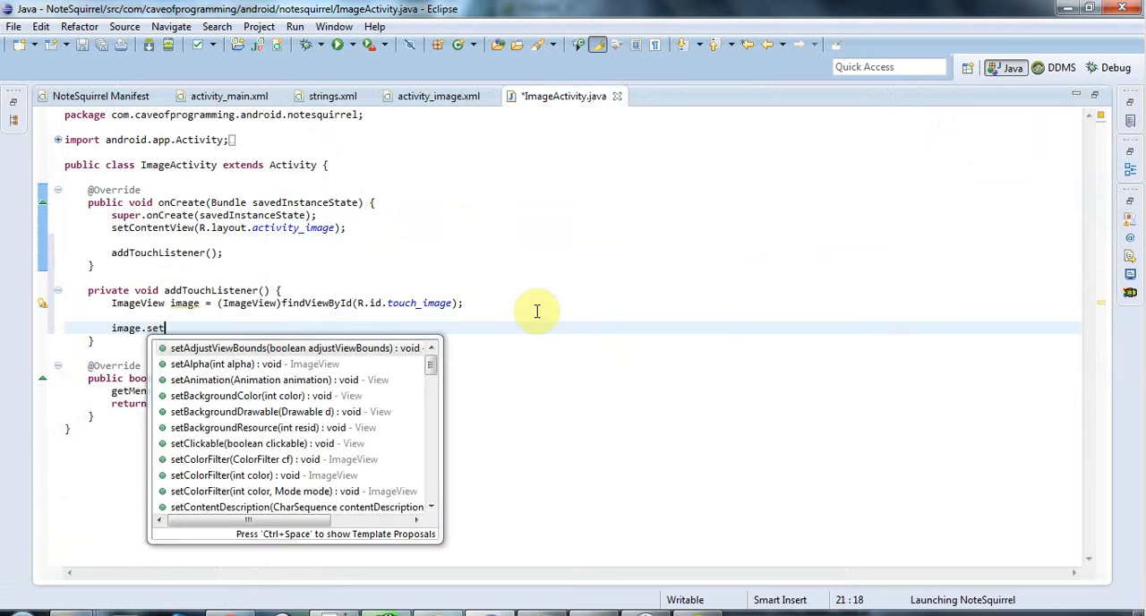
pyautogui.write('OnTouchListener(l')
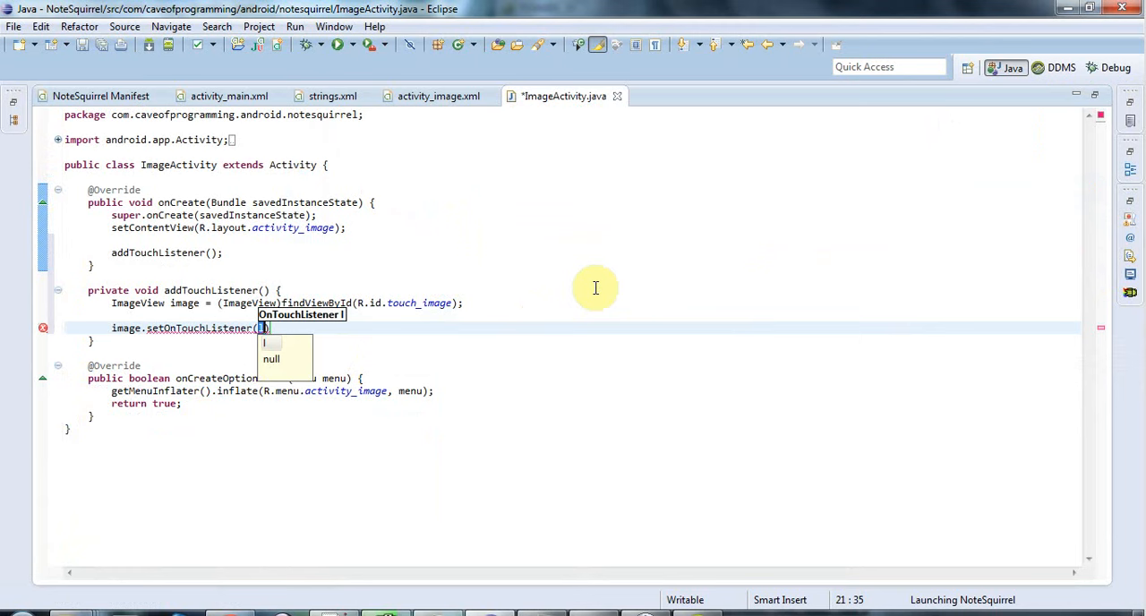
pyautogui.write('new OnTouchListener(')
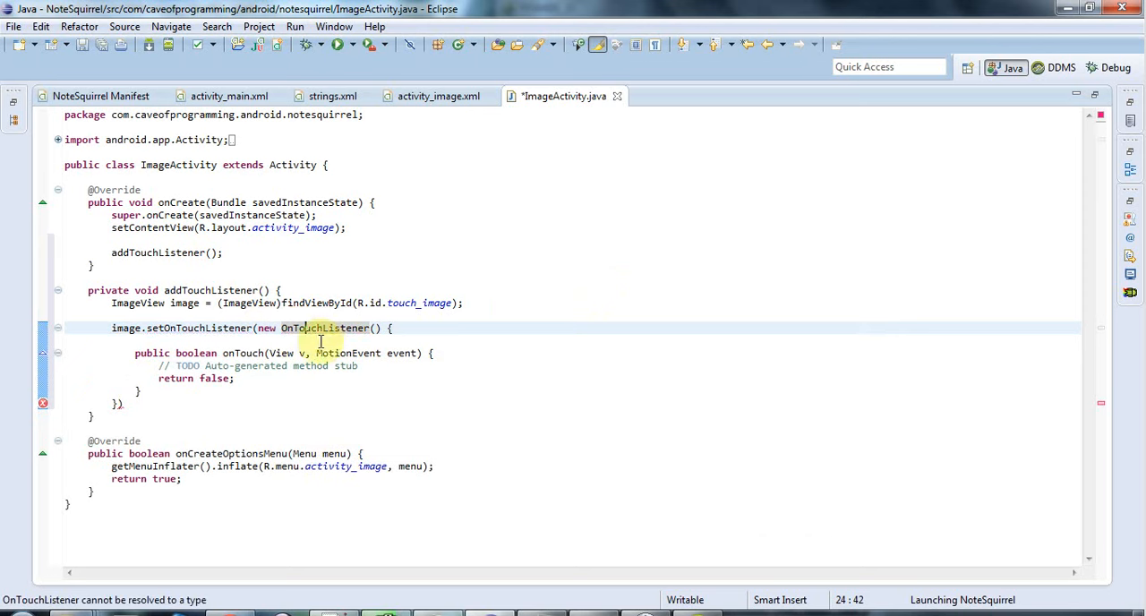
pyautogui.moveTo(318, 328)
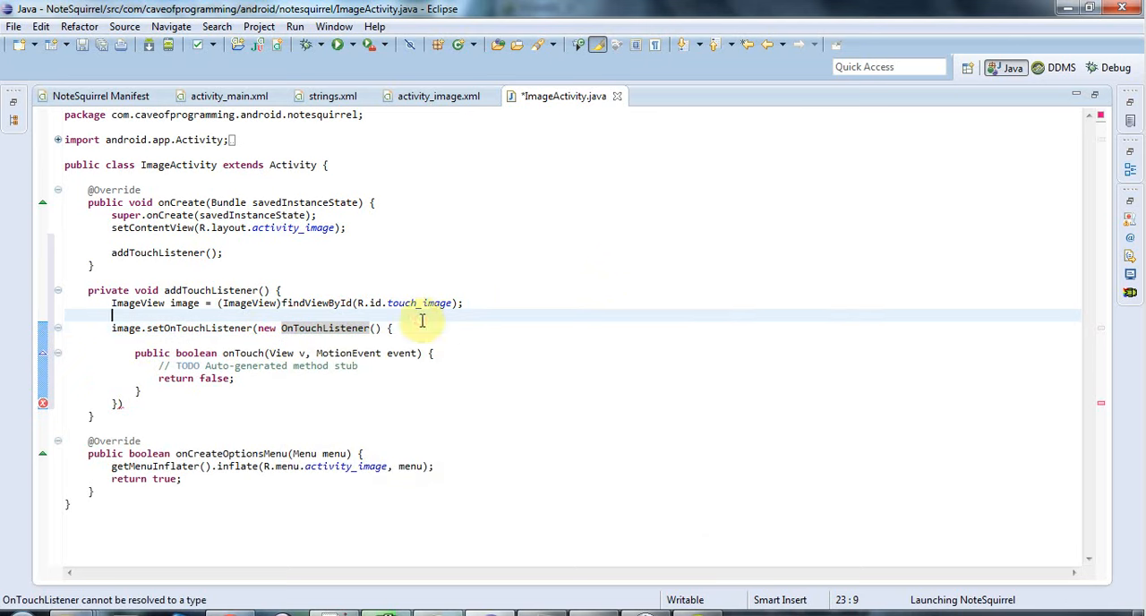
pyautogui.click(135, 403)
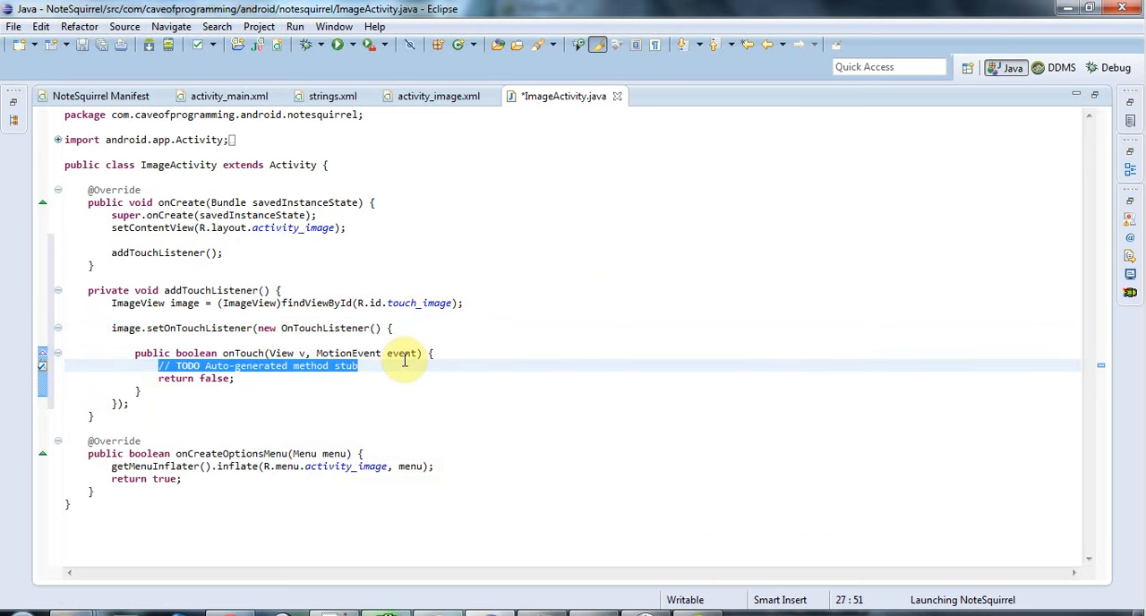
# Step: Replace the TODO in onTouch with float x = event.getX() and float y = event.getY()
pyautogui.click(134, 339)
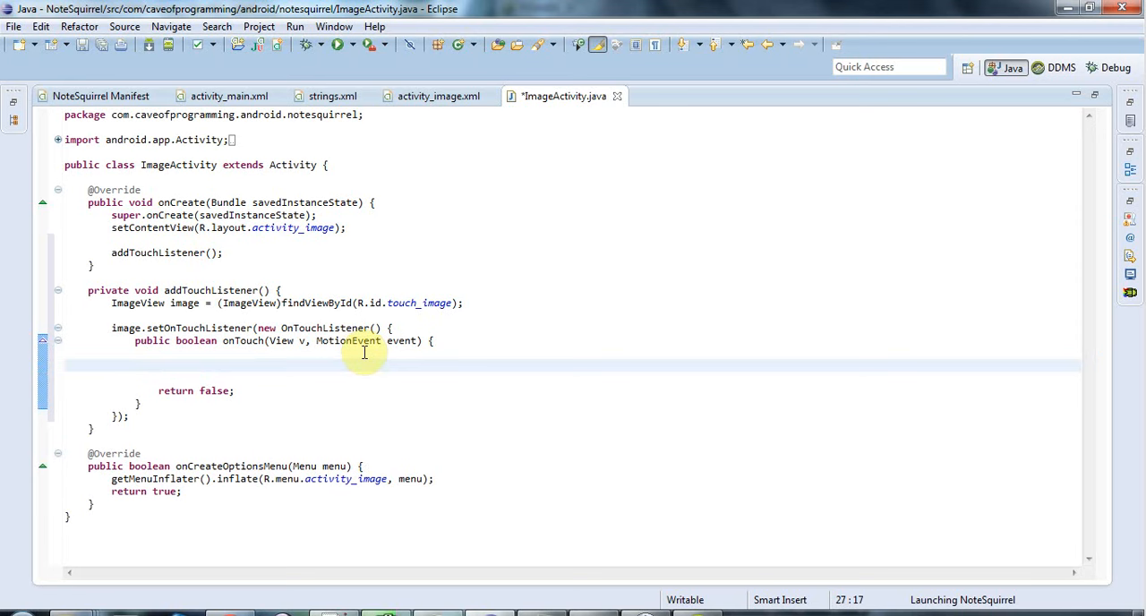
pyautogui.click(158, 364)
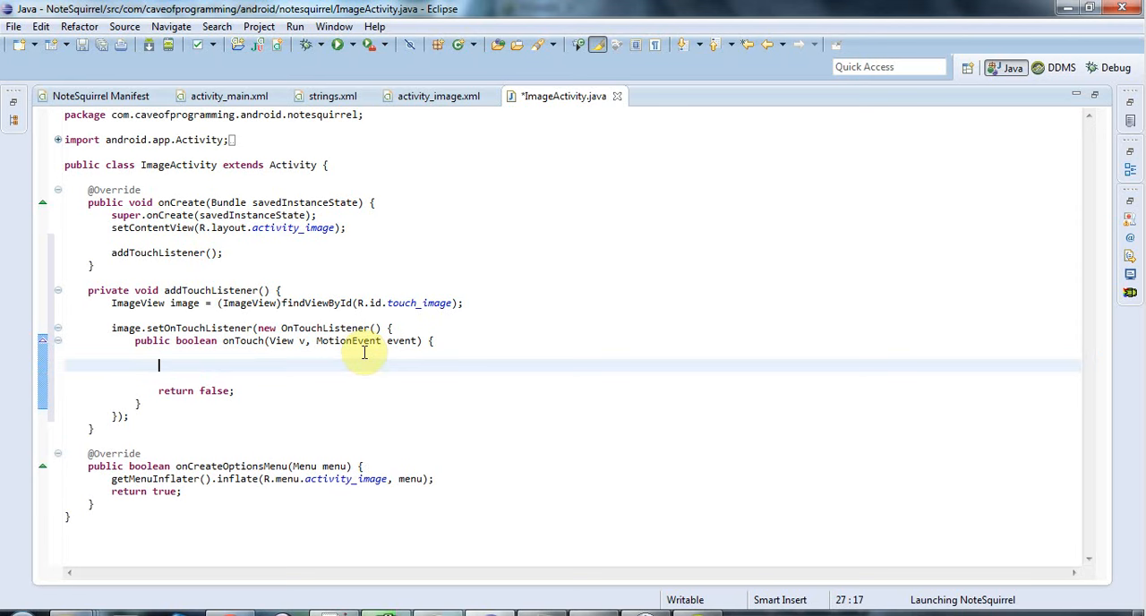
pyautogui.moveTo(401, 340)
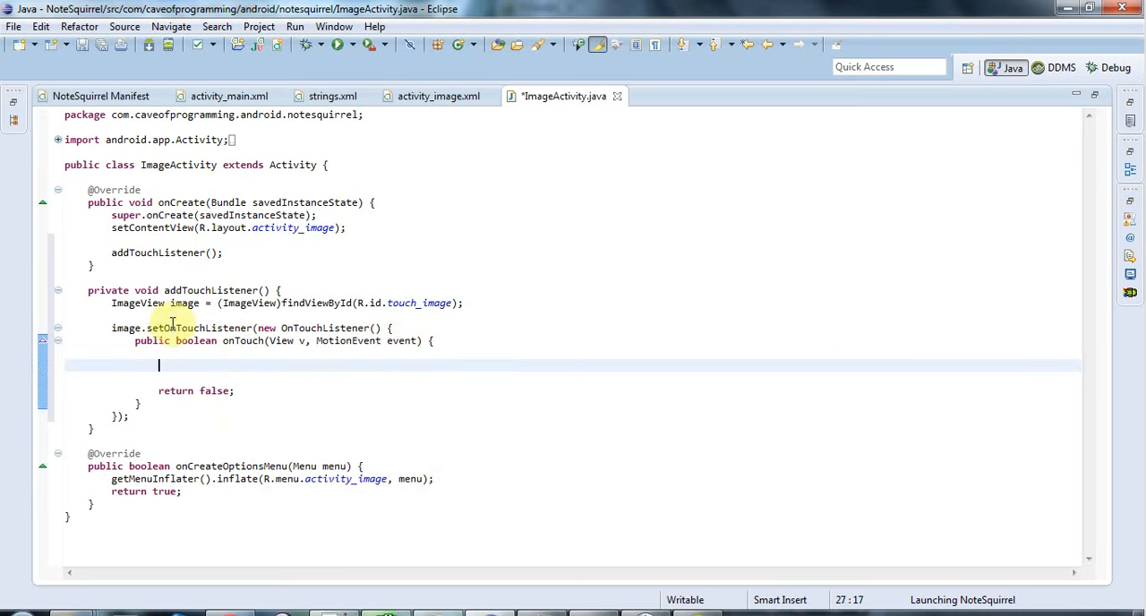
pyautogui.moveTo(692, 330)
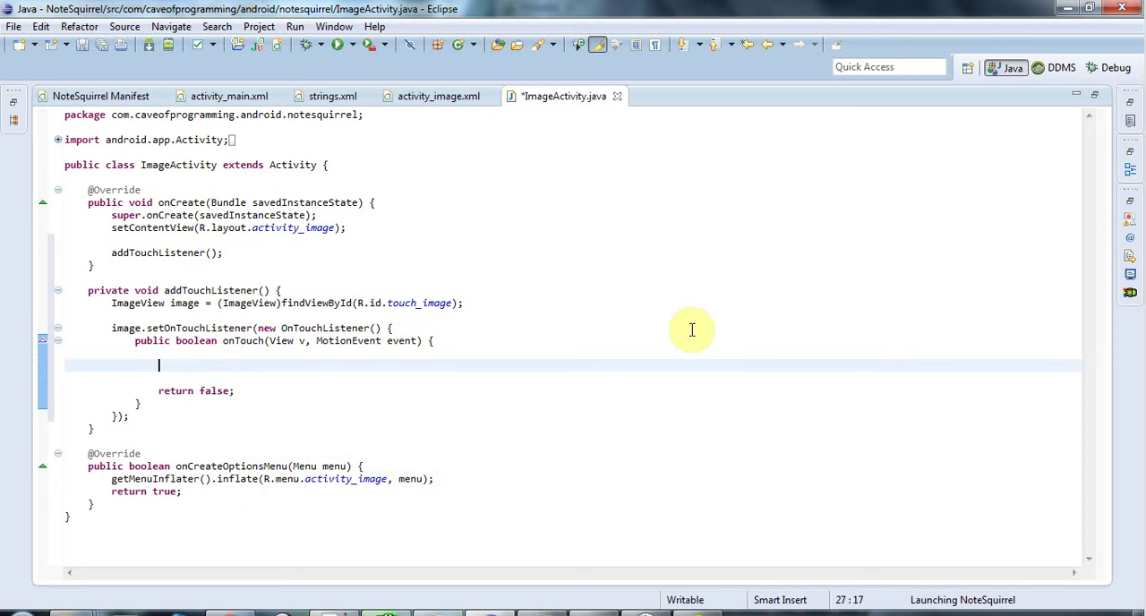
pyautogui.write('float x')
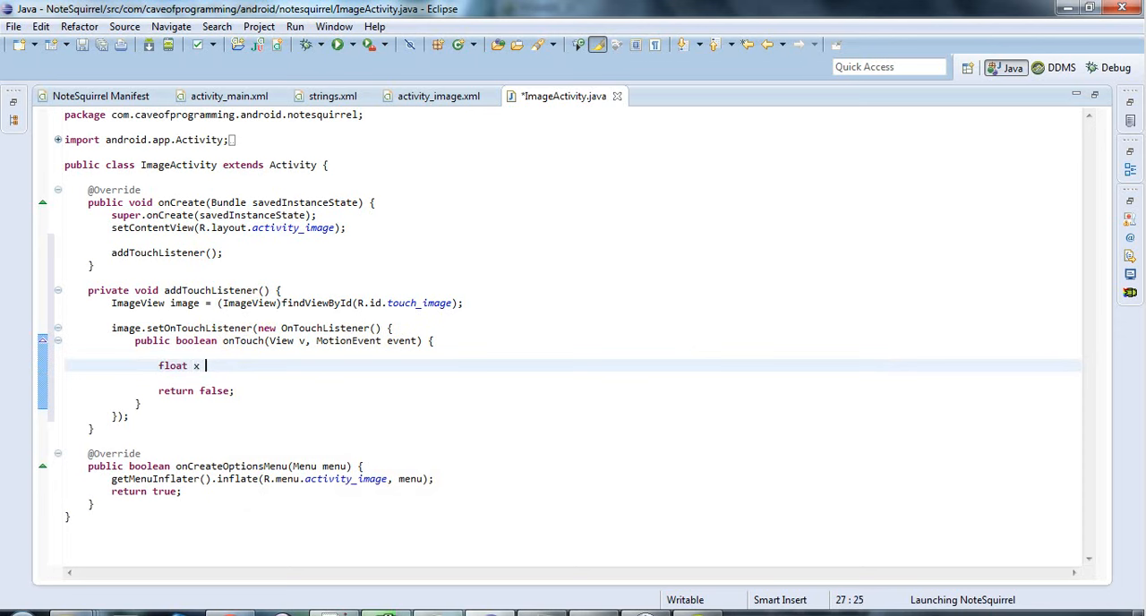
pyautogui.write('= event.g')
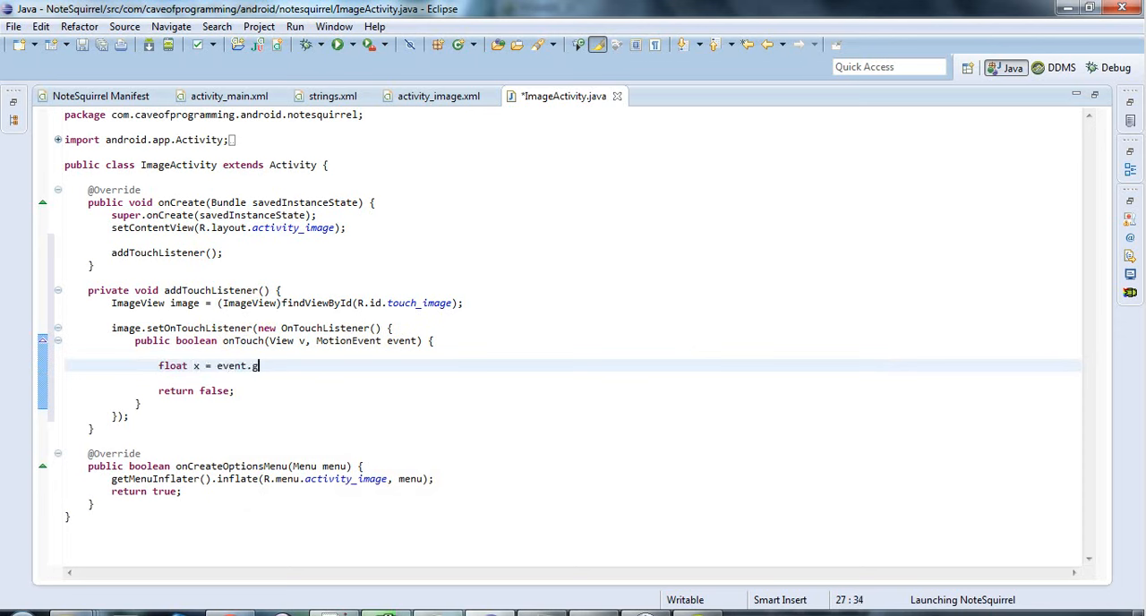
pyautogui.write('etX();')
pyautogui.write('float y')
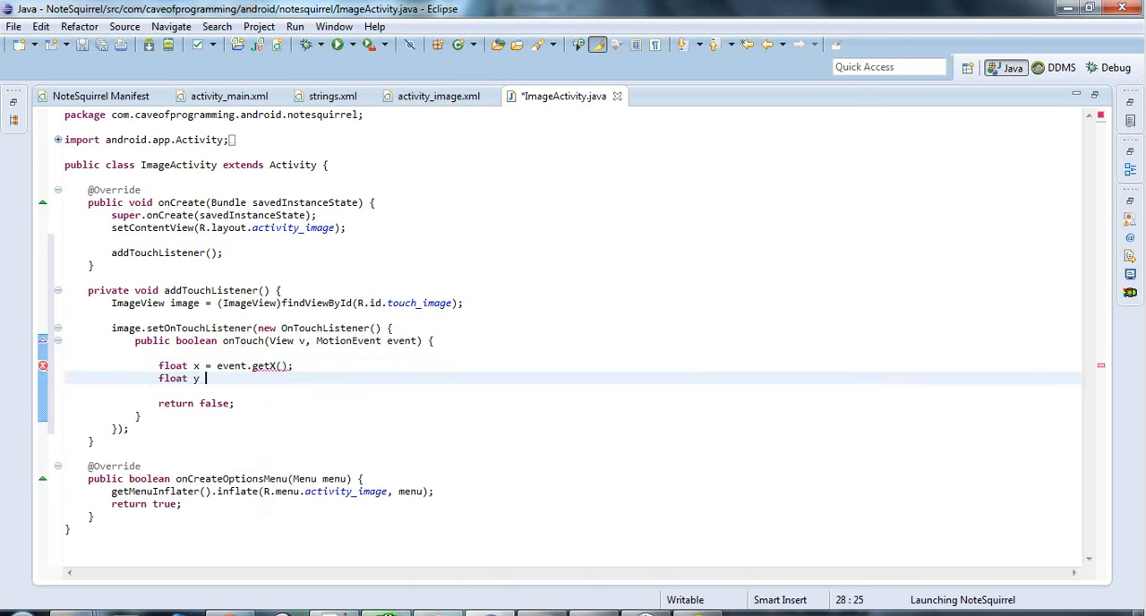
pyautogui.write('= event.get')
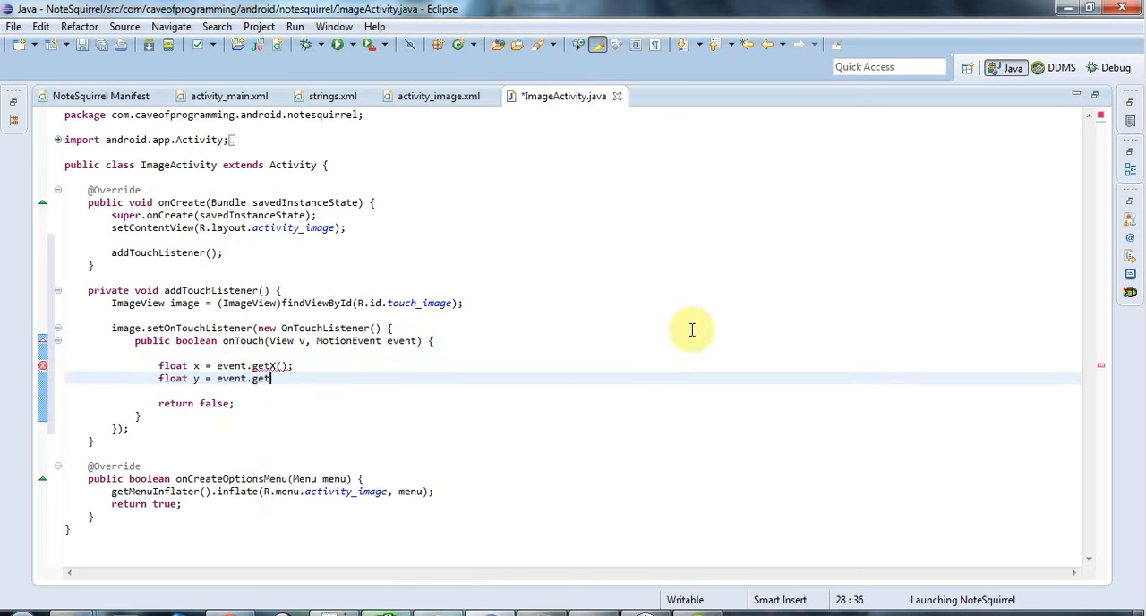
pyautogui.write('Y')
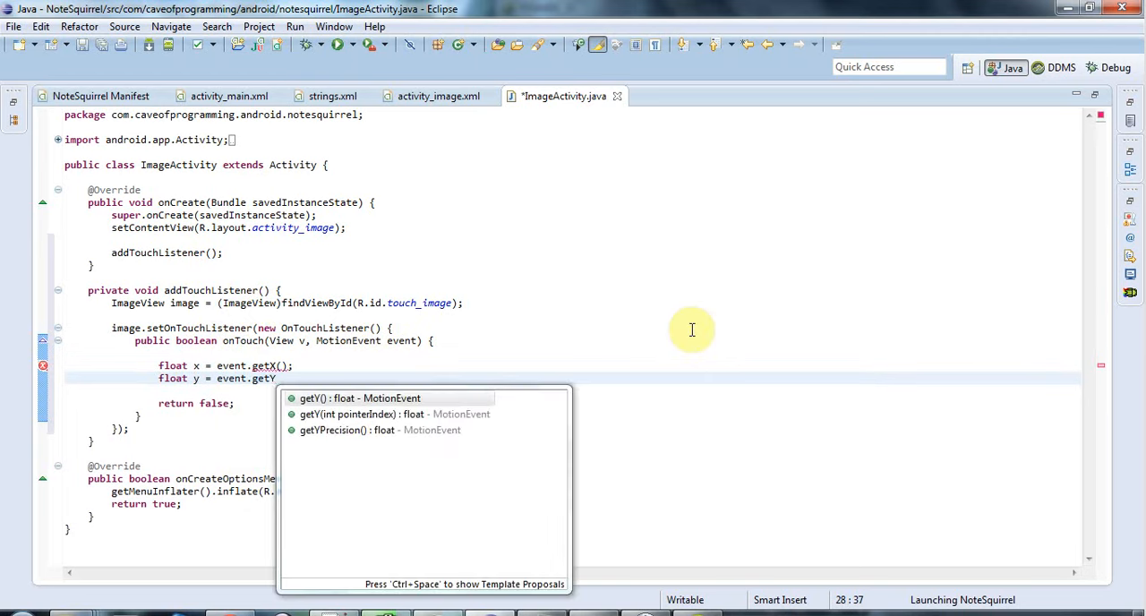
pyautogui.click(360, 398)
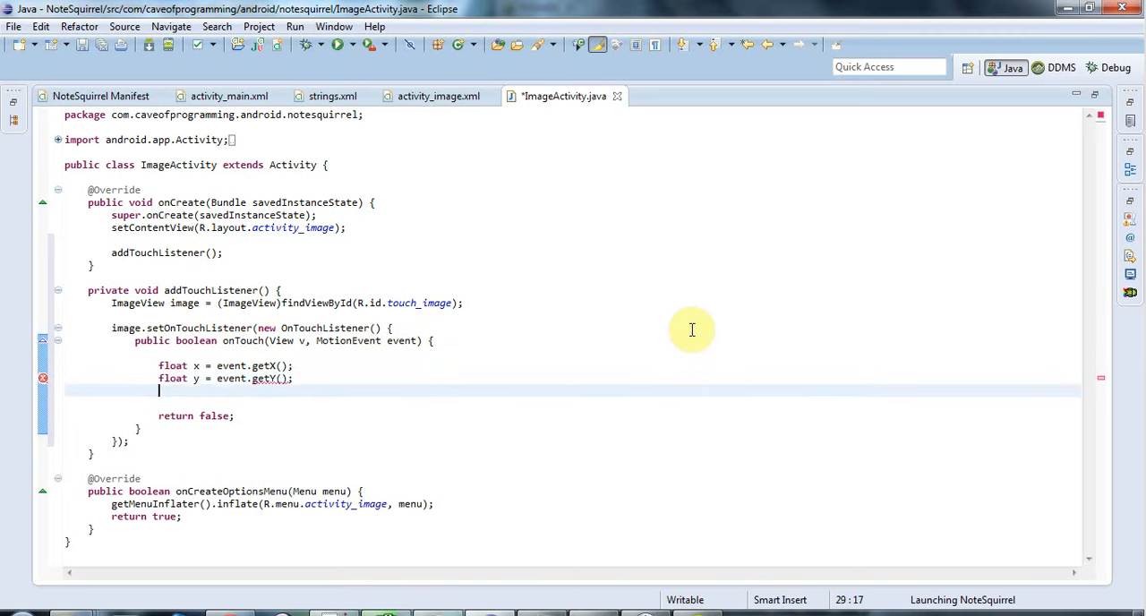
pyautogui.press('Return')
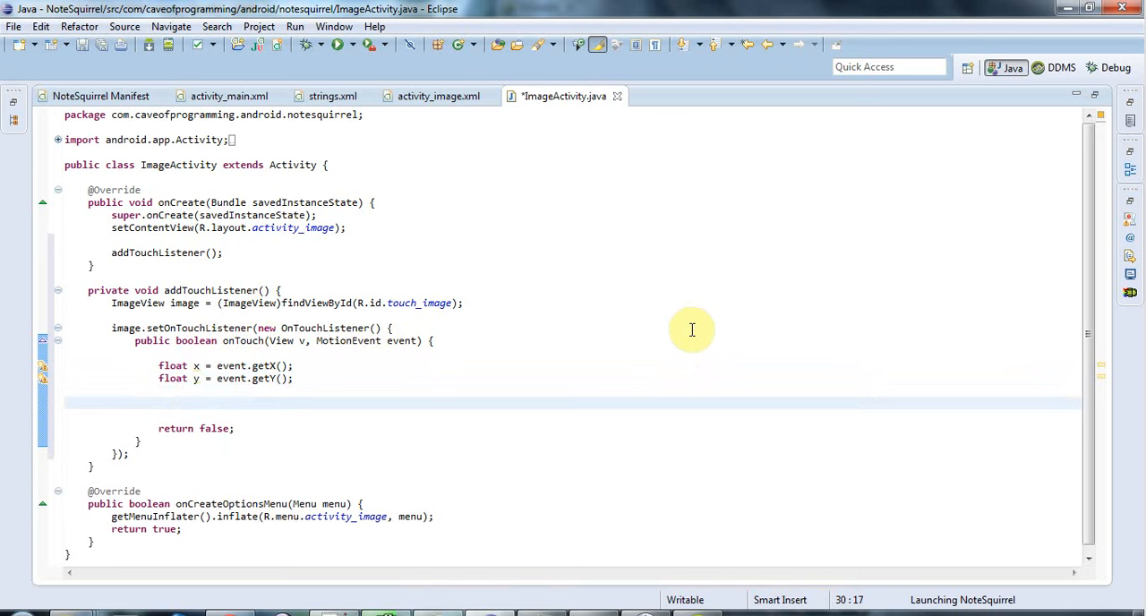
# Step: Begin declaring a String variable named message below the coordinate lines
pyautogui.click(158, 402)
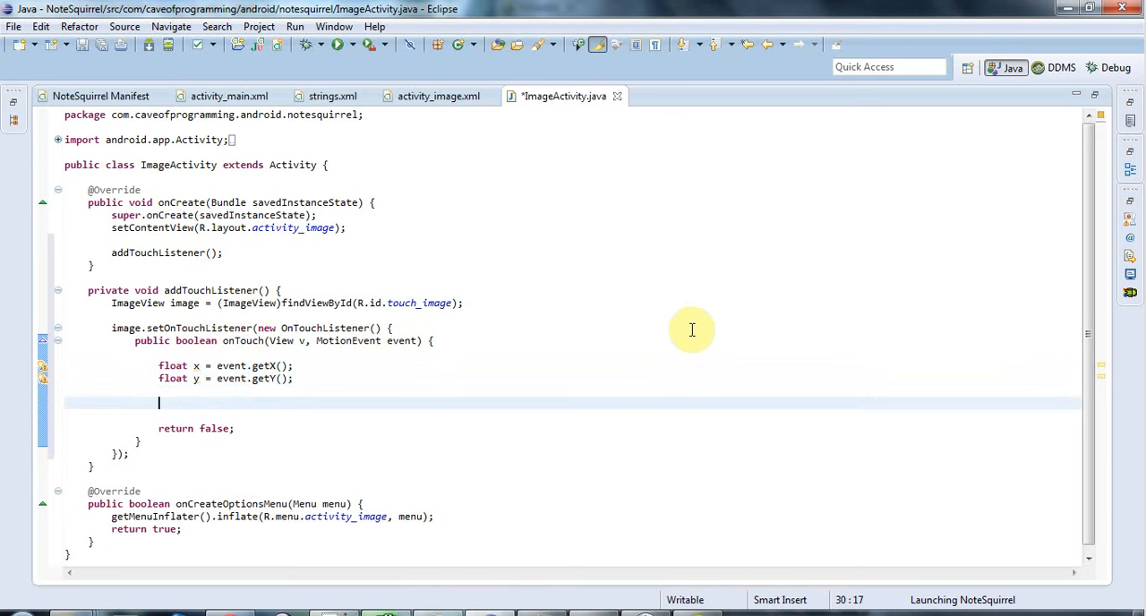
pyautogui.write('String mes')
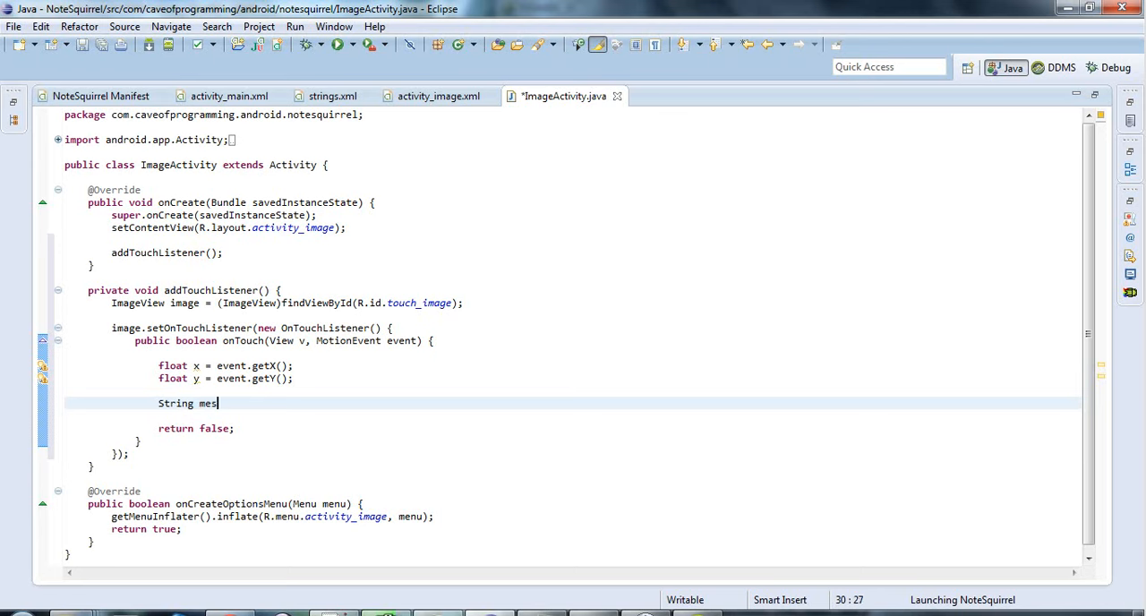
pyautogui.write('sage =')
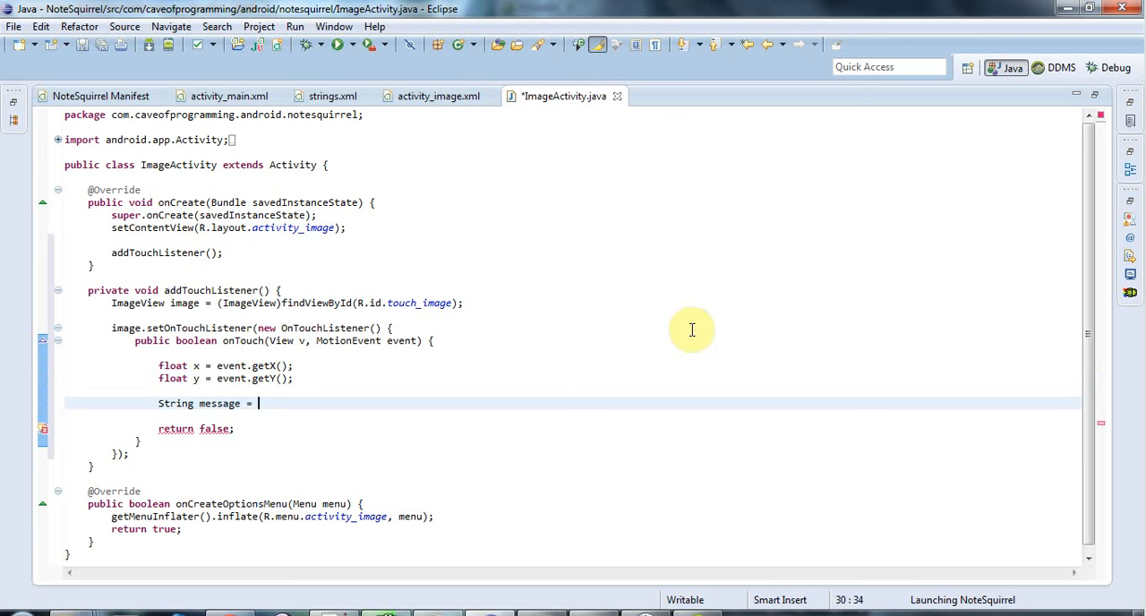
pyautogui.moveTo(195, 365)
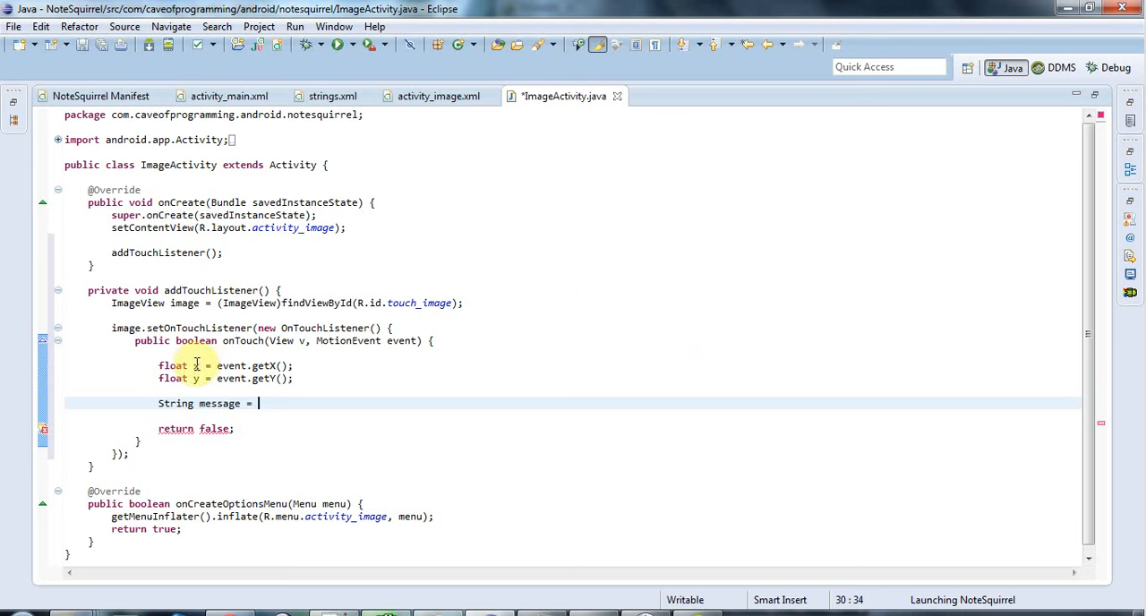
pyautogui.moveTo(548, 444)
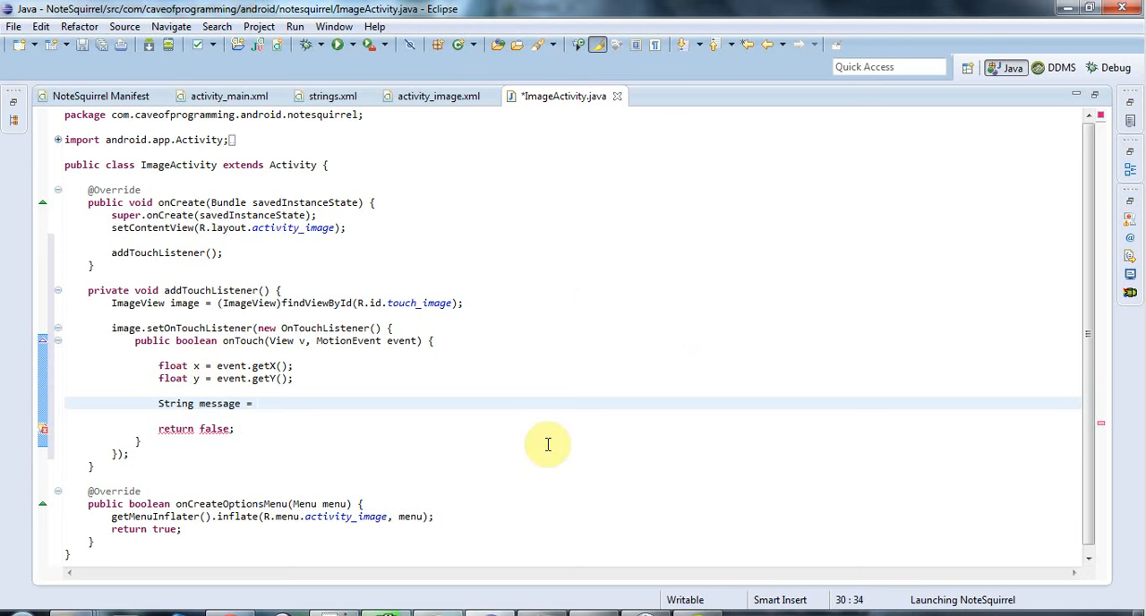
pyautogui.click(256, 403)
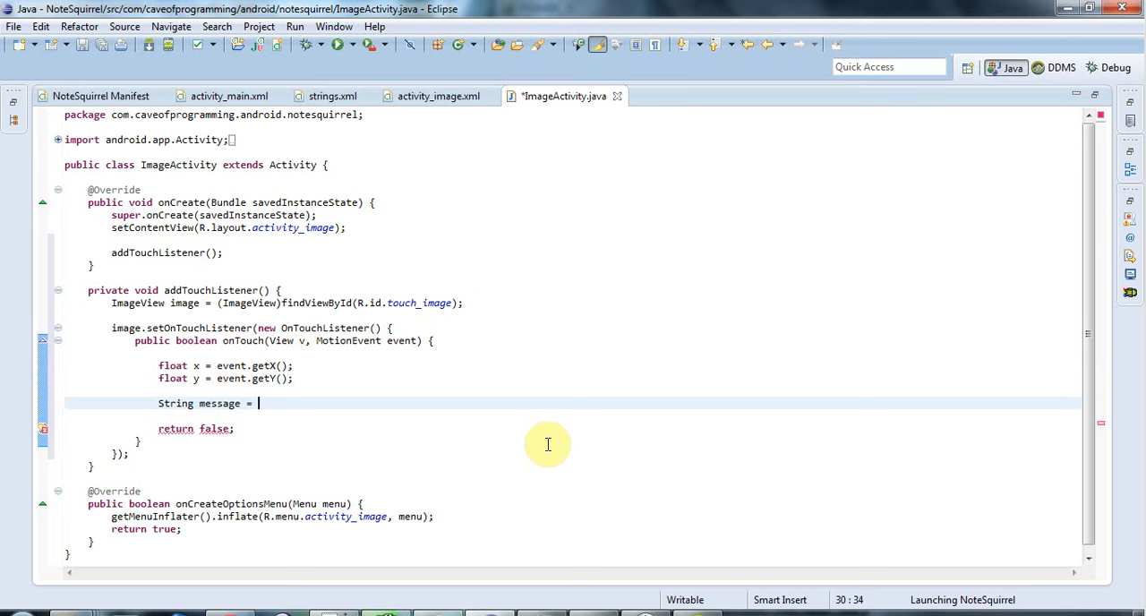
pyautogui.moveTo(492, 443)
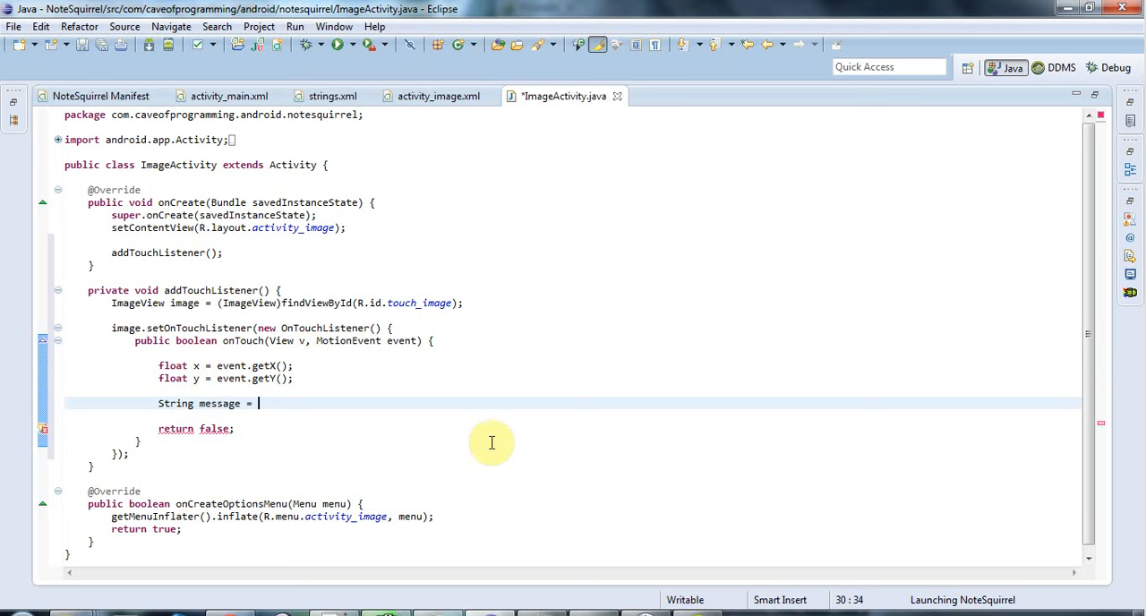
pyautogui.moveTo(166, 361)
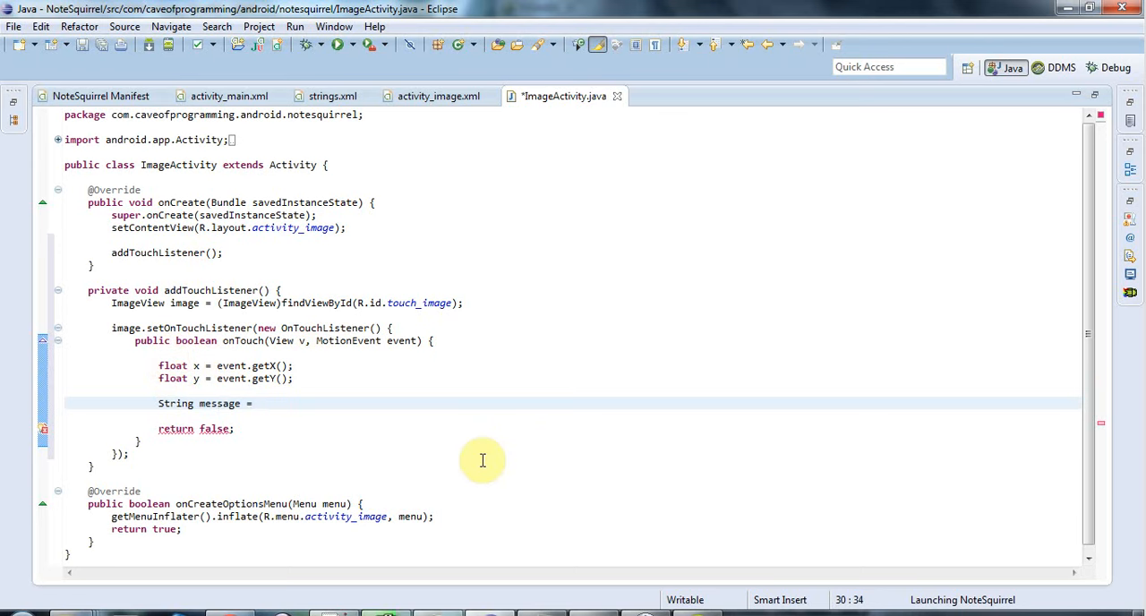
# Step: Assign message = String.format("Coordinates: (%.2f, %.2f)");
pyautogui.write('Strin')
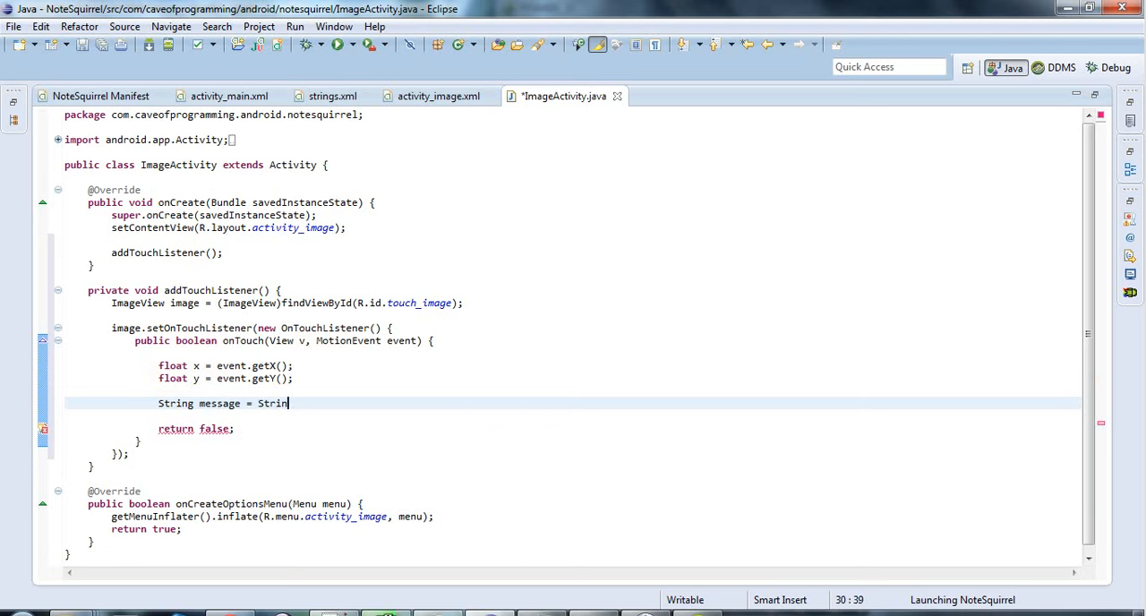
pyautogui.write('g.format()')
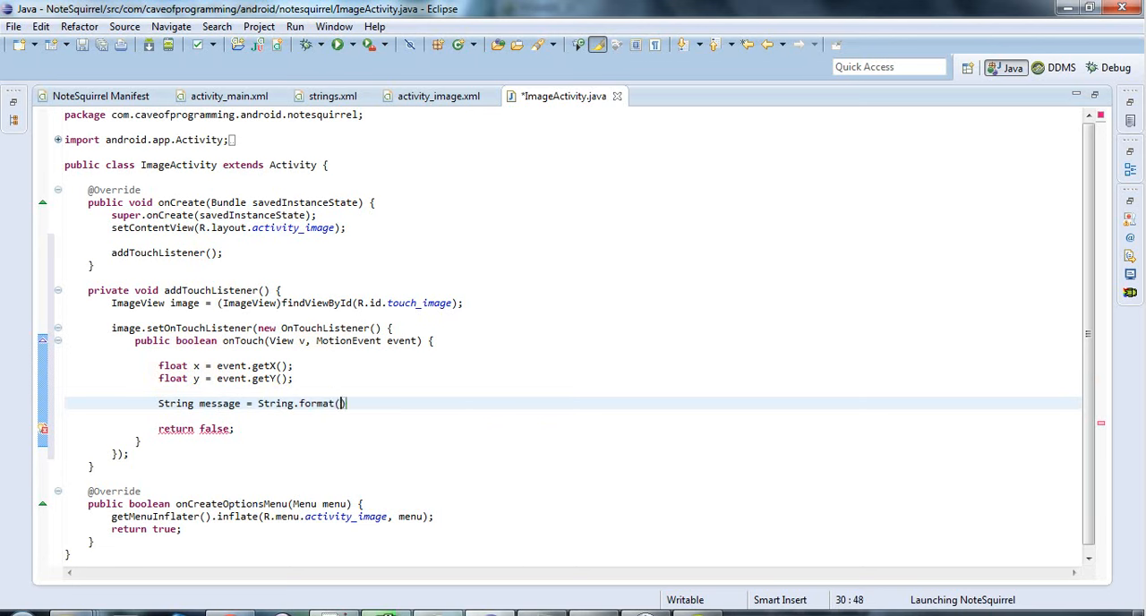
pyautogui.write('""')
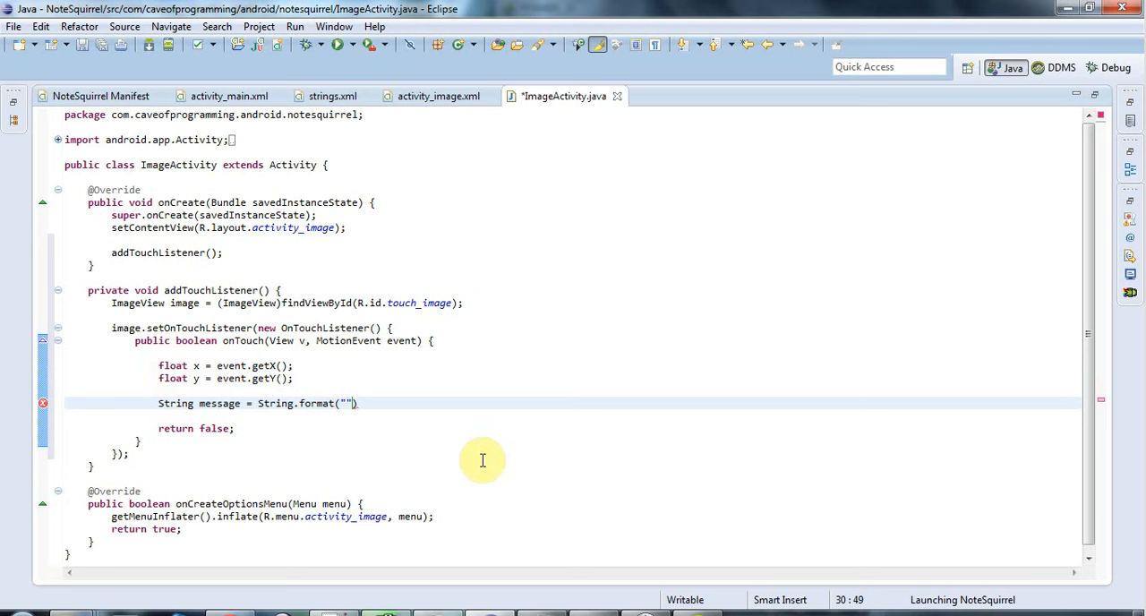
pyautogui.write('Coordinates:')
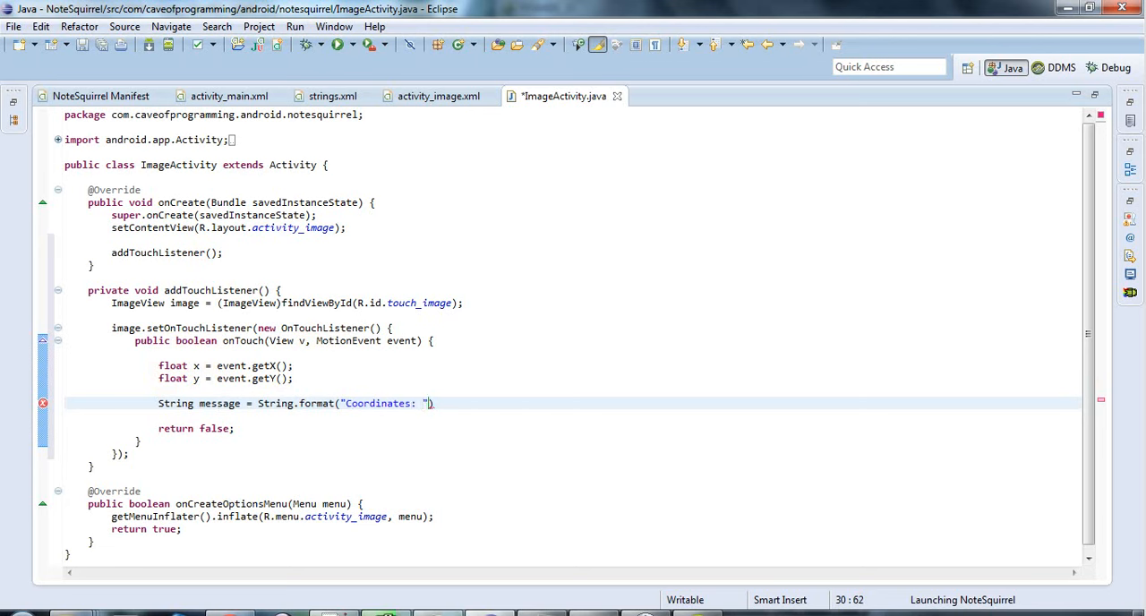
pyautogui.write('()')
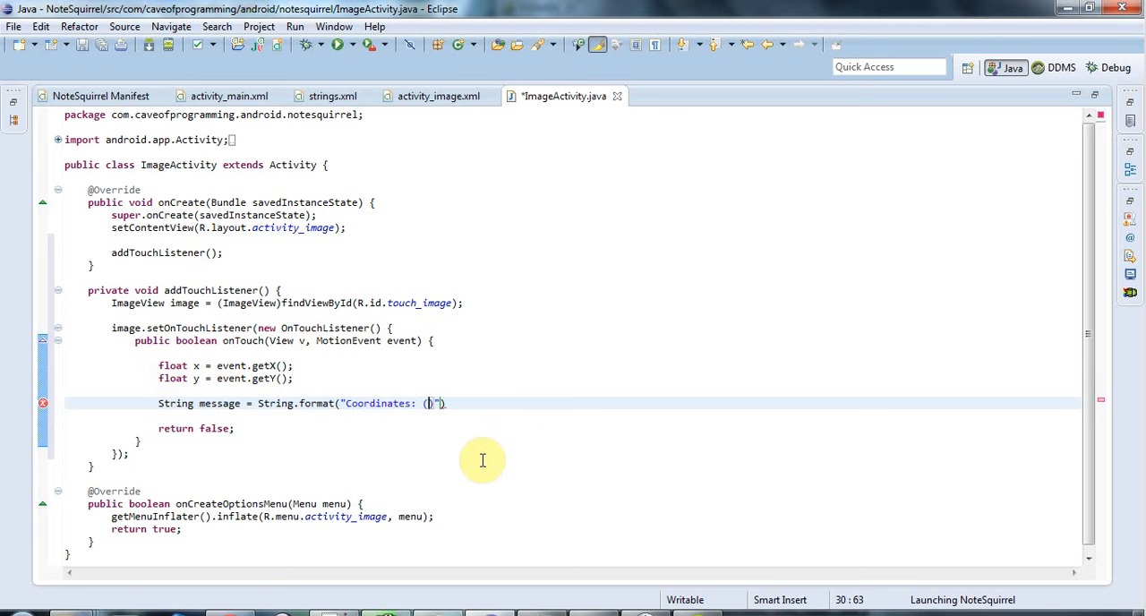
pyautogui.write('%f,')
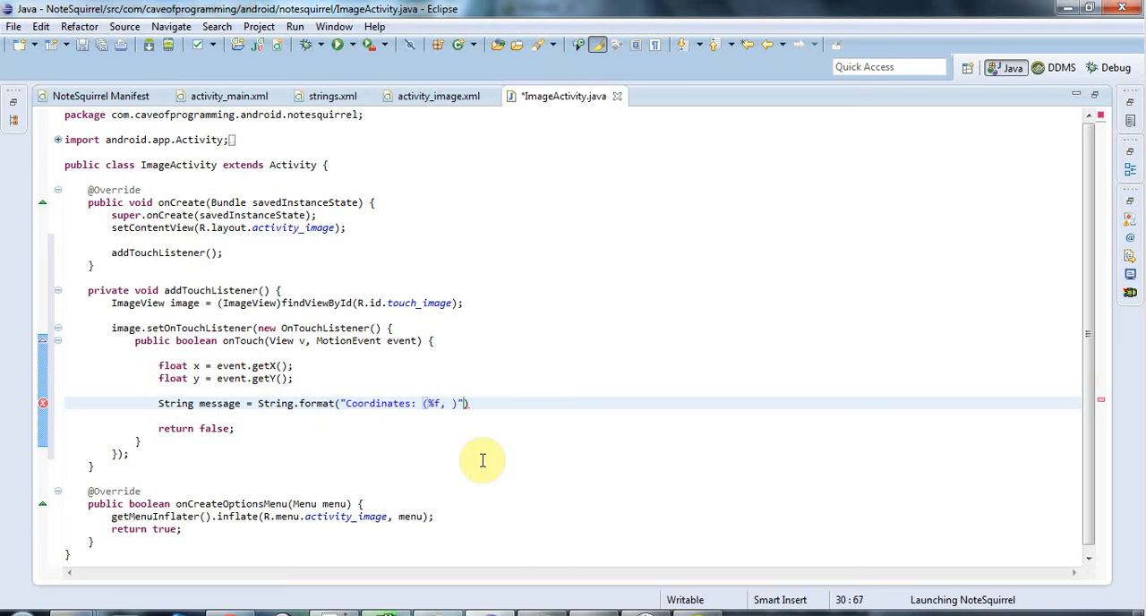
pyautogui.write('%f')
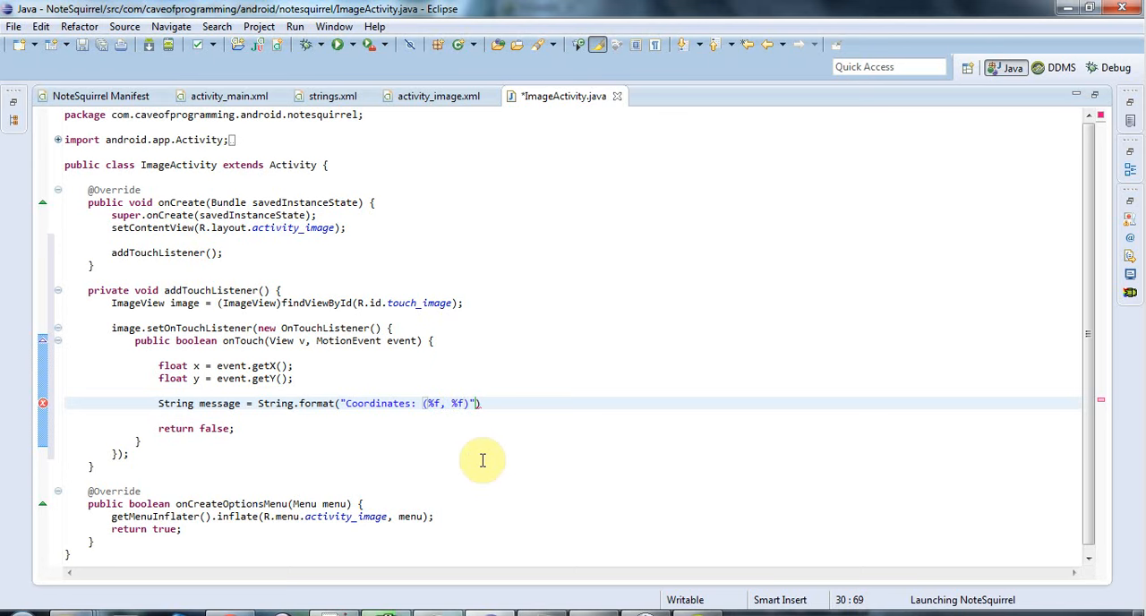
pyautogui.write('.2')
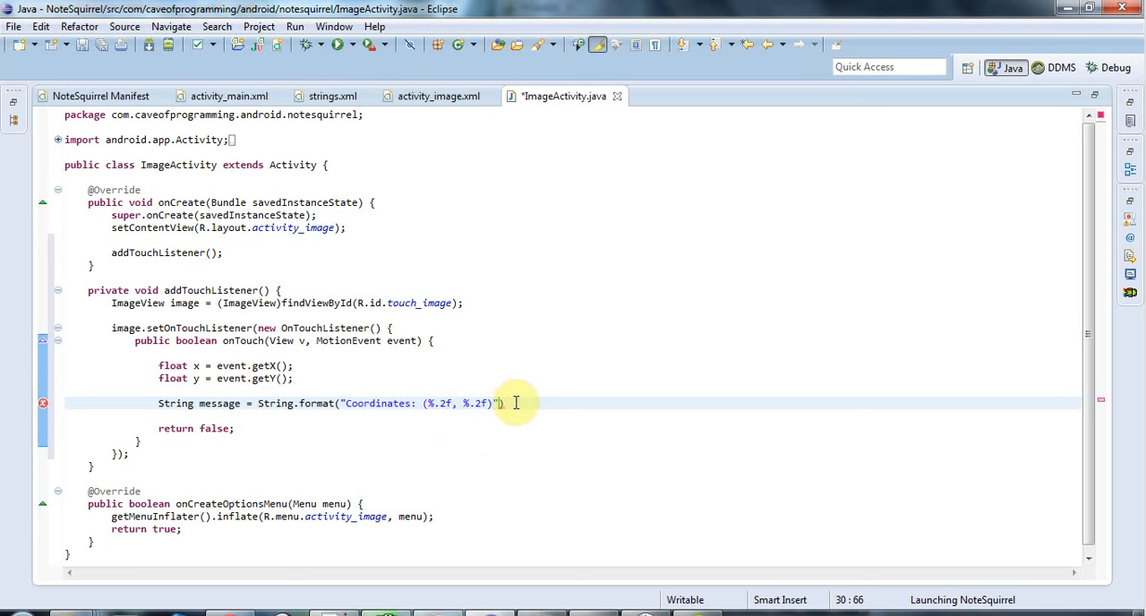
pyautogui.write(';')
pyautogui.write('Log.')
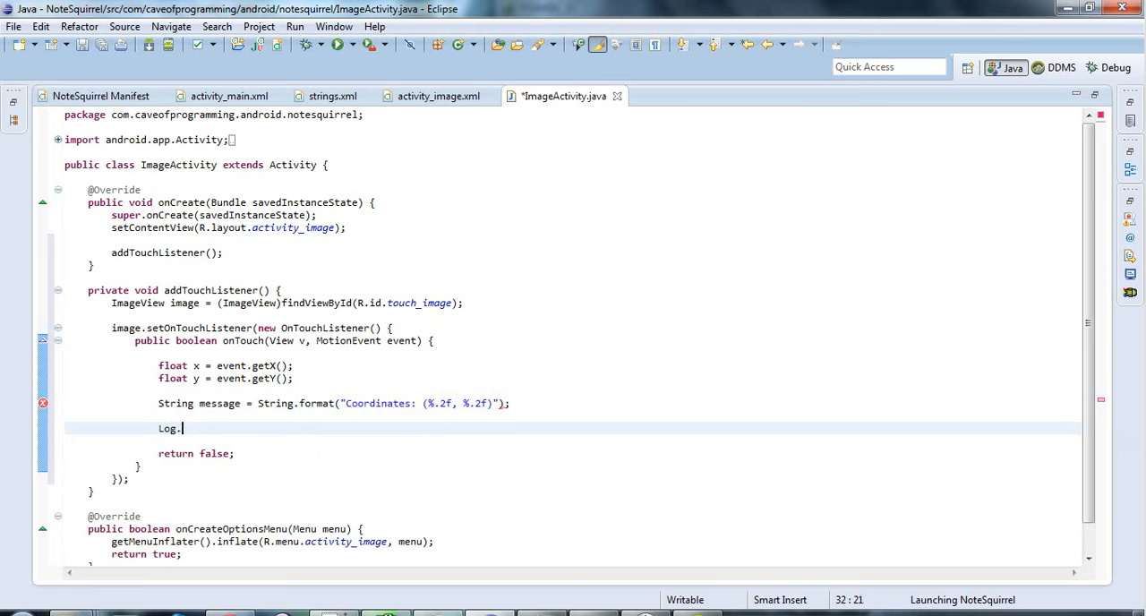
# Step: Declare a private static final String DEBUGTAG constant with the value "JwP"
pyautogui.write('d(tag, msg')
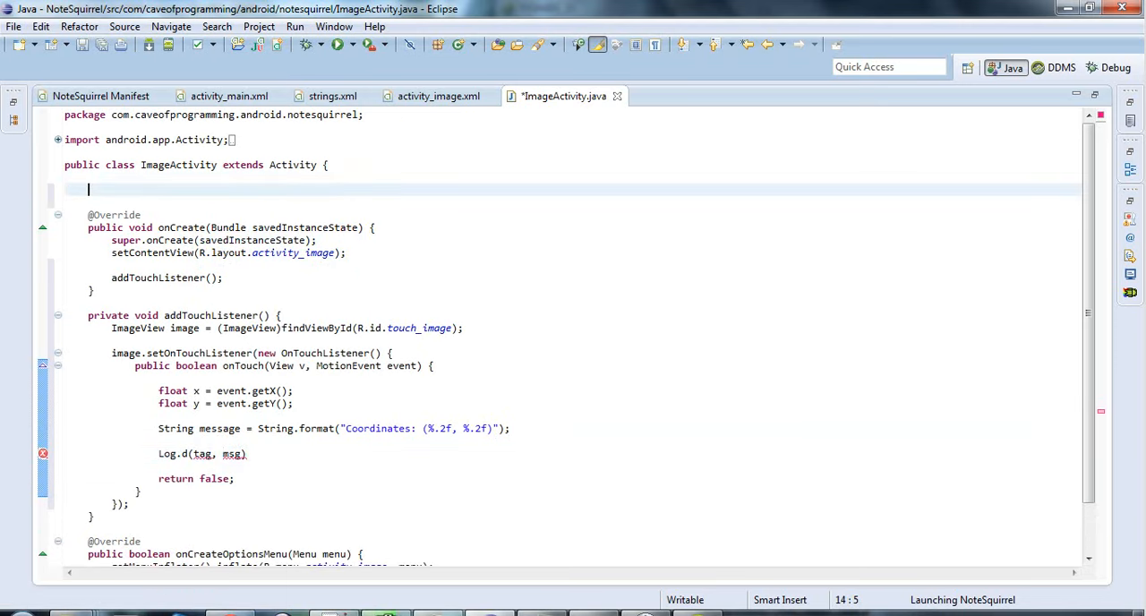
pyautogui.write('private')
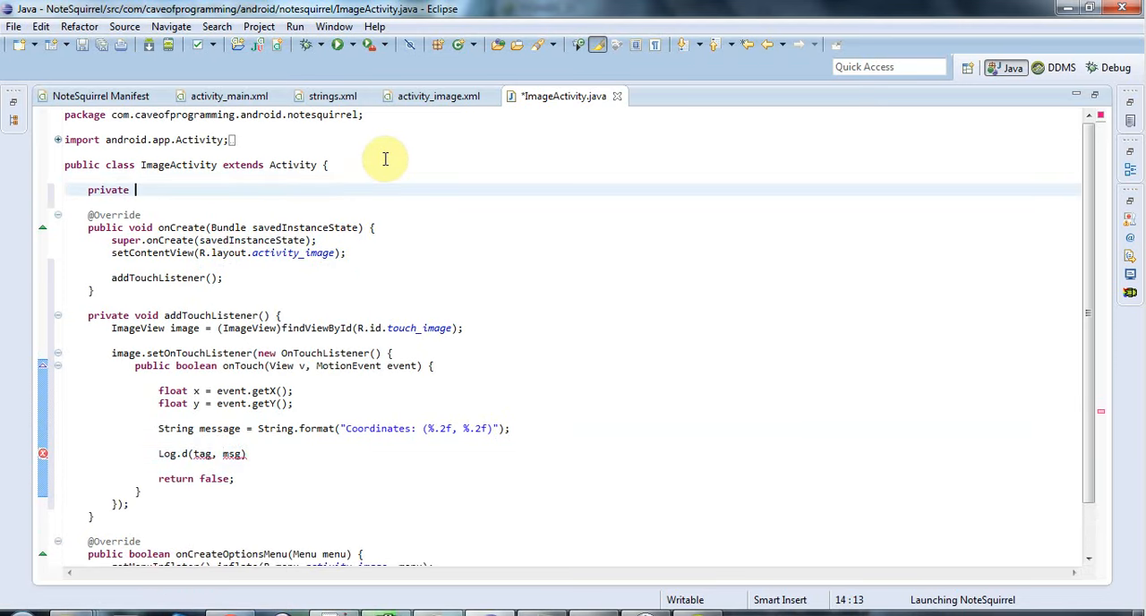
pyautogui.write('static fi')
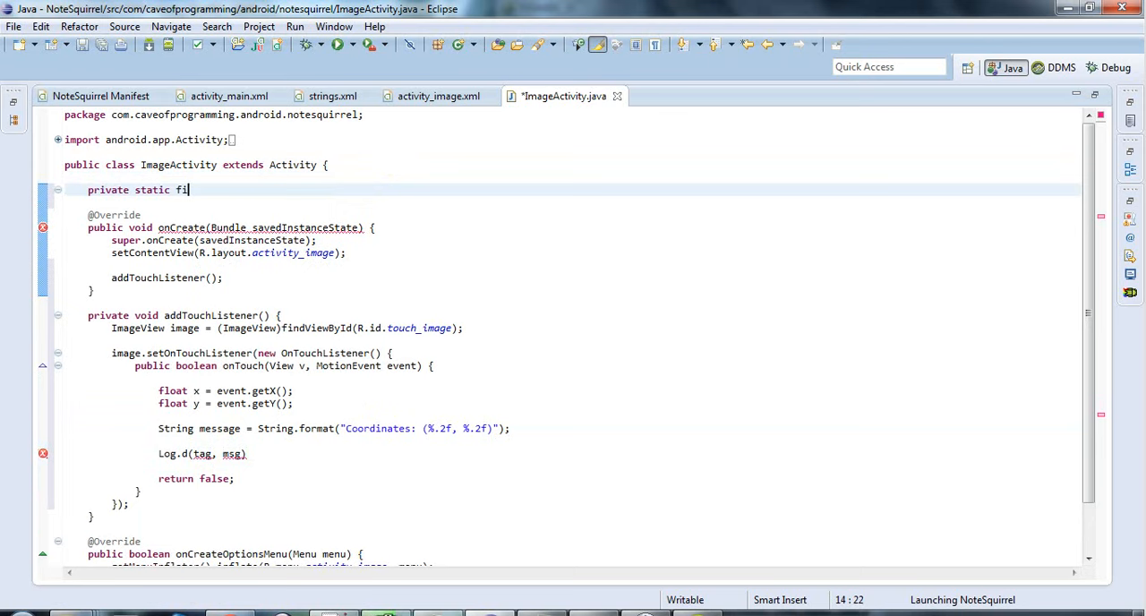
pyautogui.write('nal String')
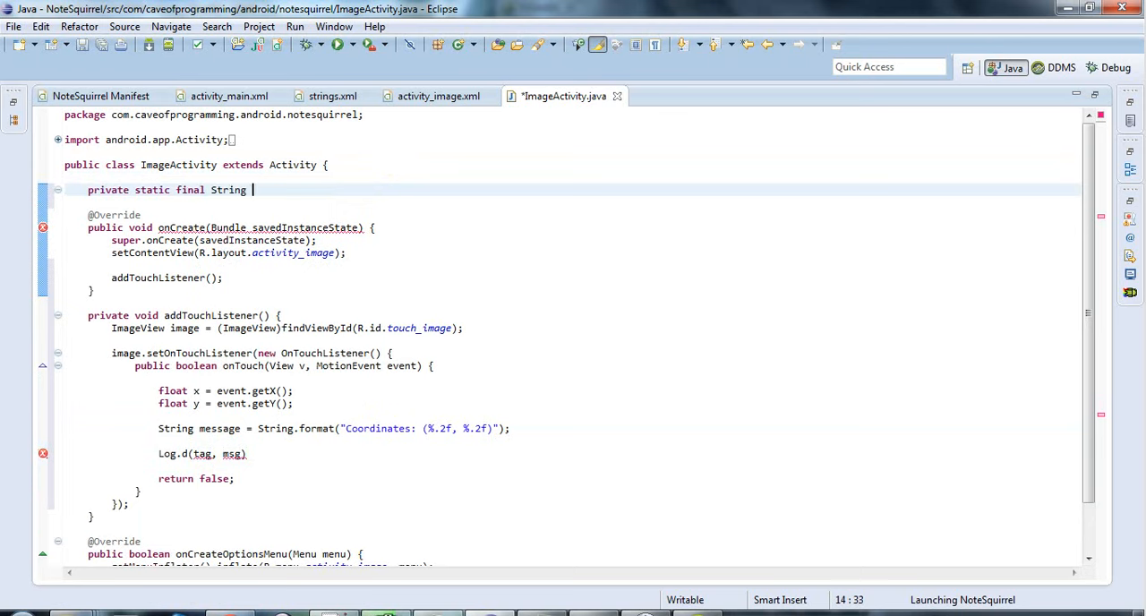
pyautogui.write('DEBUG')
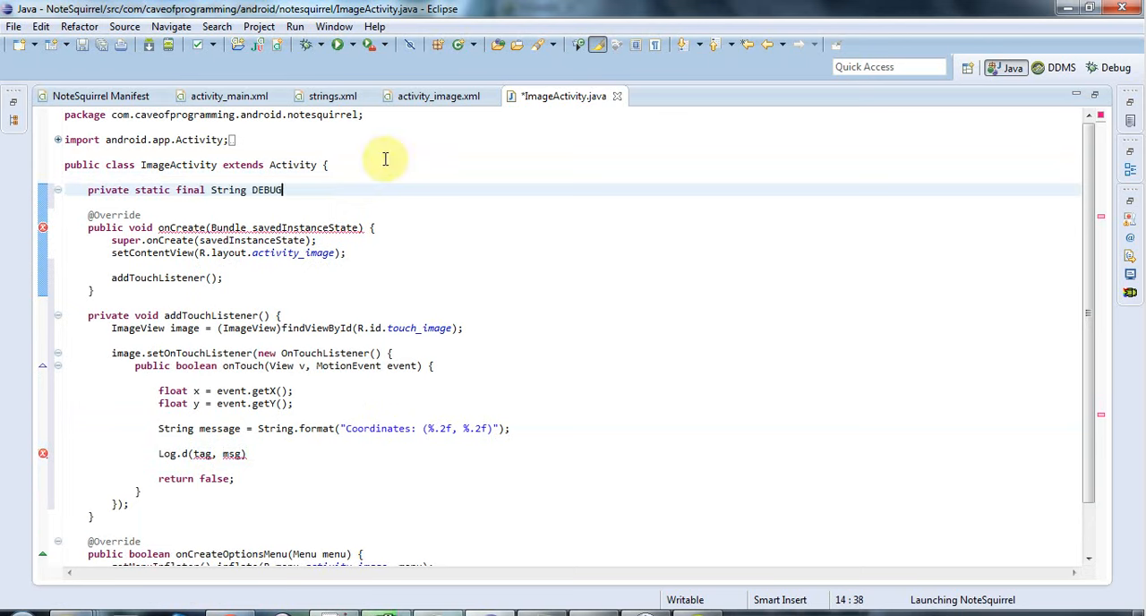
pyautogui.write('TAG = "')
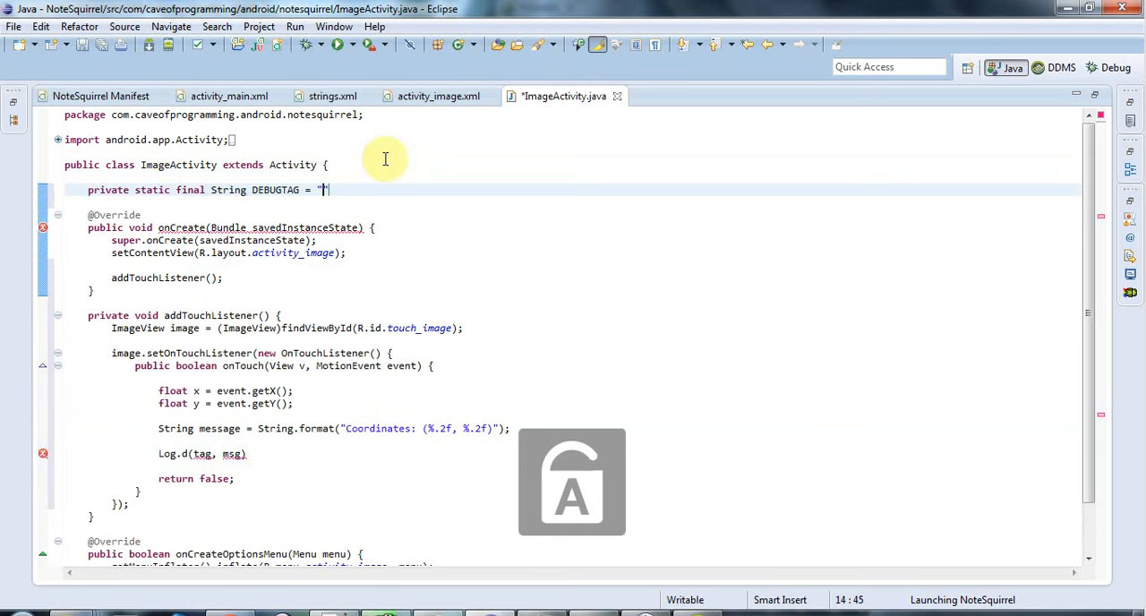
pyautogui.write('JwP')
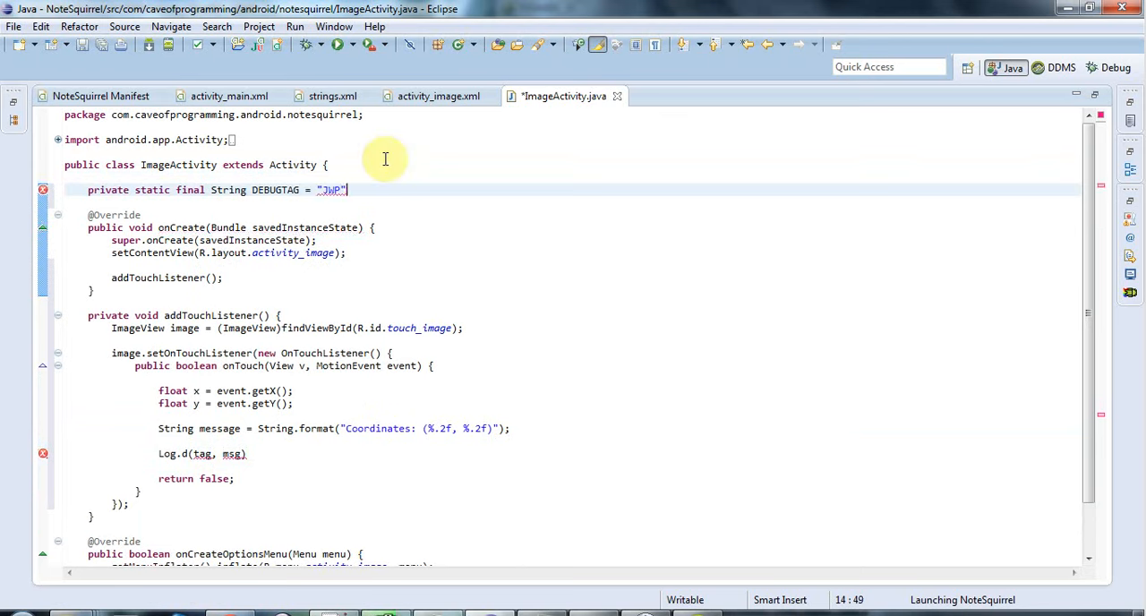
pyautogui.write(';')
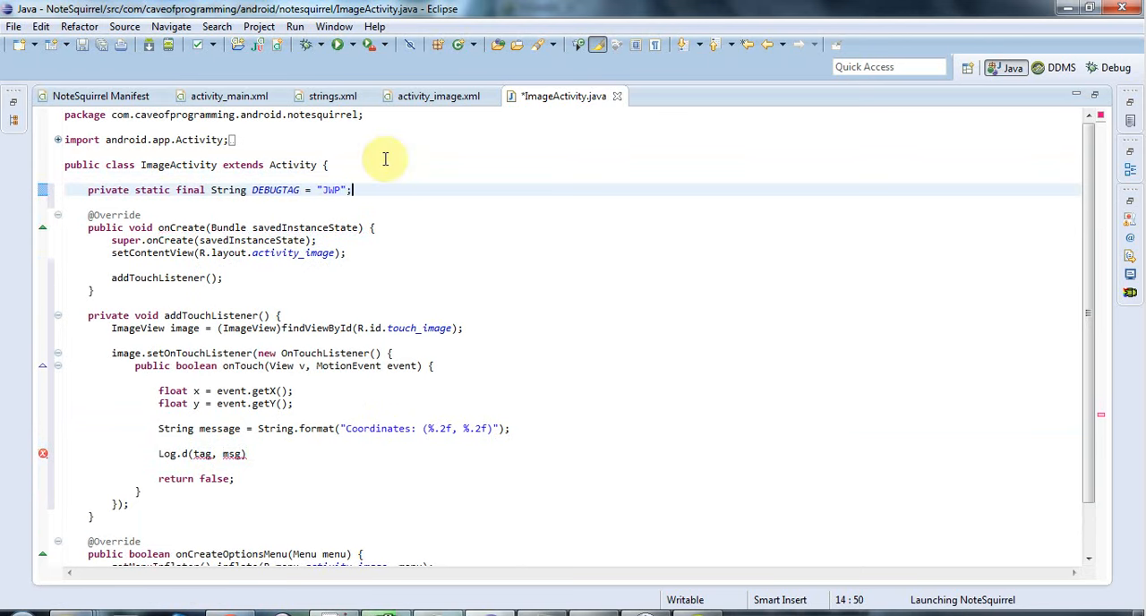
pyautogui.moveTo(287, 421)
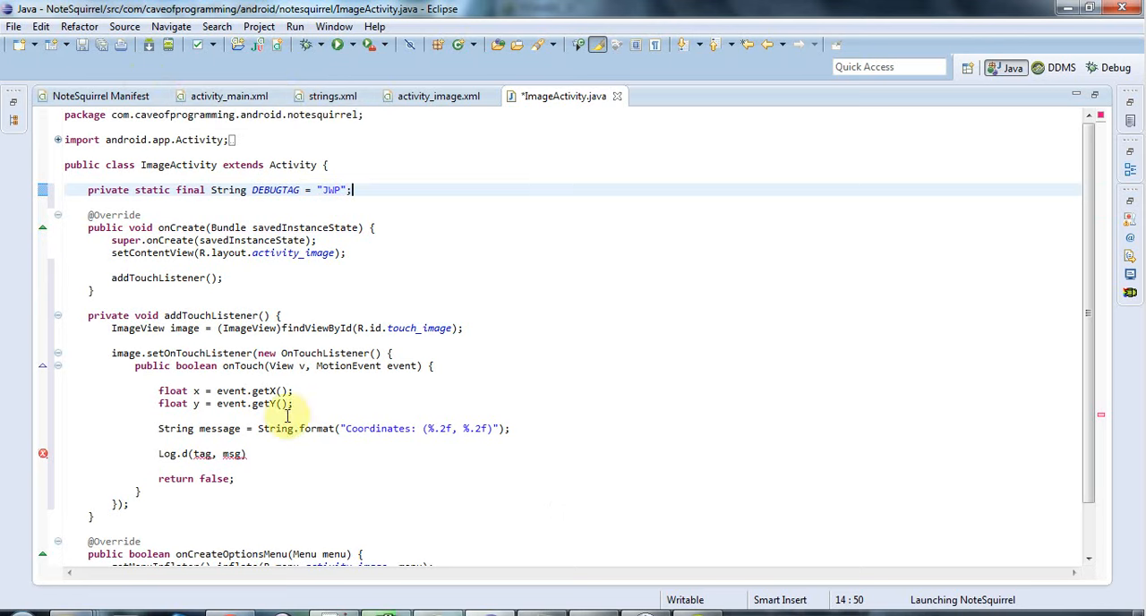
# Step: Pass MainActivity.DEBUGTAG and message to Log.d, then save ImageActivity.java
pyautogui.doubleClick(203, 454)
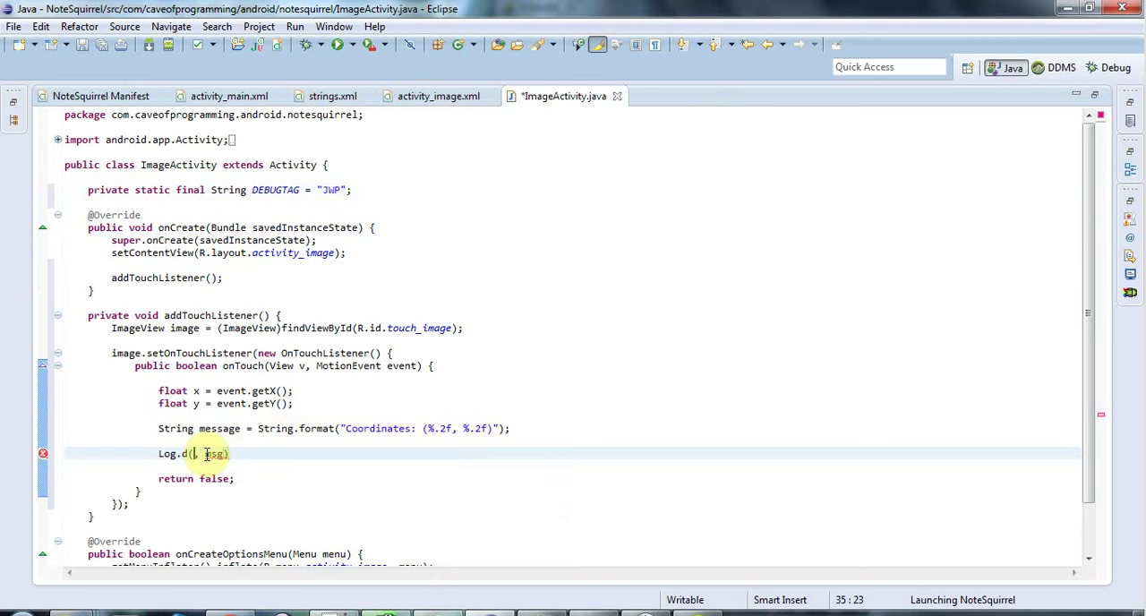
pyautogui.write('MainActivity.DEBUGTAG')
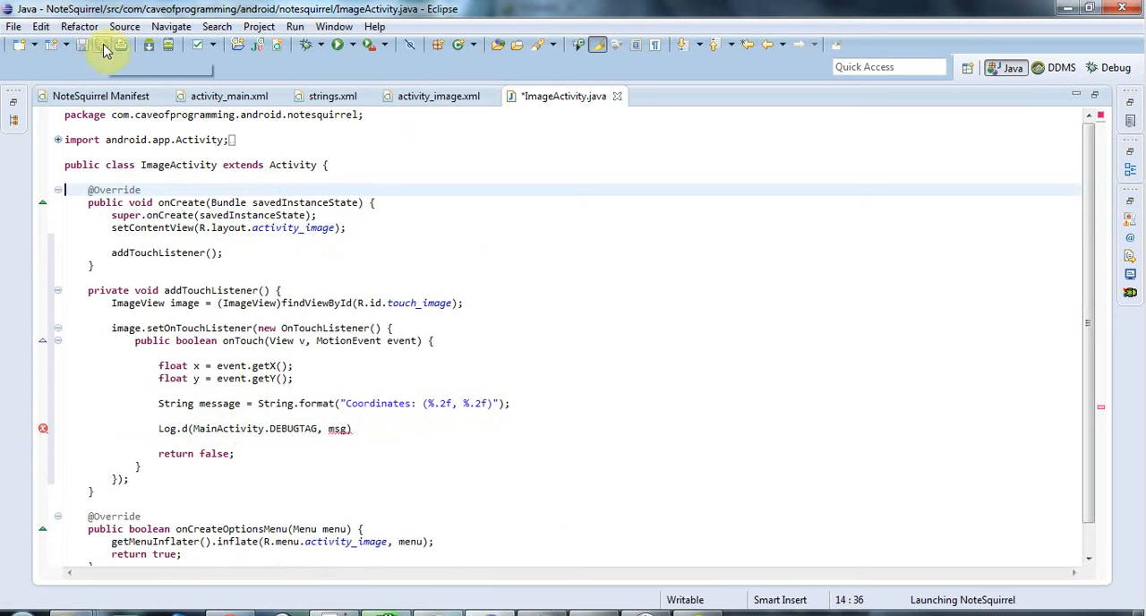
pyautogui.click(81, 45)
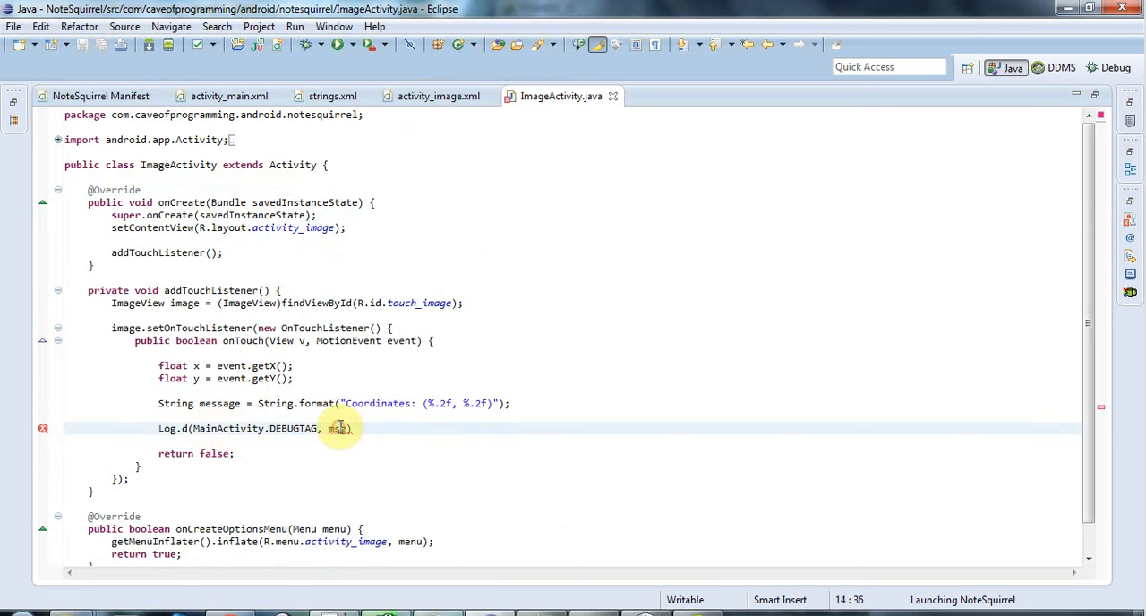
pyautogui.write('essage')
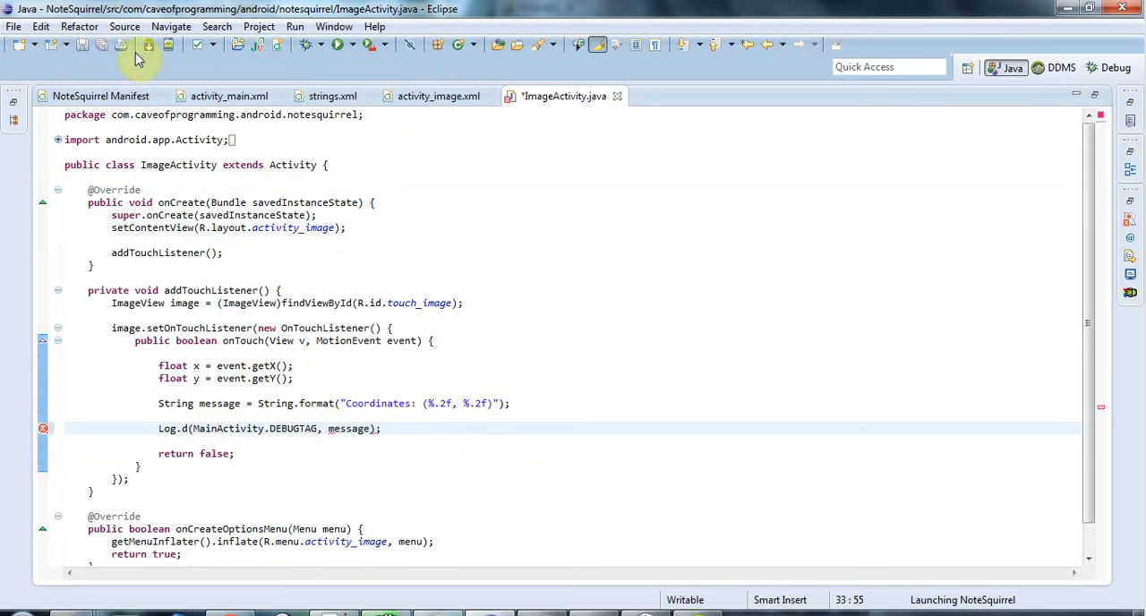
pyautogui.click(339, 44)
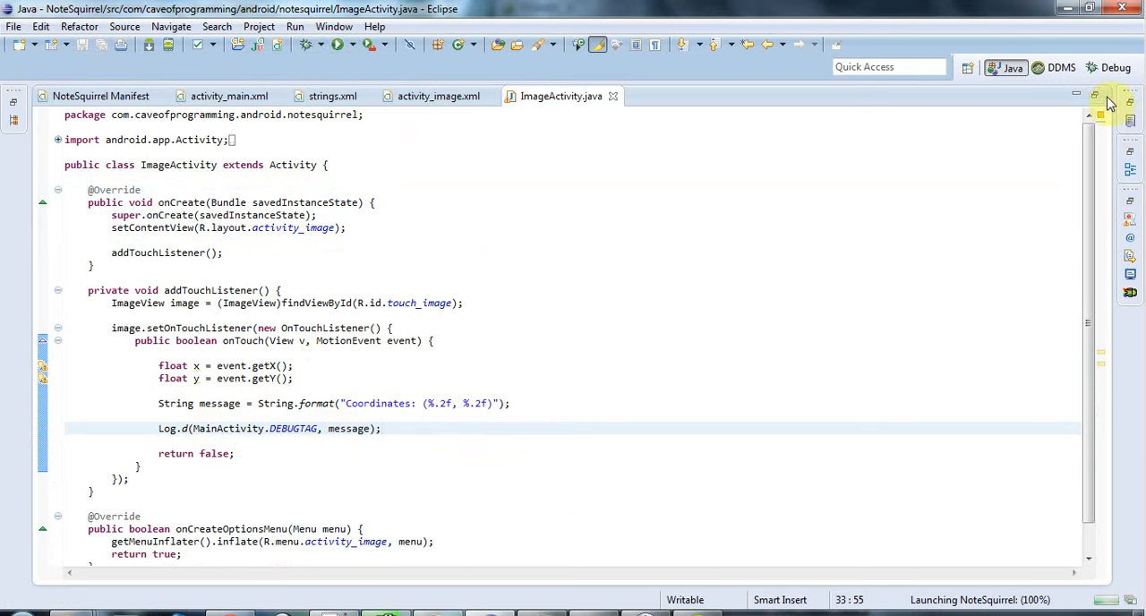
pyautogui.moveTo(536, 322)
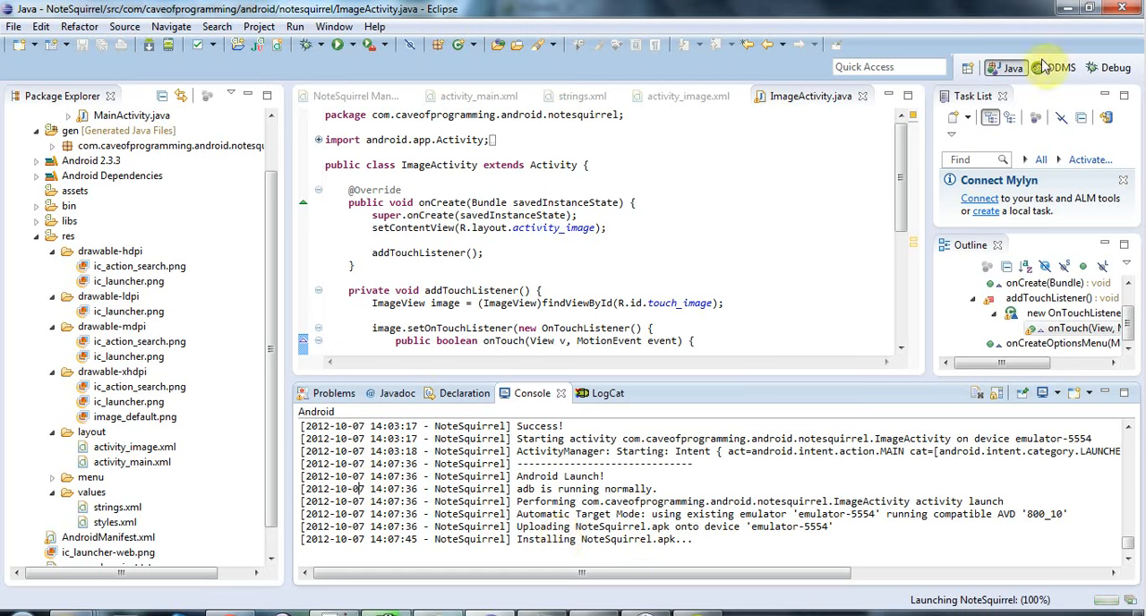
pyautogui.moveTo(1057, 67)
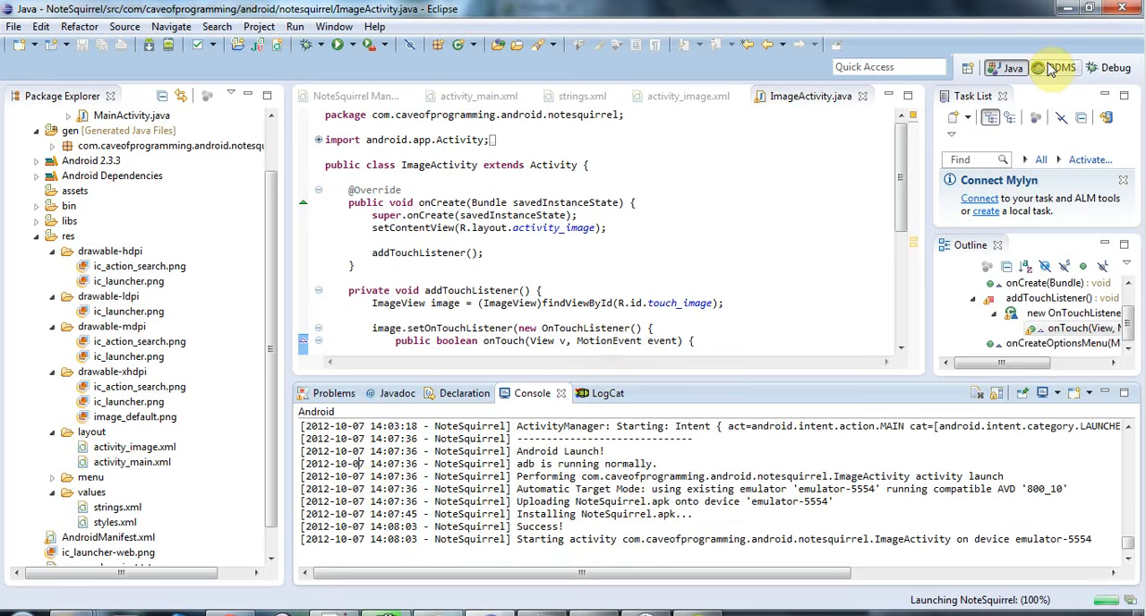
# Step: Switch Eclipse to the DDMS perspective once the app has launched
pyautogui.click(1061, 67)
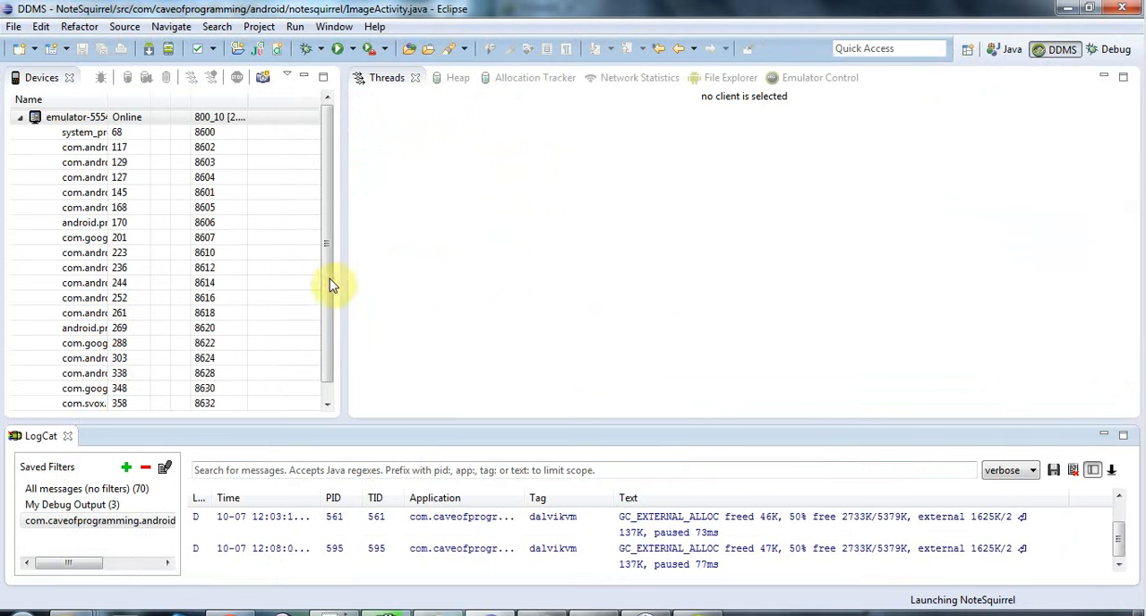
pyautogui.moveTo(367, 498)
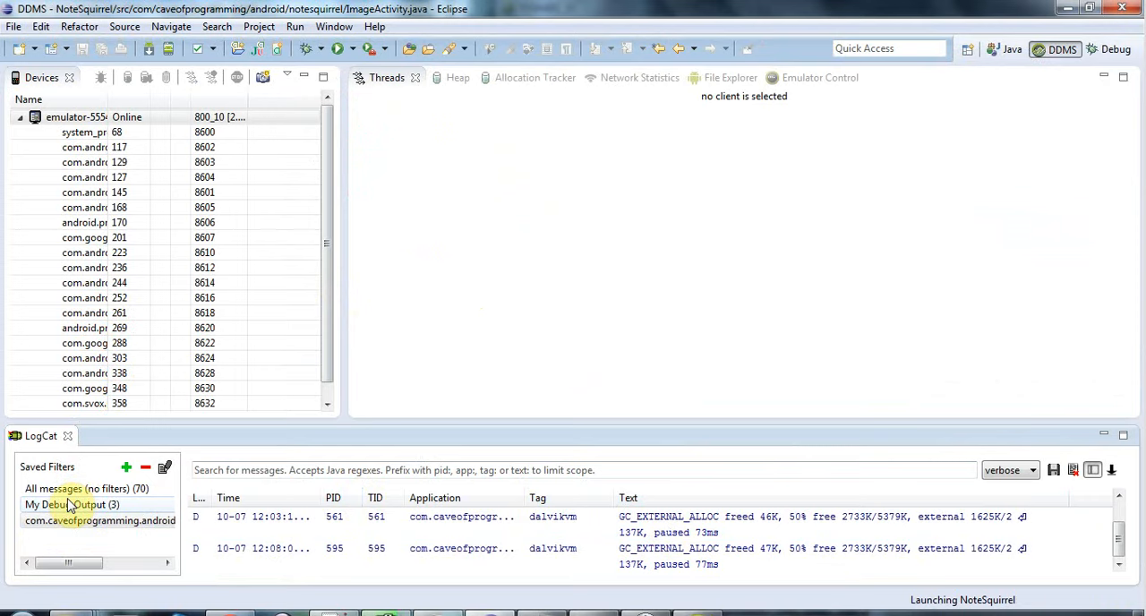
# Step: Filter LogCat to My Debug Output, tap the emulator image, and force-close the crash
pyautogui.click(64, 504)
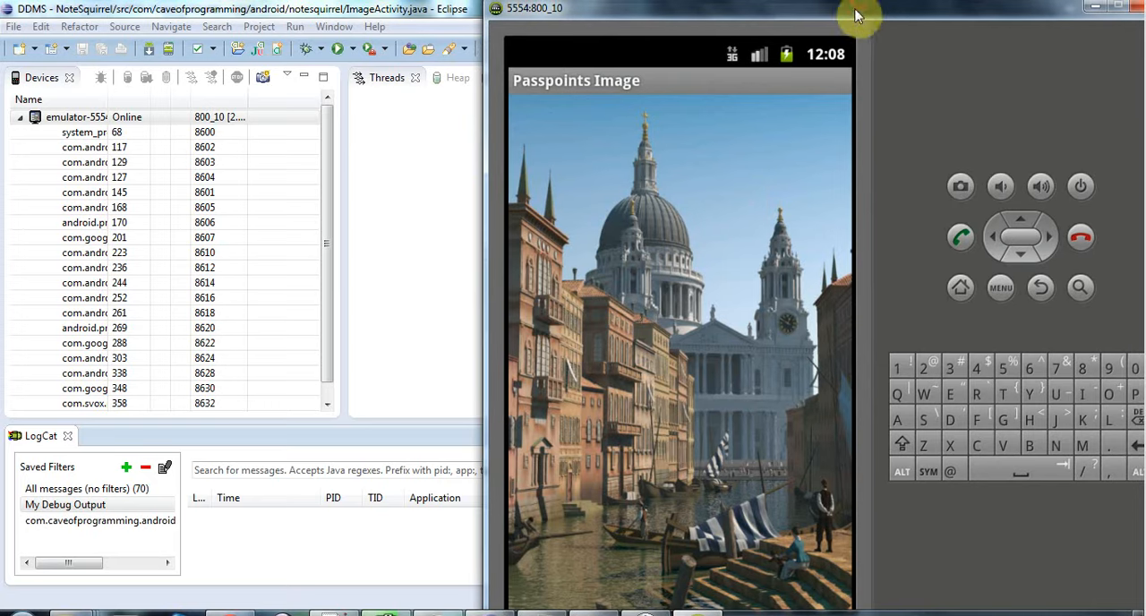
pyautogui.click(645, 117)
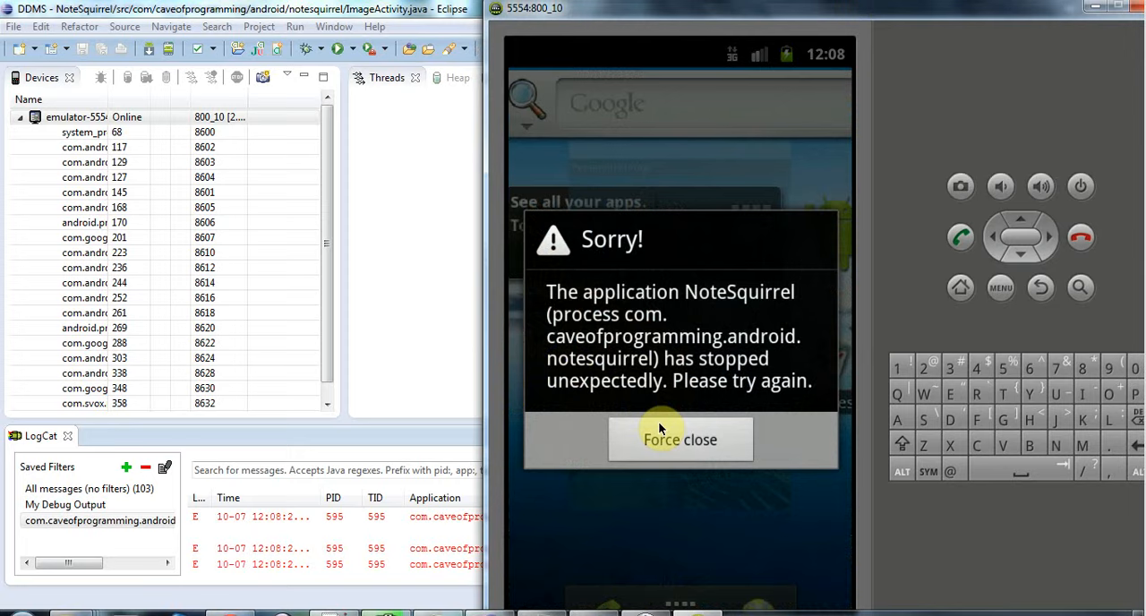
pyautogui.click(661, 440)
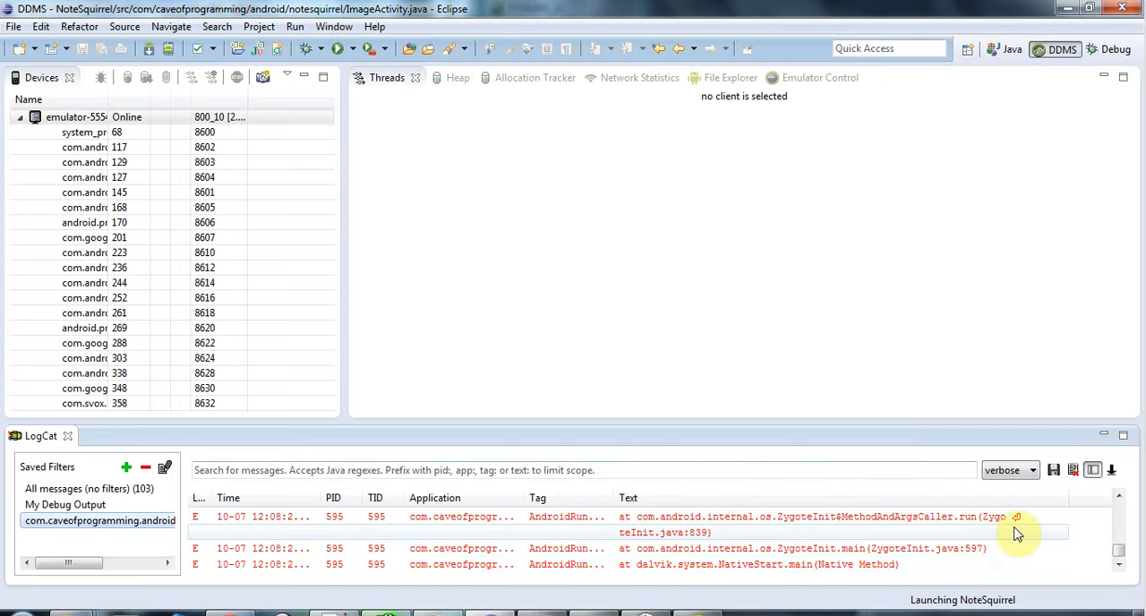
# Step: Scroll LogCat to the FATAL EXCEPTION line: MissingFormatArgumentException for the .2f specifier
pyautogui.scroll(-3)
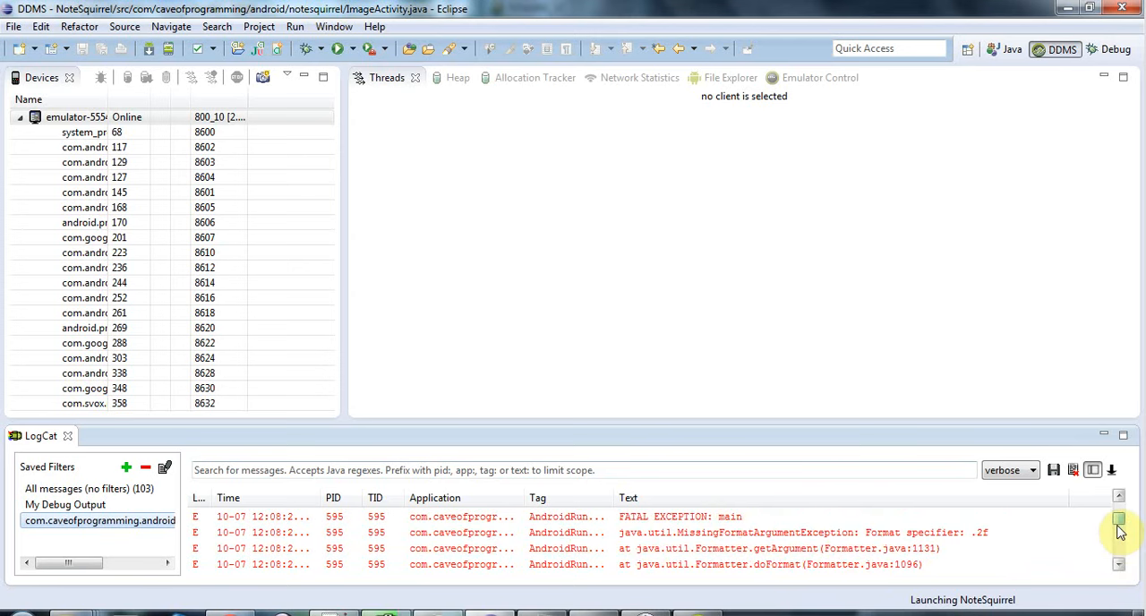
pyautogui.scroll(-3)
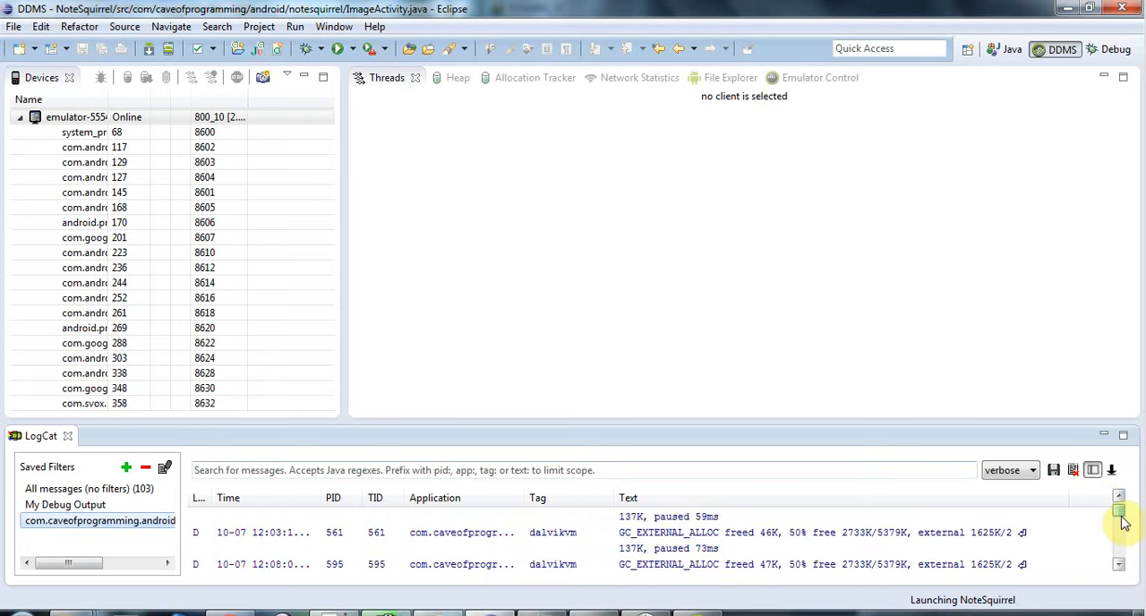
pyautogui.scroll(-3)
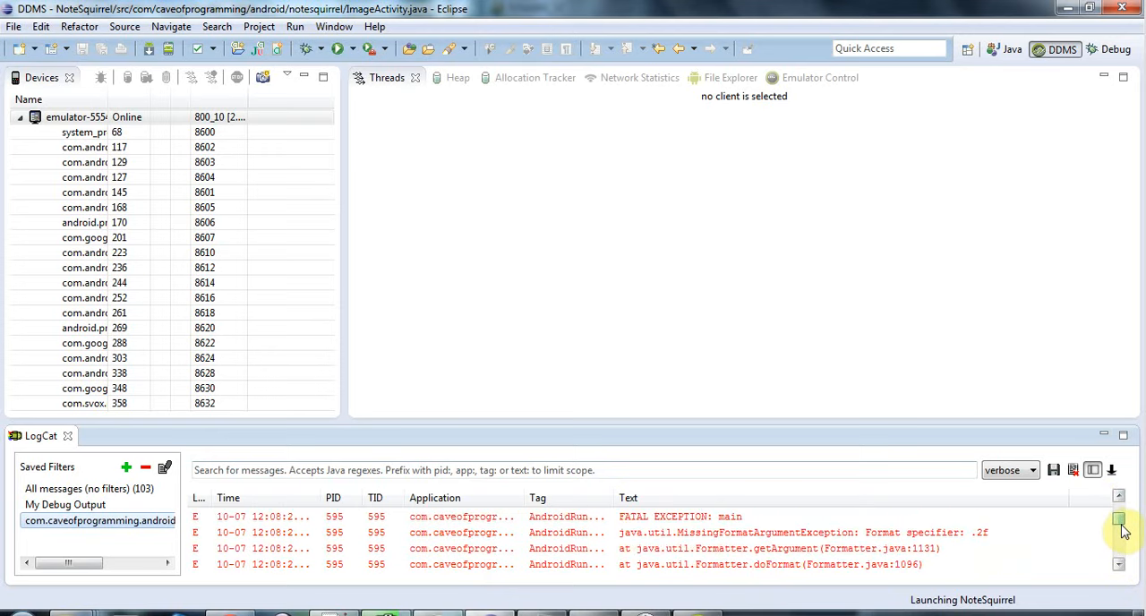
pyautogui.click(797, 532)
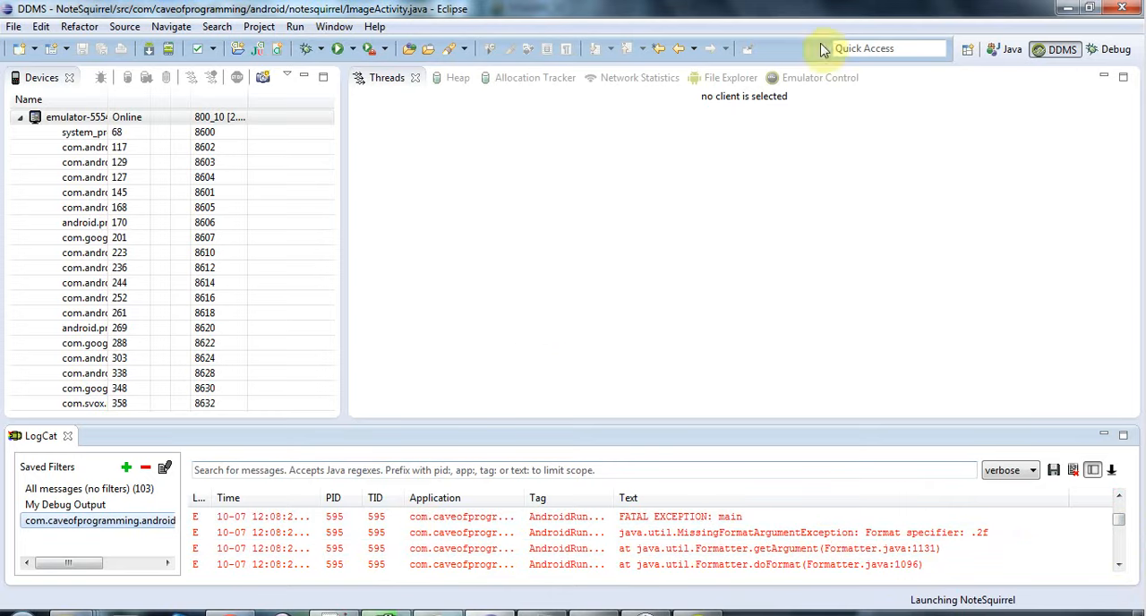
# Step: Back in the Java editor, add x and y as arguments to the Coordinates String.format call
pyautogui.click(1007, 49)
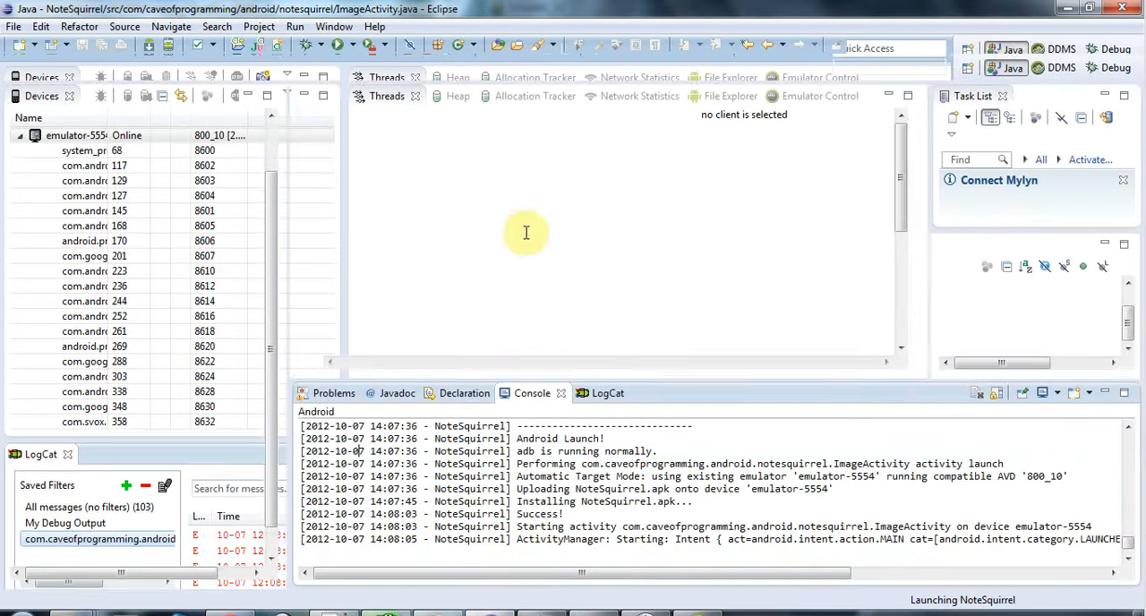
pyautogui.click(1014, 67)
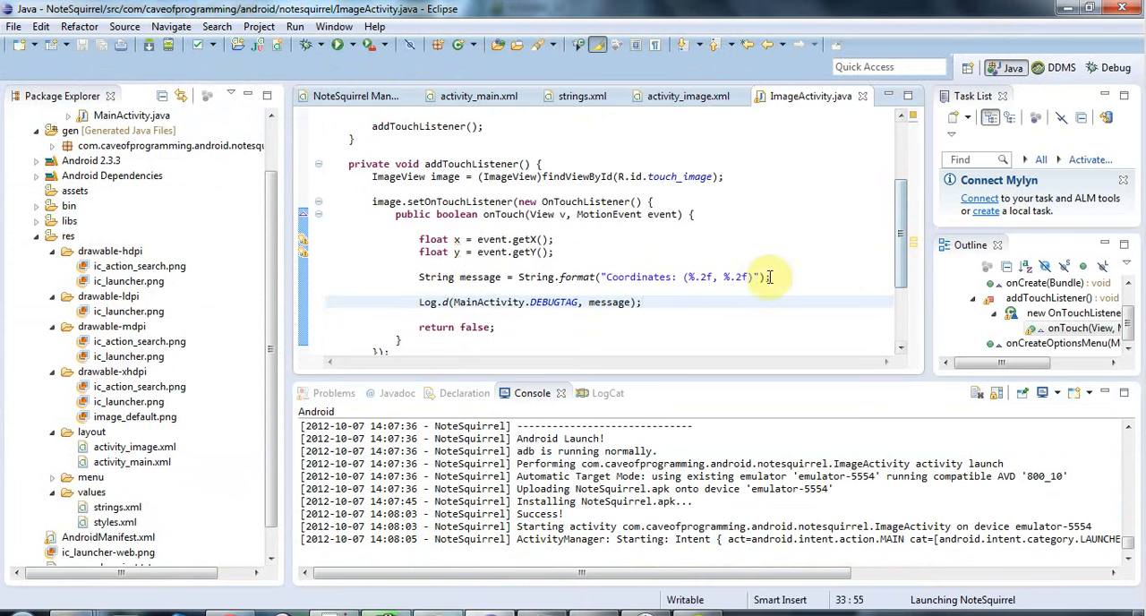
pyautogui.write(', x, y')
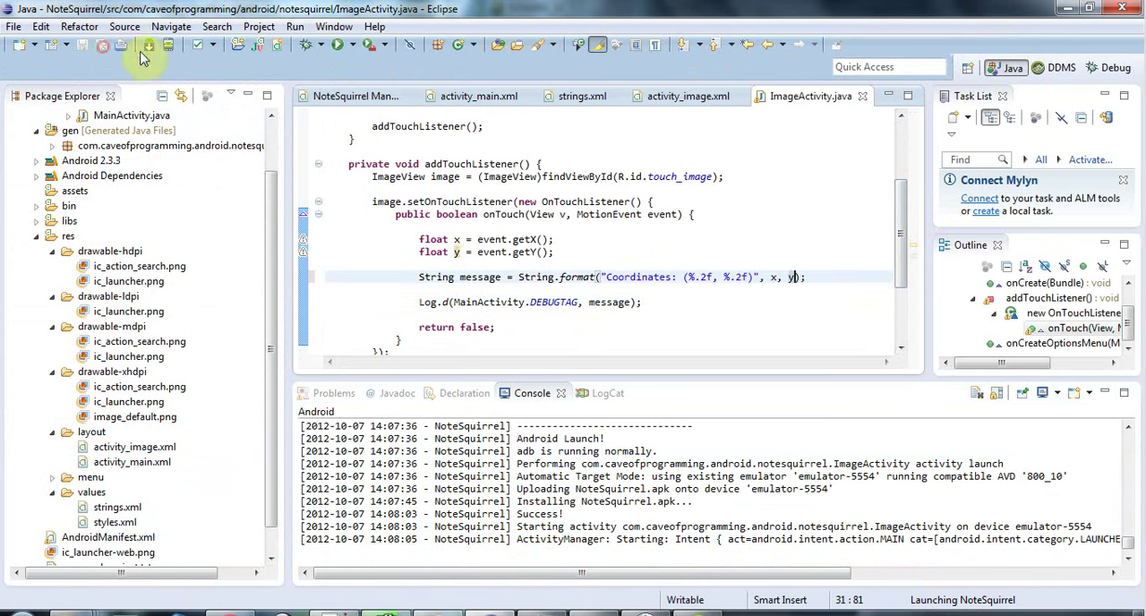
pyautogui.moveTo(345, 49)
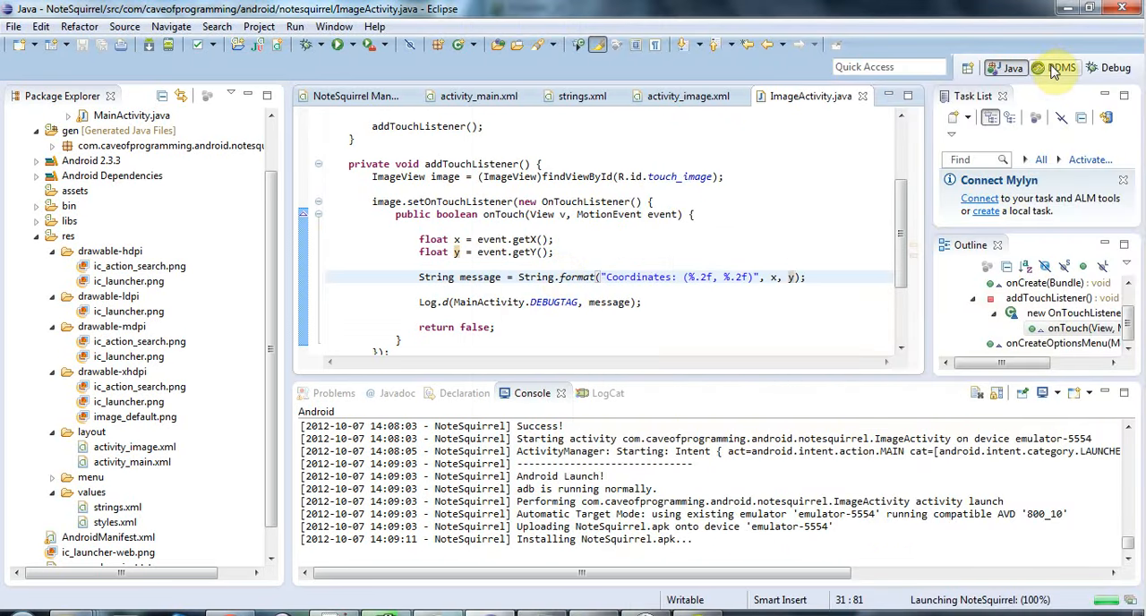
# Step: In the DDMS perspective, tap the image in the emulator to log its coordinates
pyautogui.click(1063, 67)
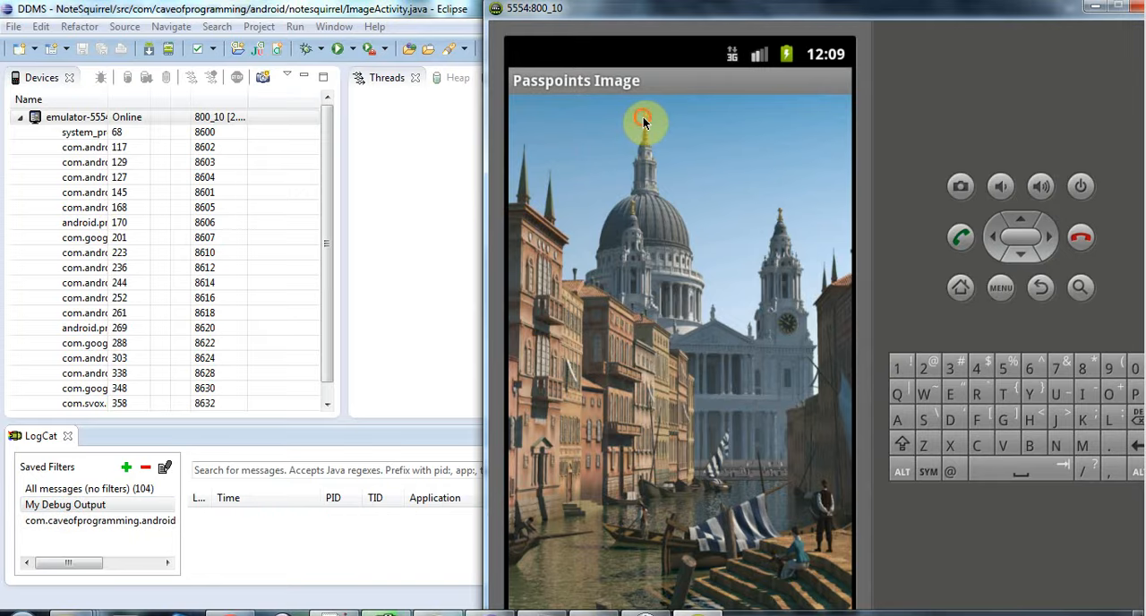
pyautogui.click(779, 213)
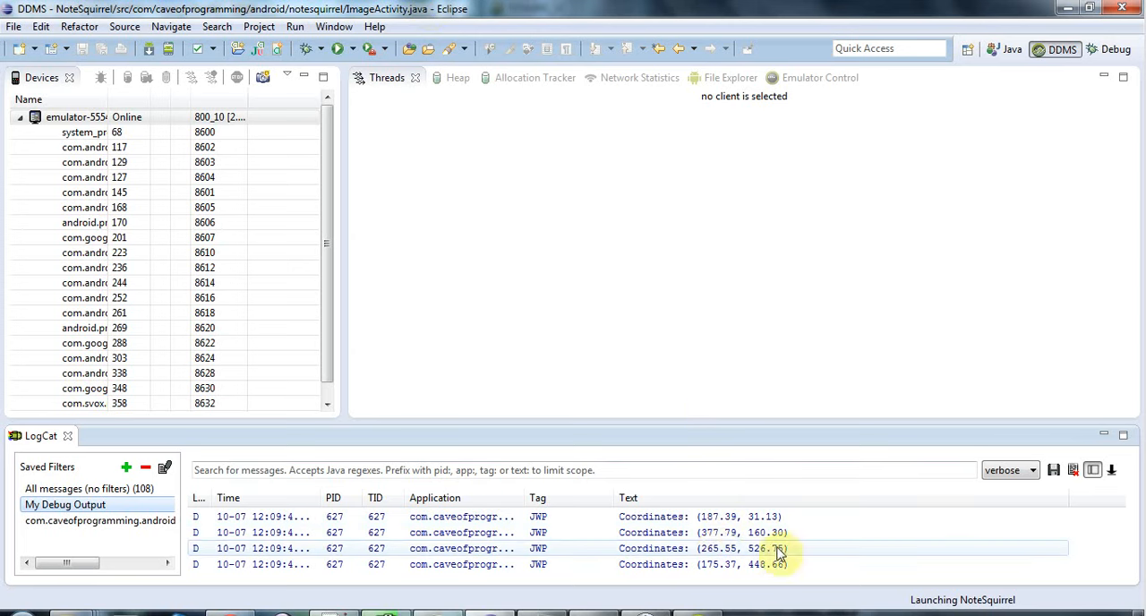
pyautogui.moveTo(824, 557)
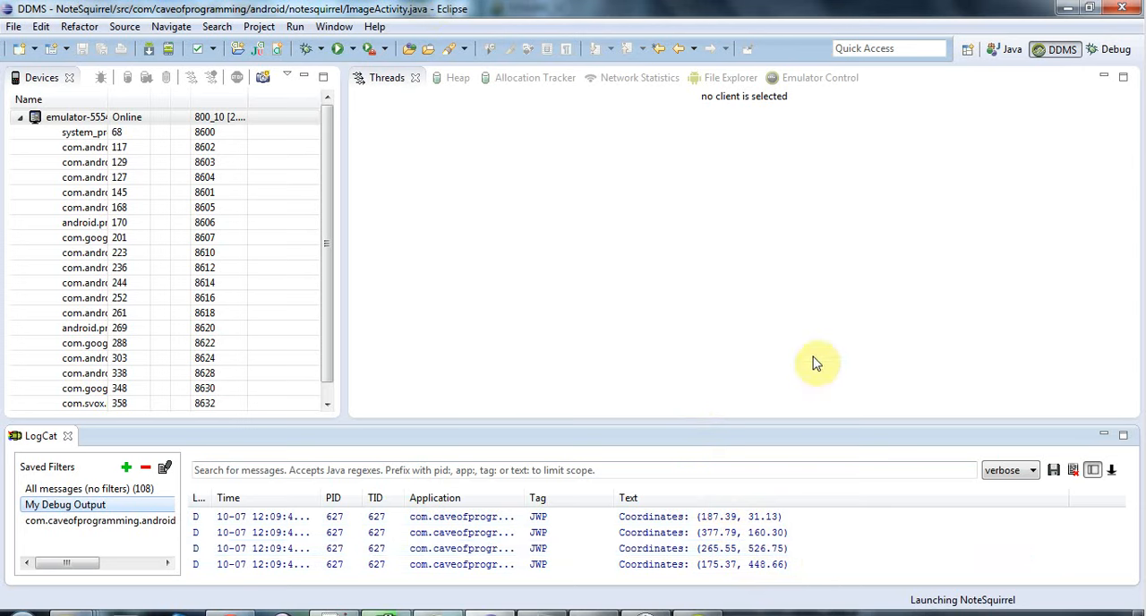
pyautogui.moveTo(816, 364)
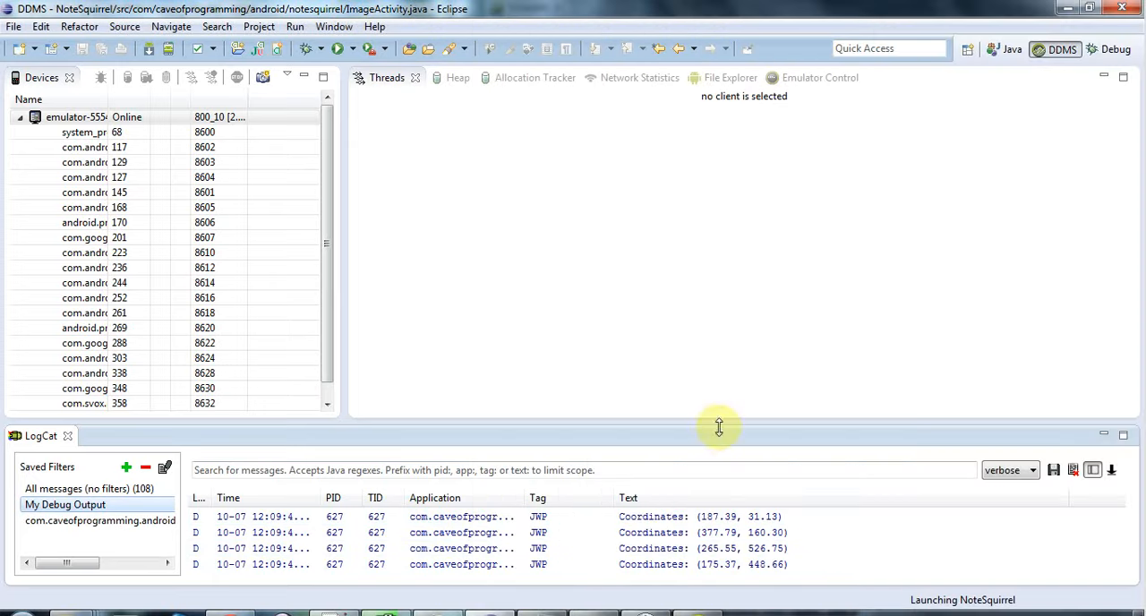
pyautogui.moveTo(937, 250)
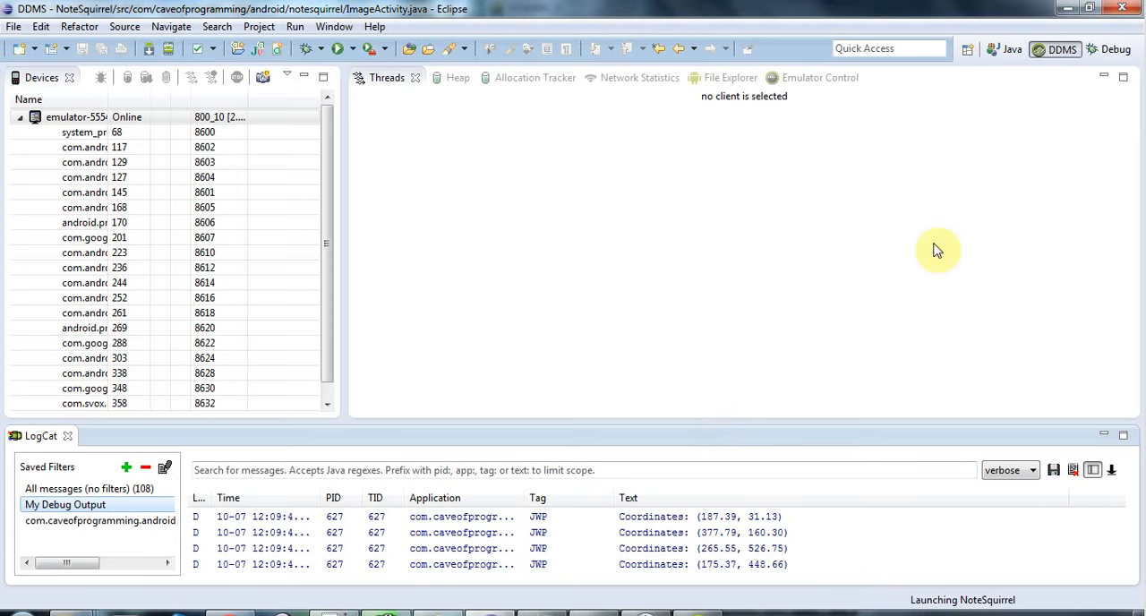
pyautogui.moveTo(1028, 48)
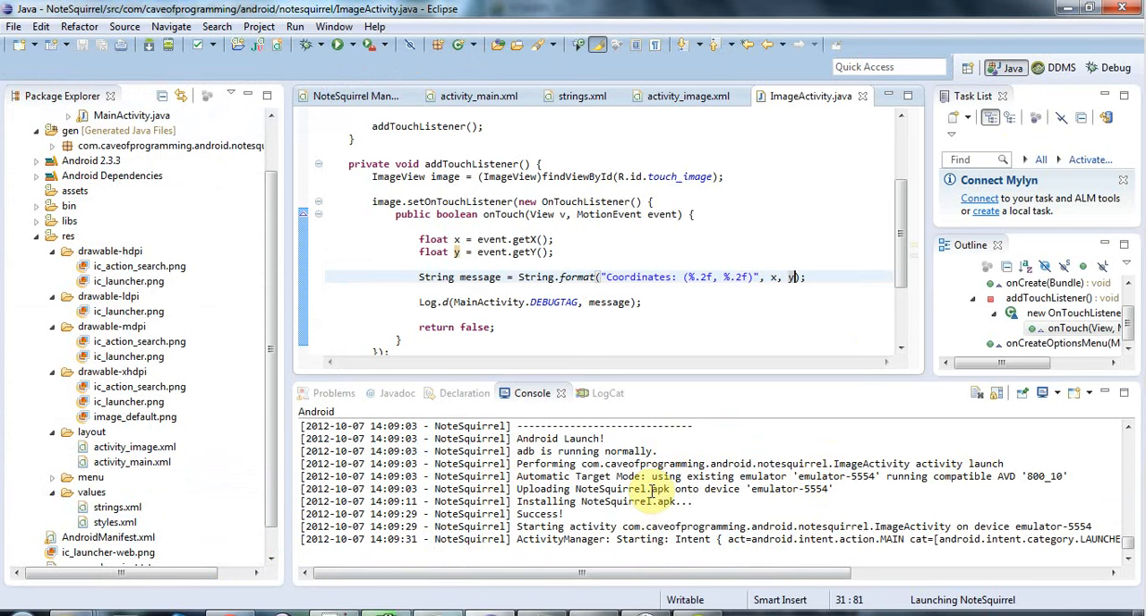
# Step: Return to the Java perspective showing ImageActivity.java and the console
pyautogui.click(259, 26)
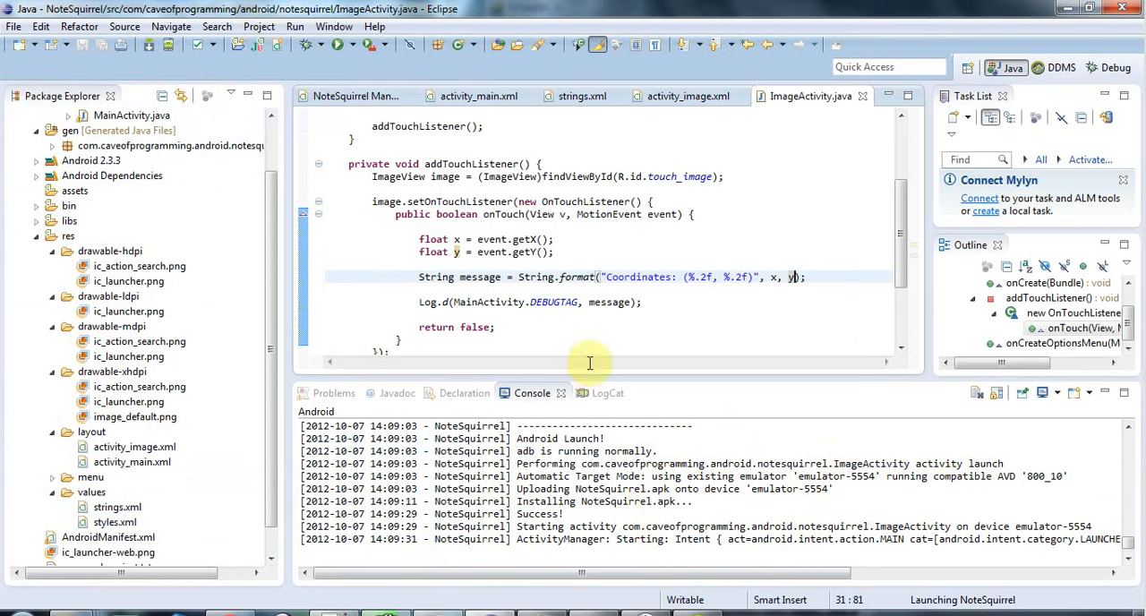
pyautogui.moveTo(564, 381)
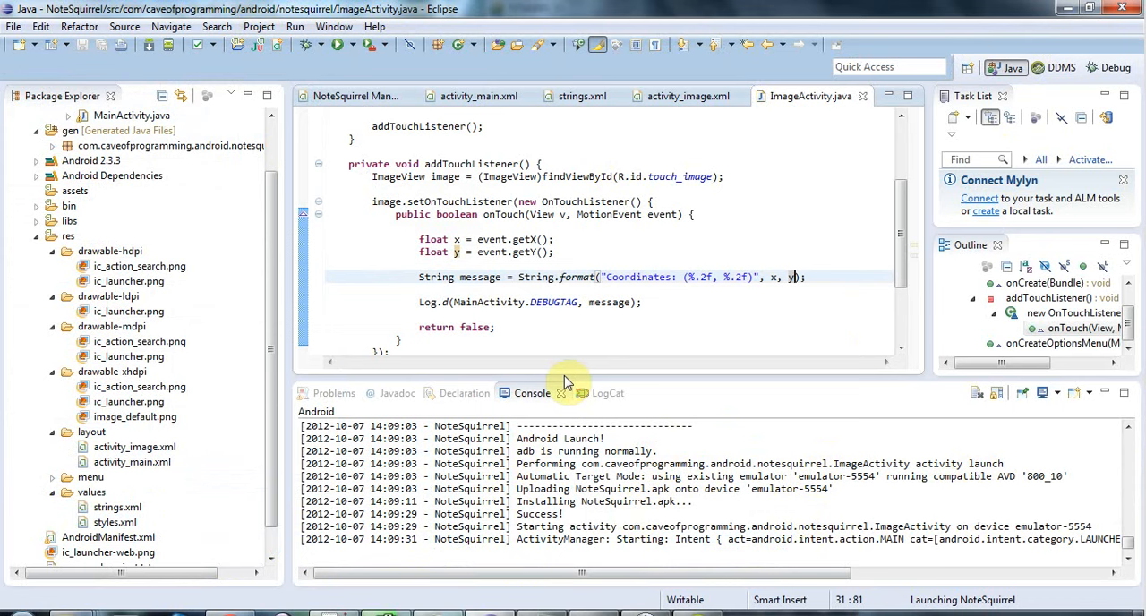